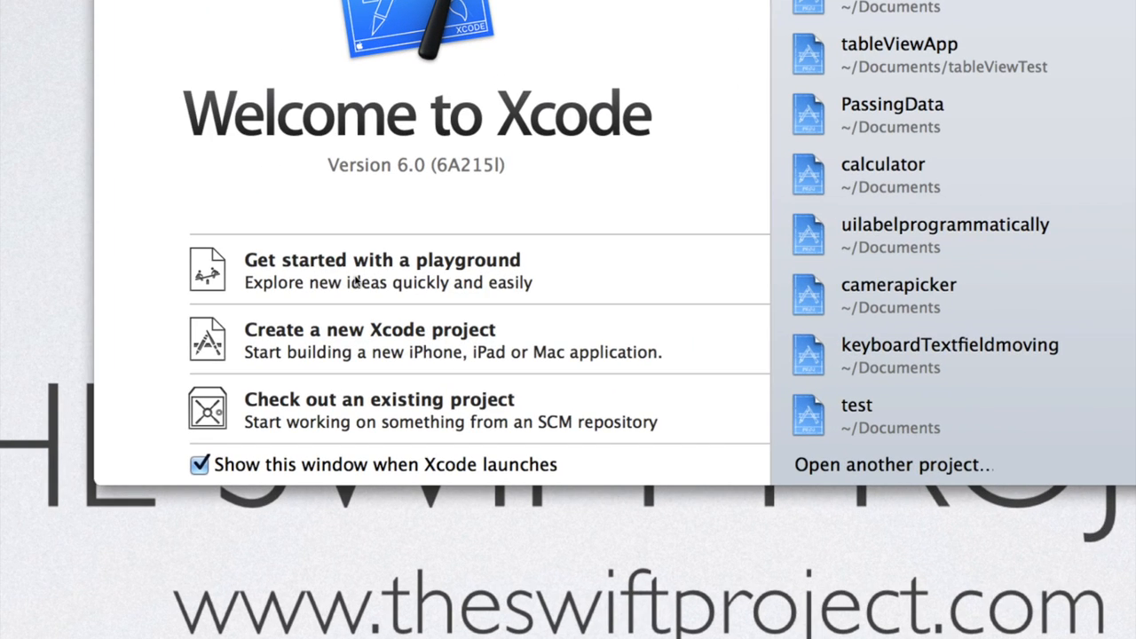
{"action": "mouse_move", "coordinate": [475, 282]}
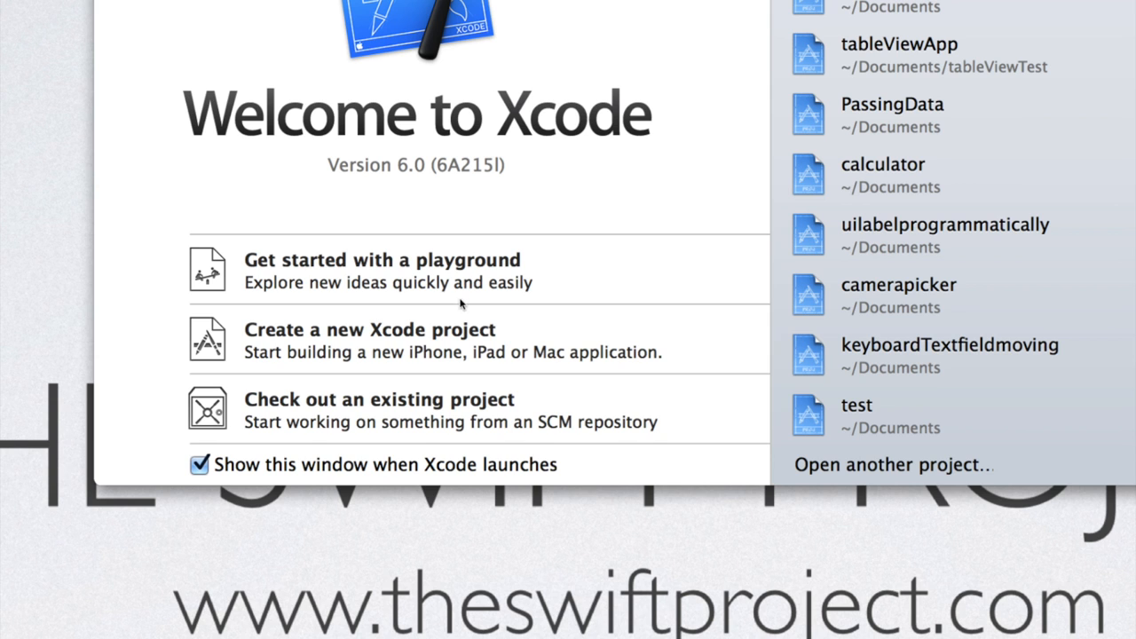
Step: Start a new Xcode project and compare the Page-Based, Tabbed and Empty Application templates
{"action": "left_click", "coordinate": [369, 330]}
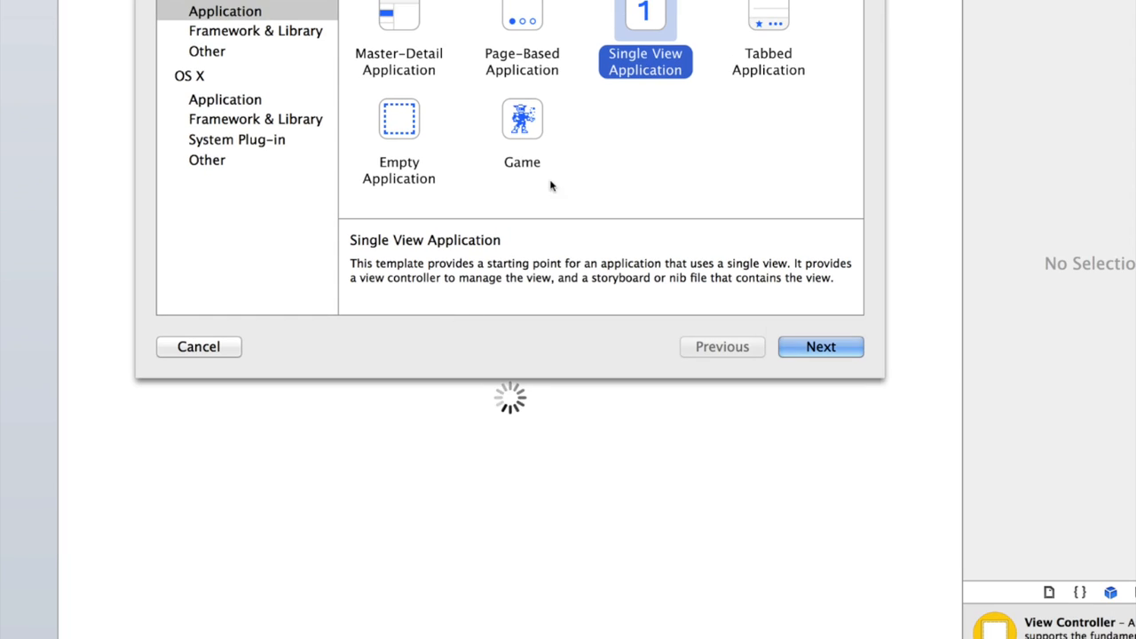
{"action": "mouse_move", "coordinate": [515, 120]}
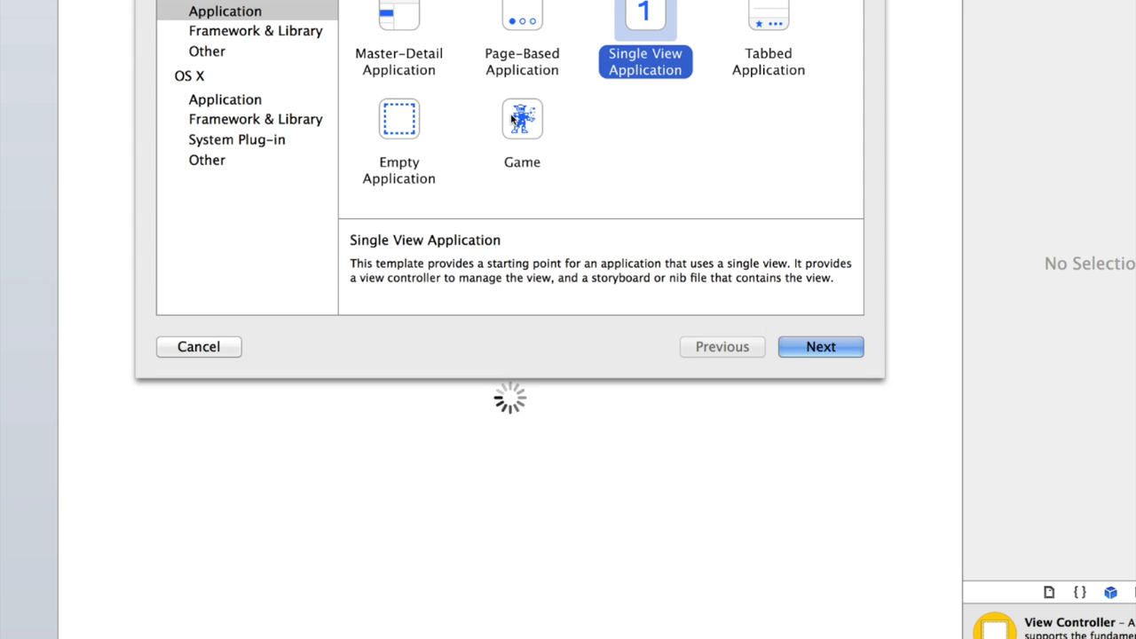
{"action": "mouse_move", "coordinate": [496, 96]}
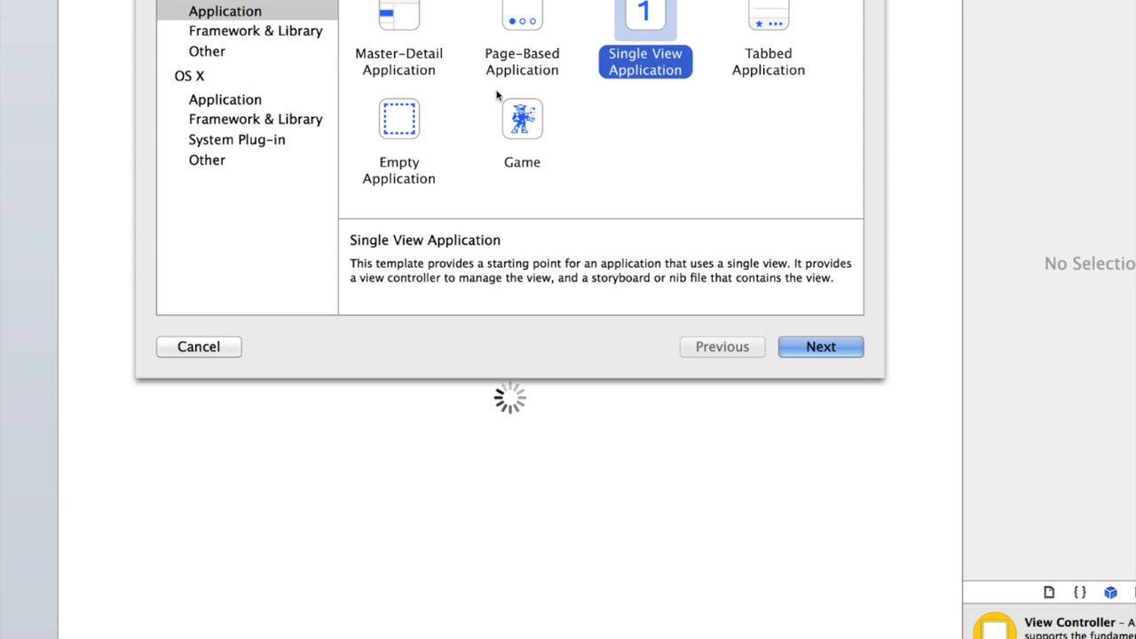
{"action": "left_click", "coordinate": [398, 14]}
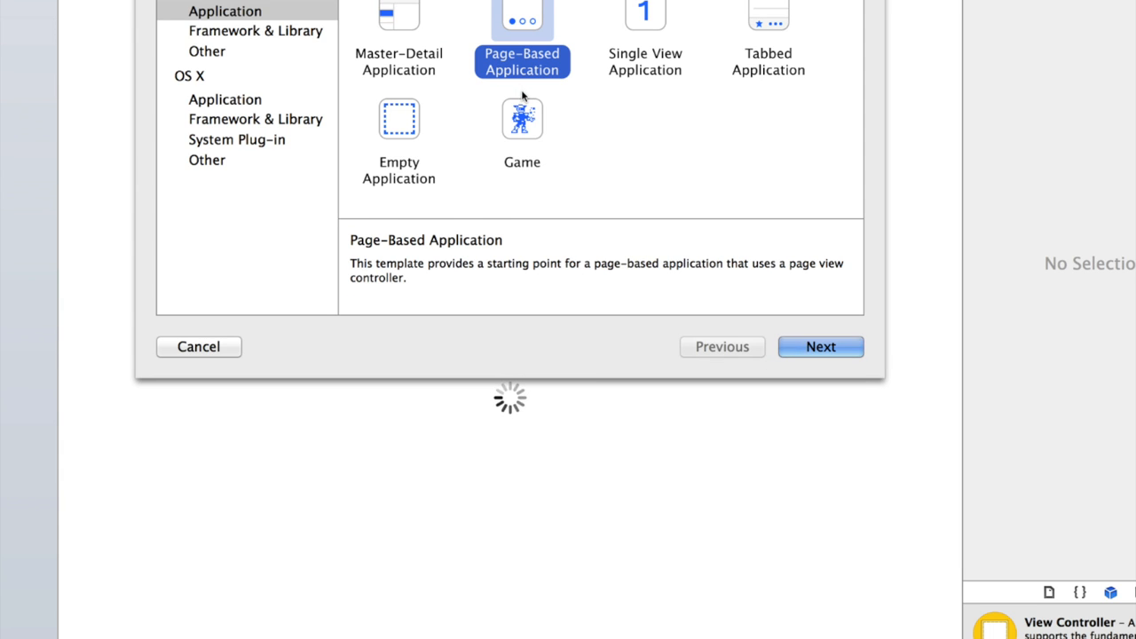
{"action": "mouse_move", "coordinate": [583, 135]}
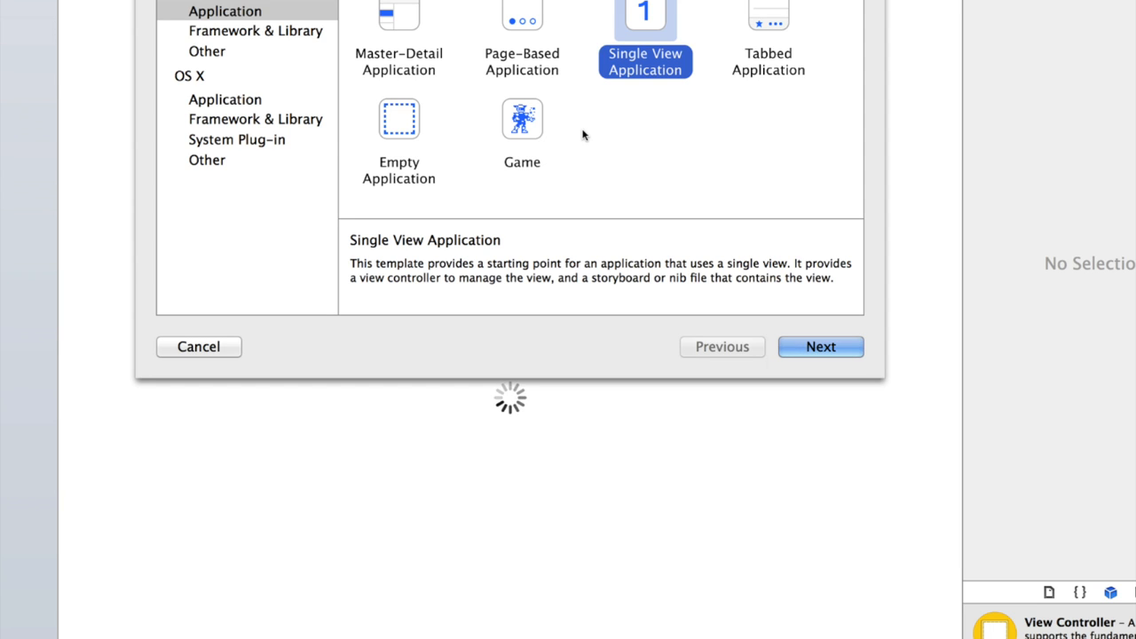
{"action": "left_click", "coordinate": [771, 18]}
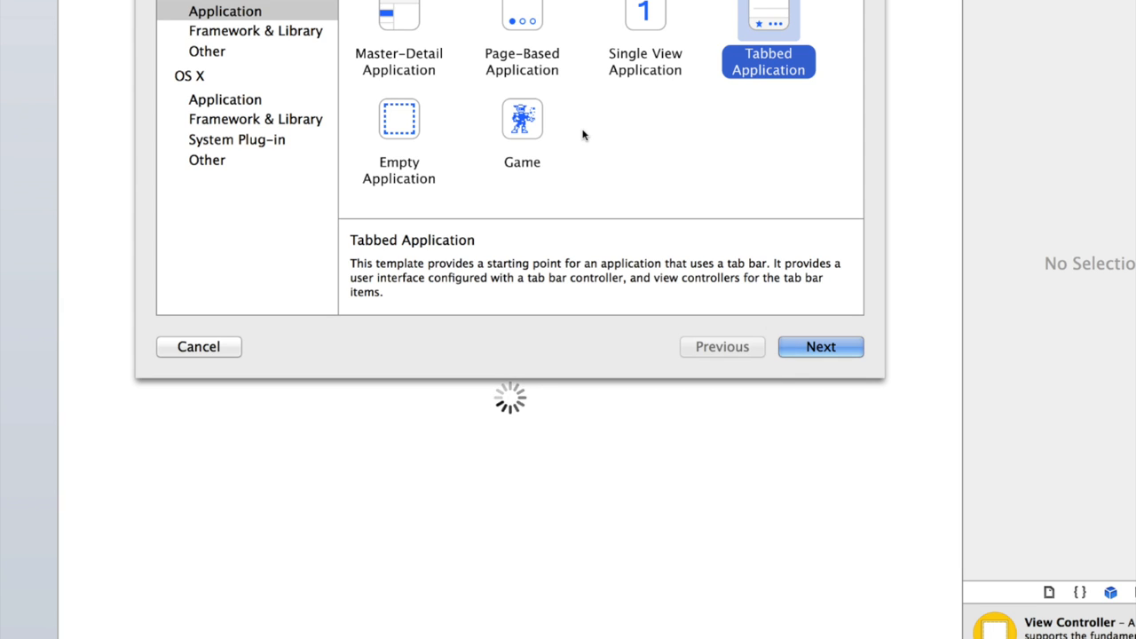
{"action": "left_click", "coordinate": [400, 119]}
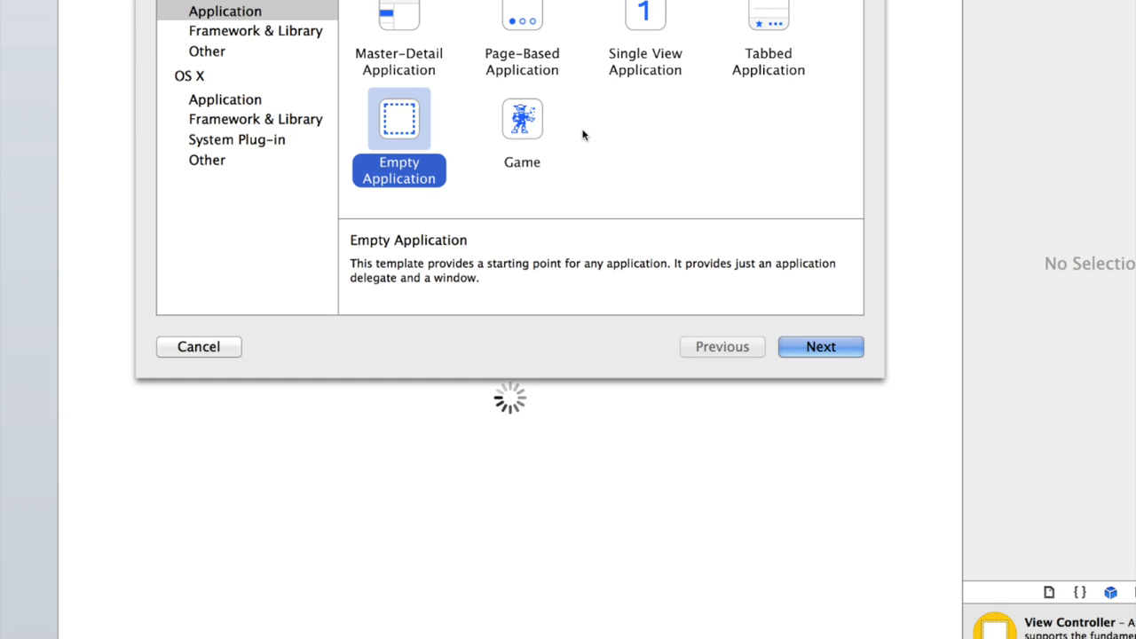
{"action": "left_click", "coordinate": [520, 18]}
{"action": "type", "text": "H"}
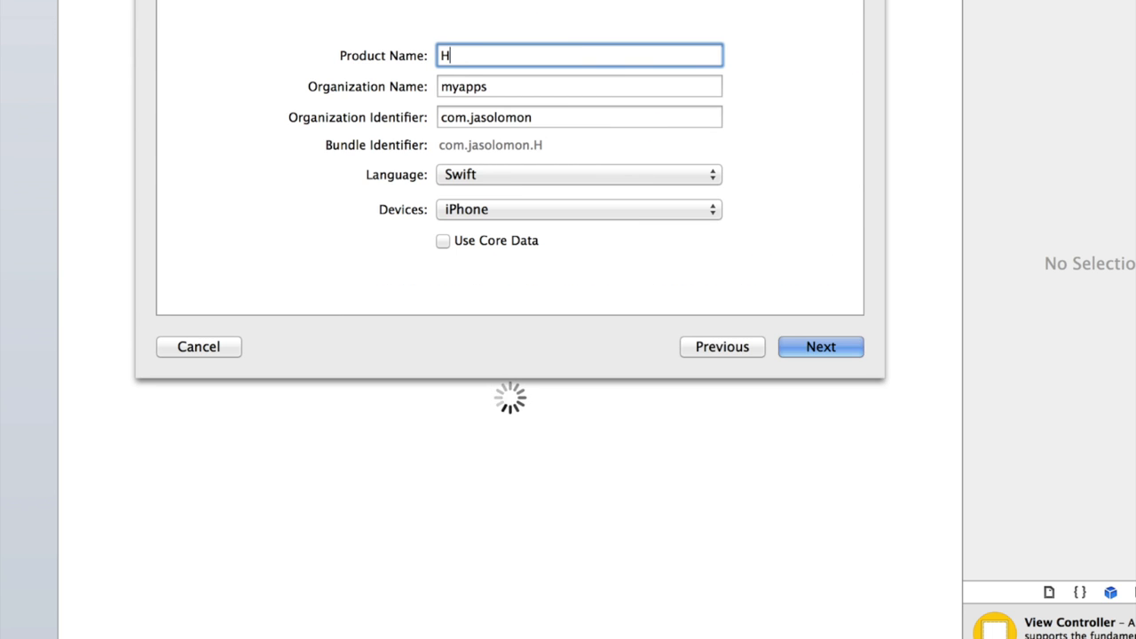
Step: Enter HelloWorldSwift, organization theswiftproject and identifier com.theswiftproject, keeping Swift as the language
{"action": "type", "text": "elloWorldSwif"}
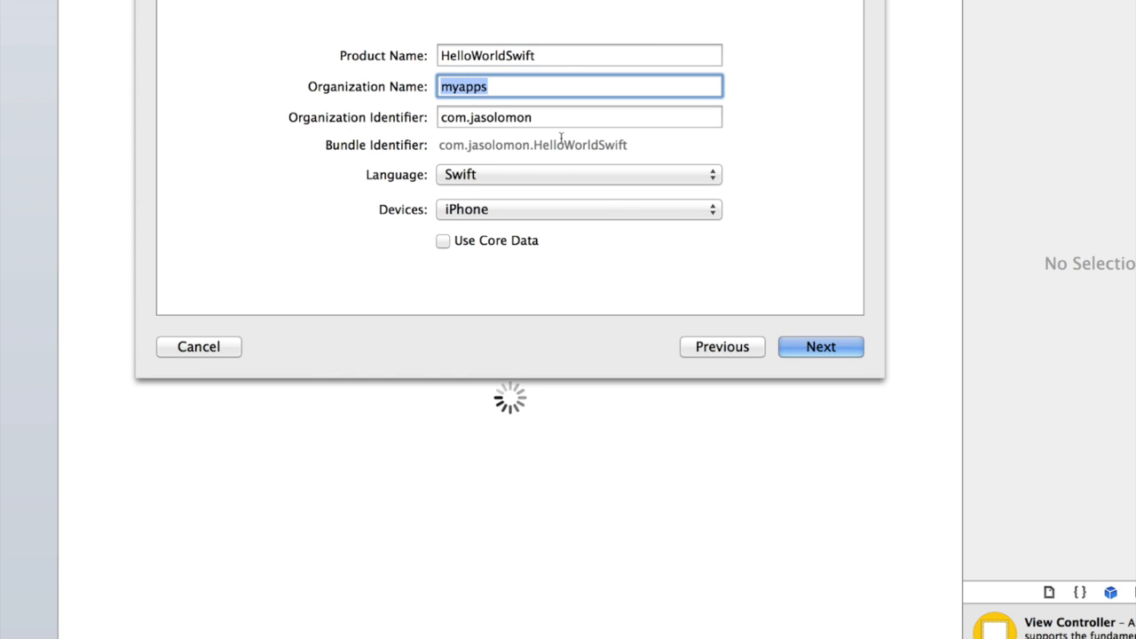
{"action": "type", "text": "theswif"}
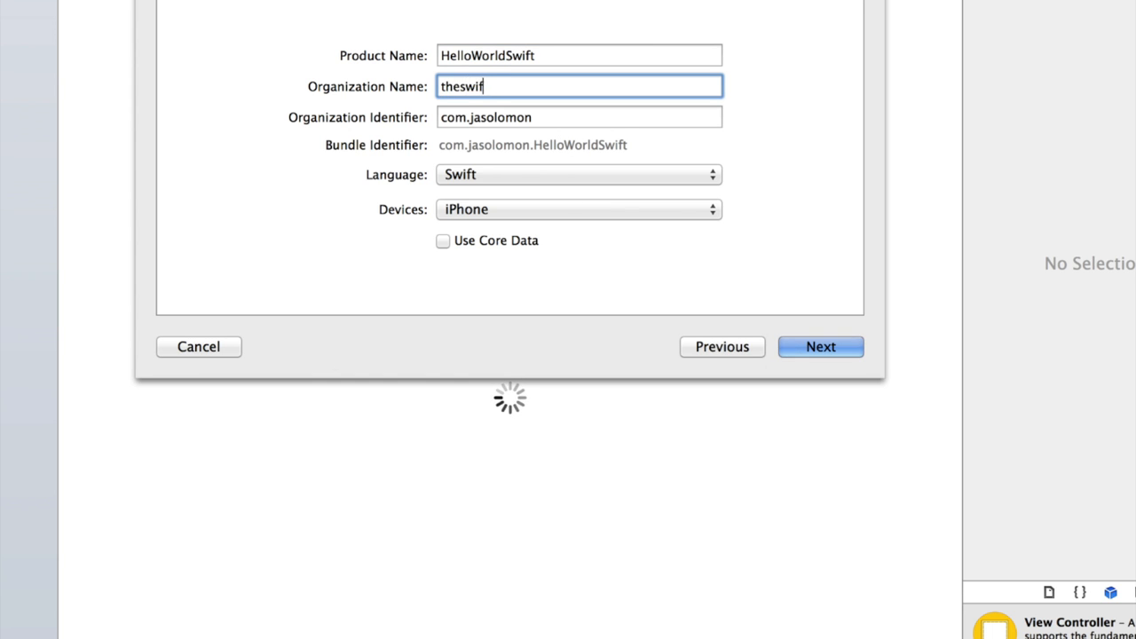
{"action": "type", "text": "tprojec"}
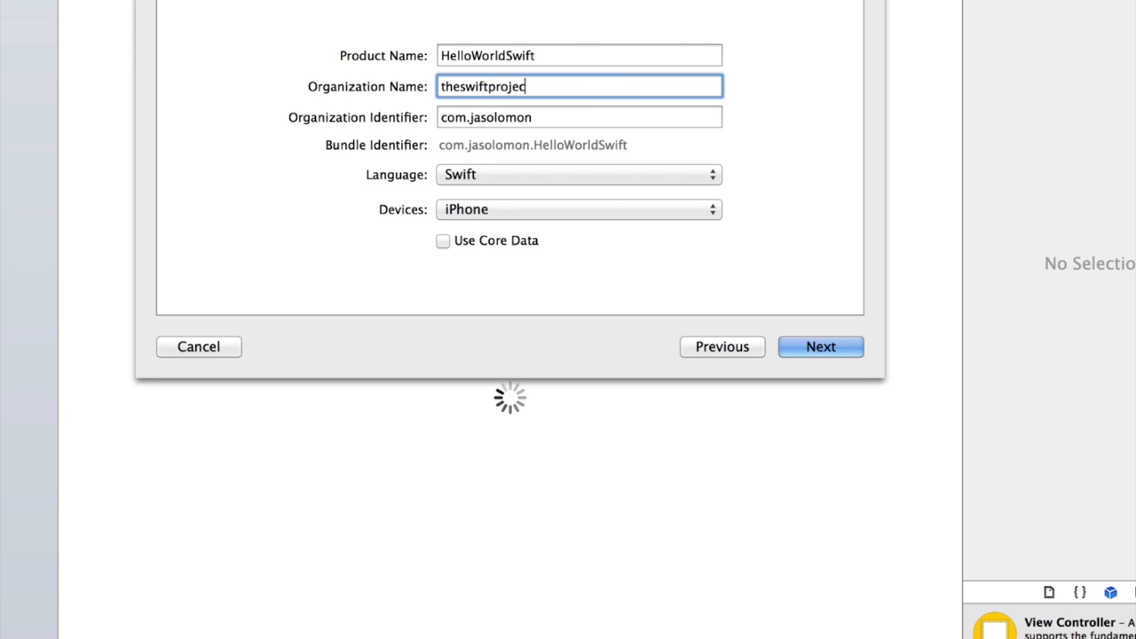
{"action": "left_click", "coordinate": [579, 118]}
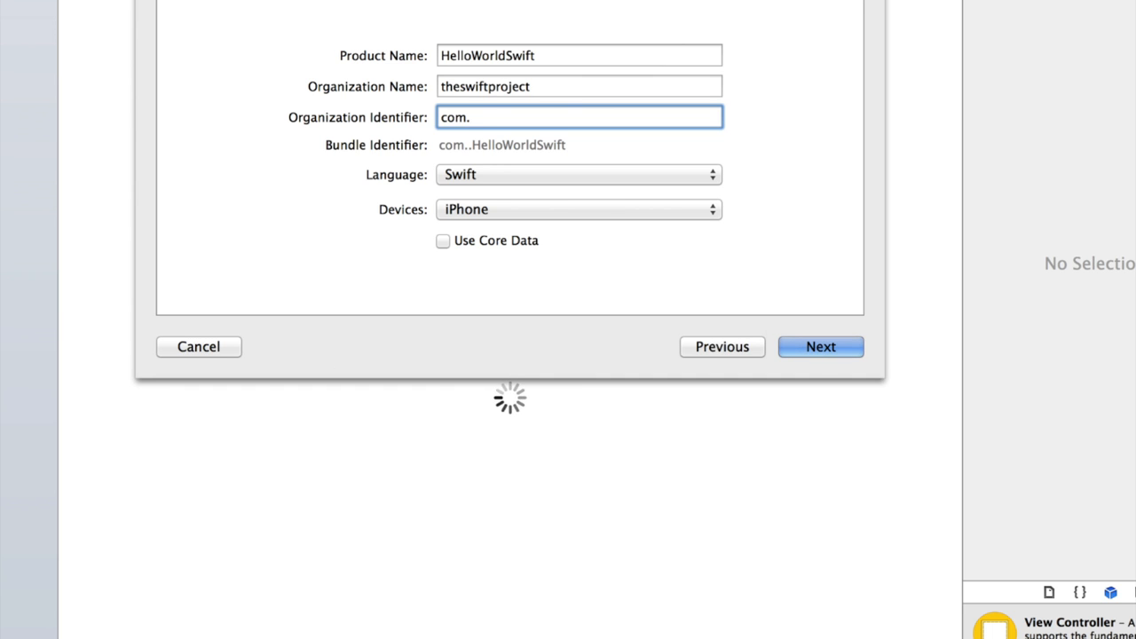
{"action": "type", "text": "theswiftproject.h"}
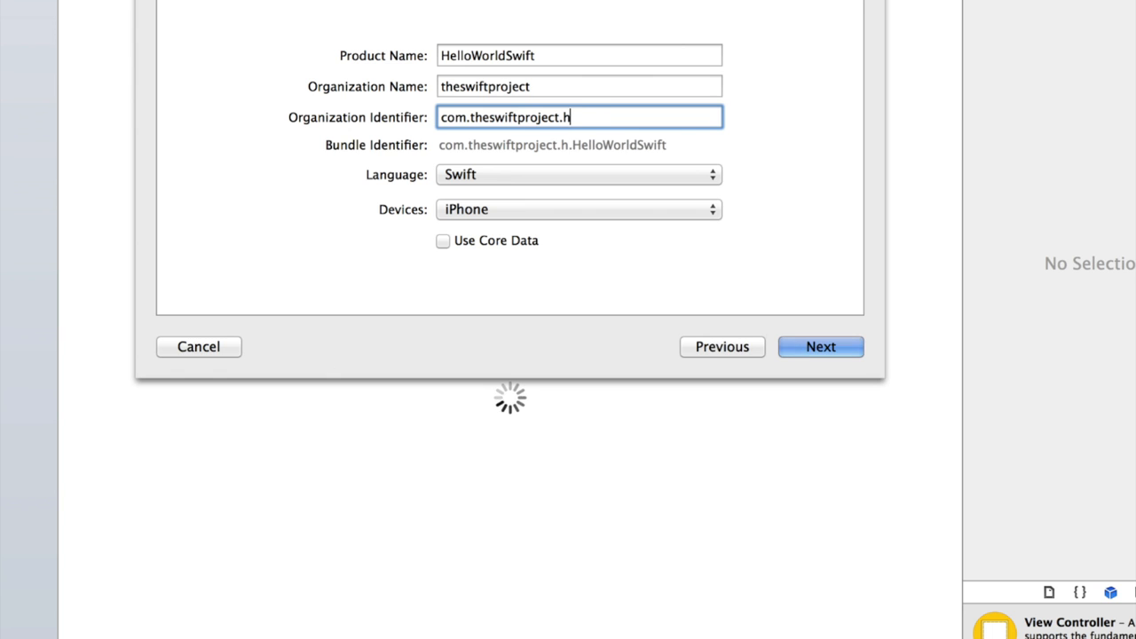
{"action": "key", "text": "Backspace"}
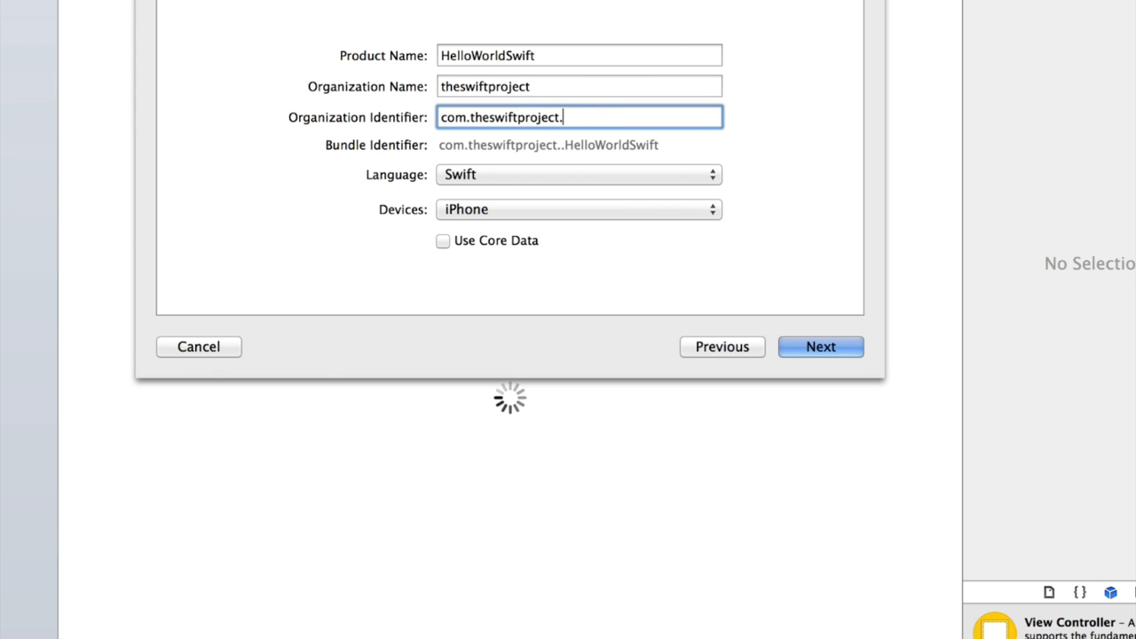
{"action": "key", "text": "Backspace"}
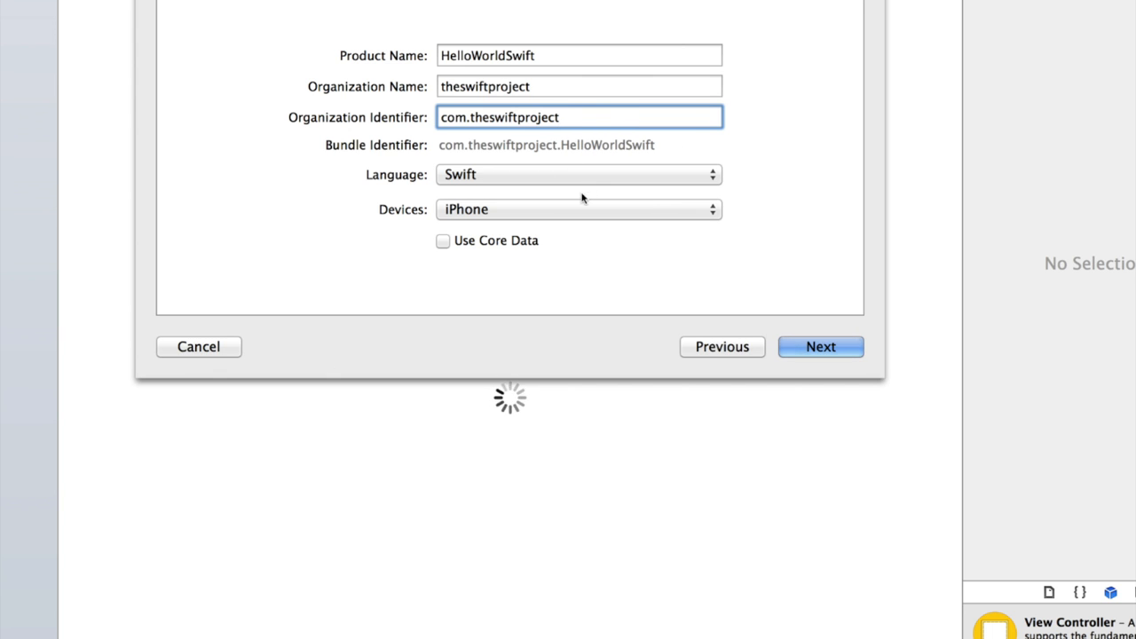
{"action": "left_click", "coordinate": [578, 174]}
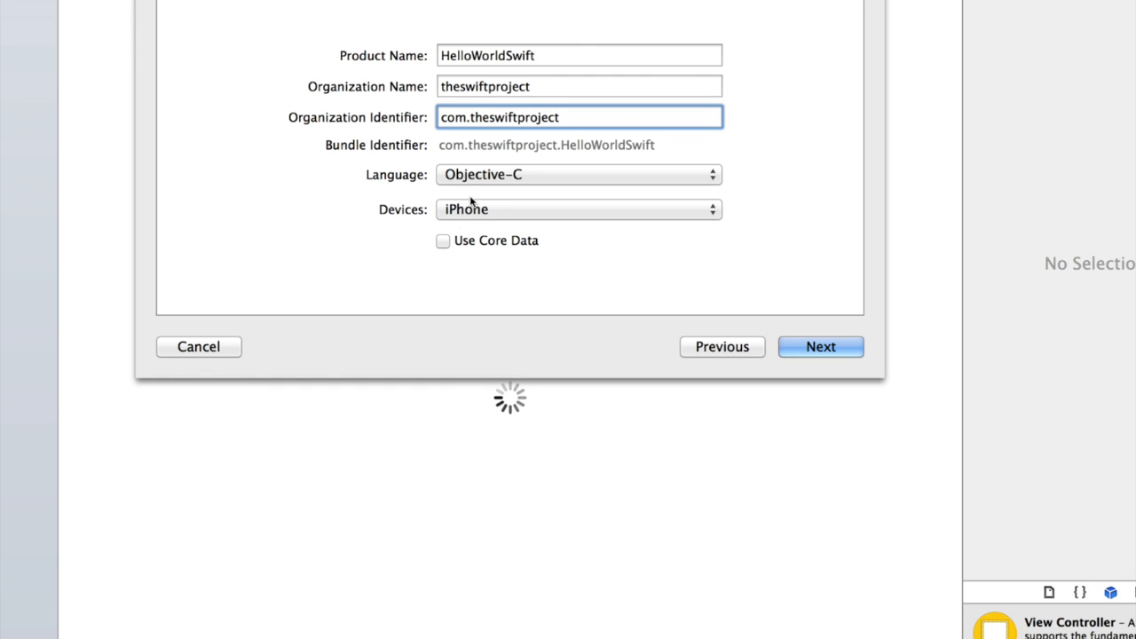
{"action": "left_click", "coordinate": [578, 174]}
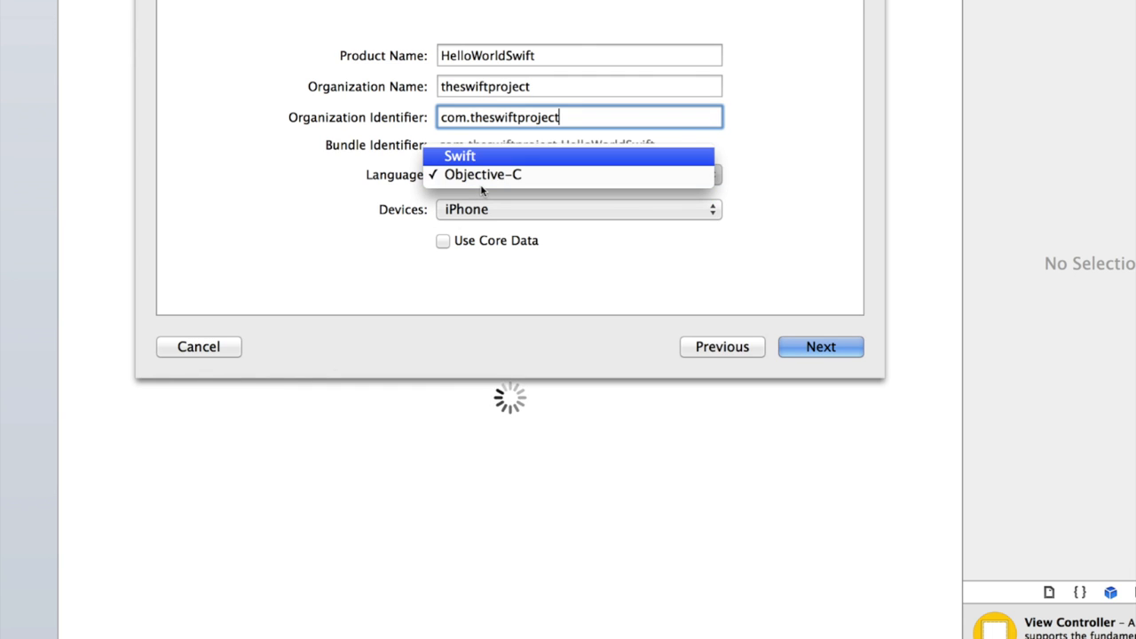
{"action": "left_click", "coordinate": [459, 155]}
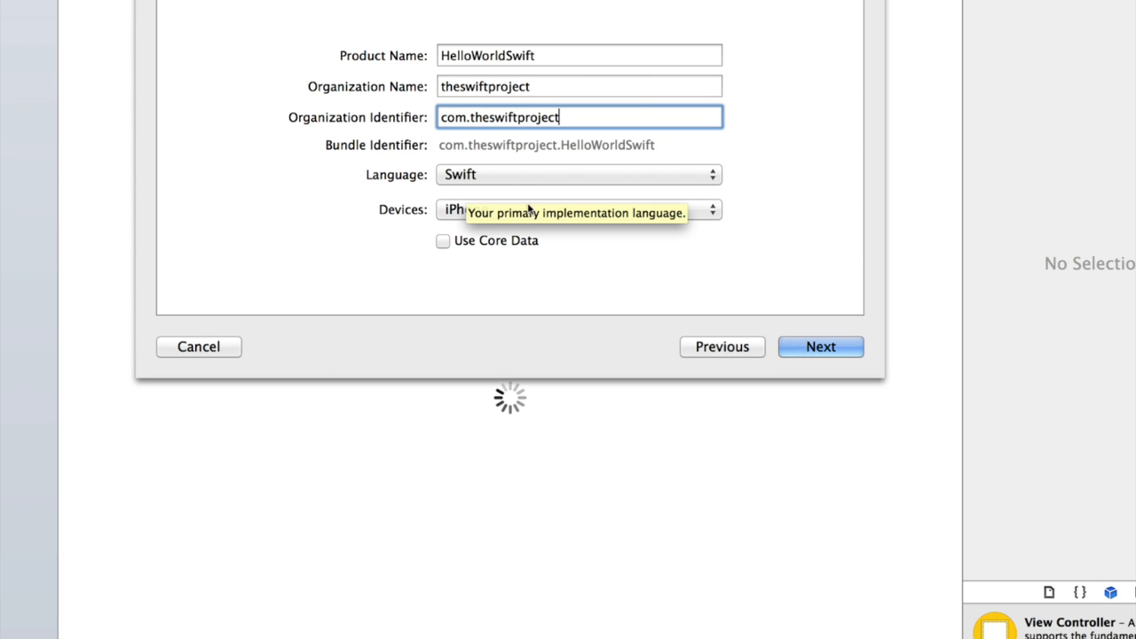
{"action": "mouse_move", "coordinate": [516, 286]}
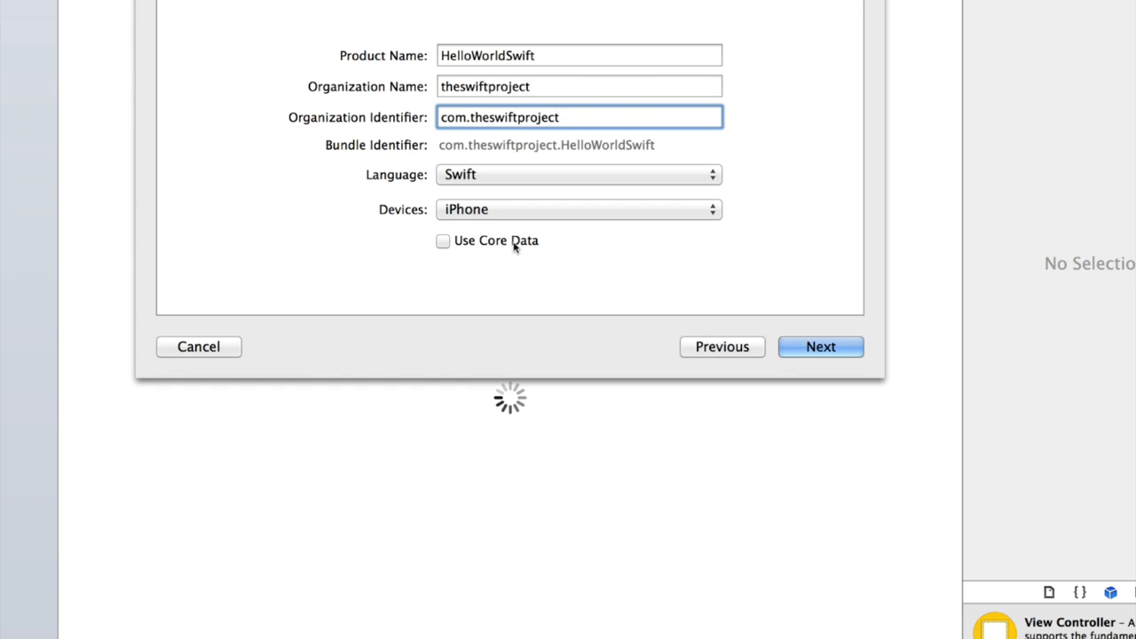
{"action": "mouse_move", "coordinate": [514, 260]}
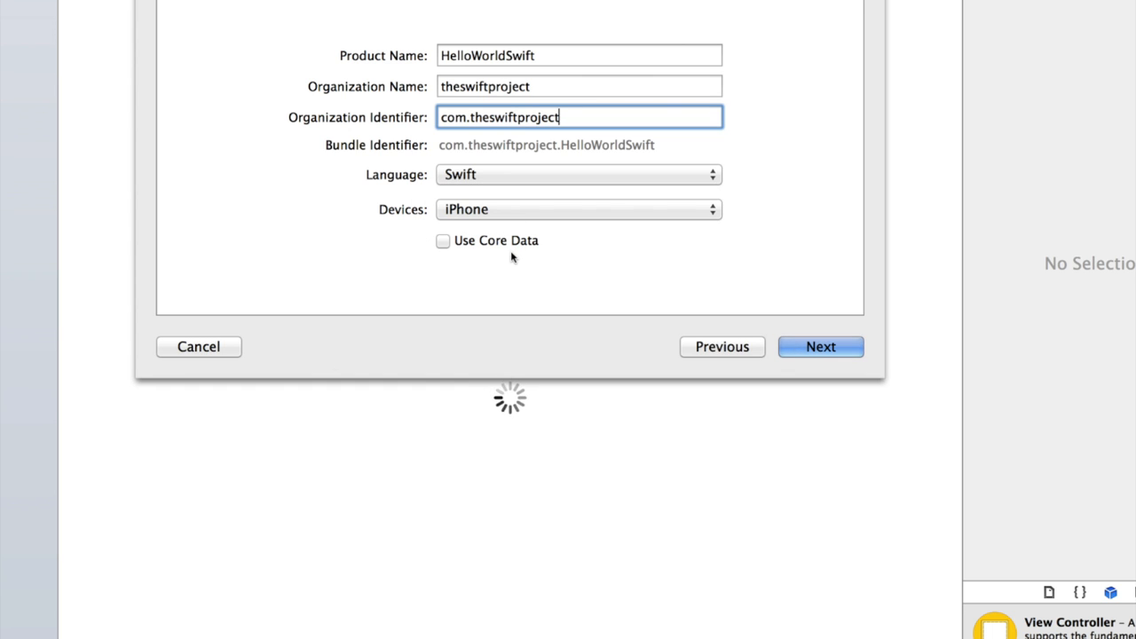
Step: Create the project in the Documents folder and let its General settings load
{"action": "left_click", "coordinate": [820, 347]}
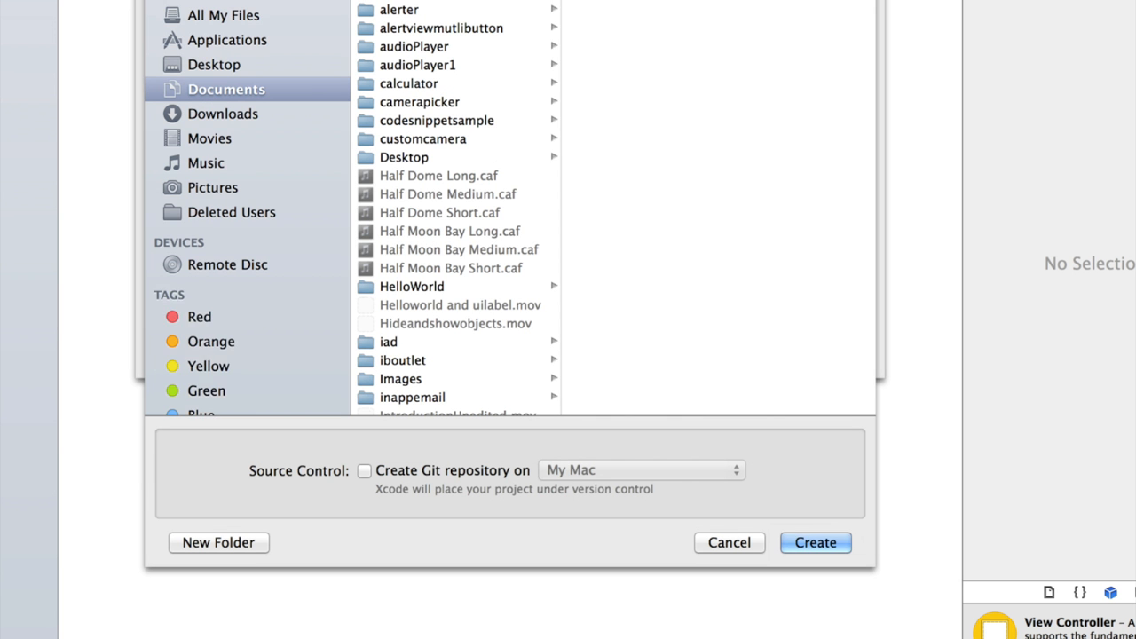
{"action": "left_click", "coordinate": [816, 543]}
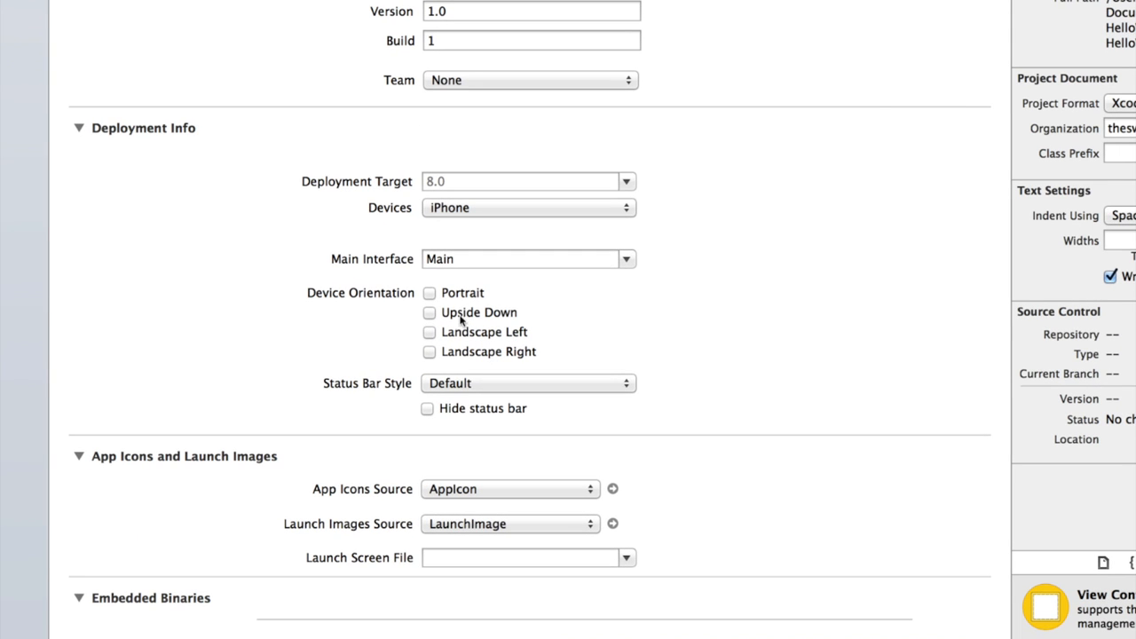
{"action": "left_click", "coordinate": [426, 292]}
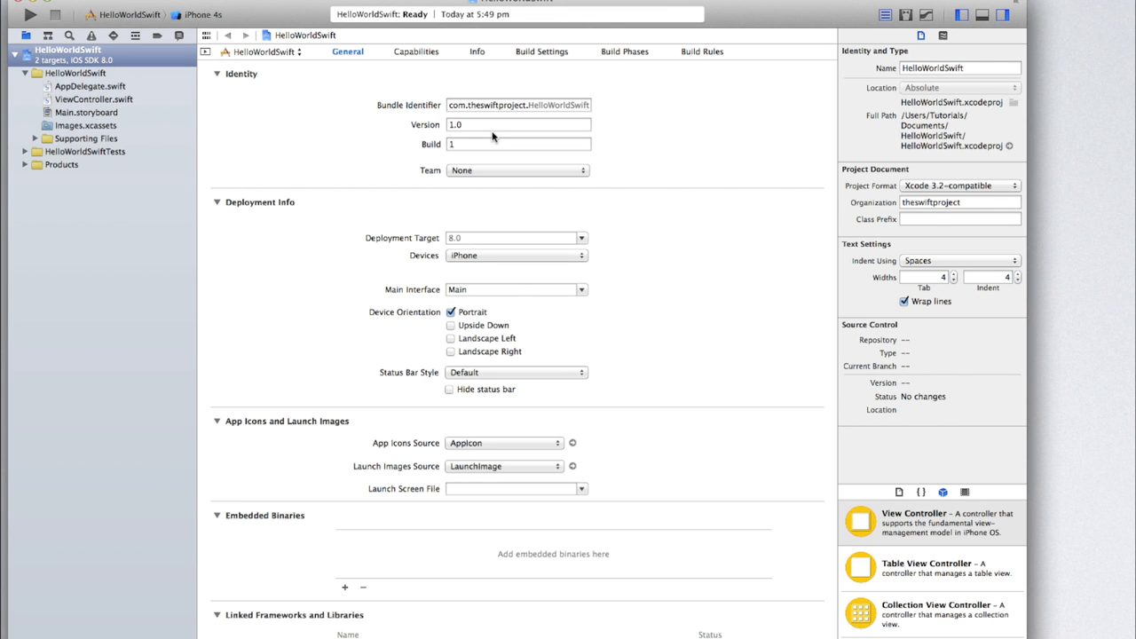
{"action": "mouse_move", "coordinate": [482, 162]}
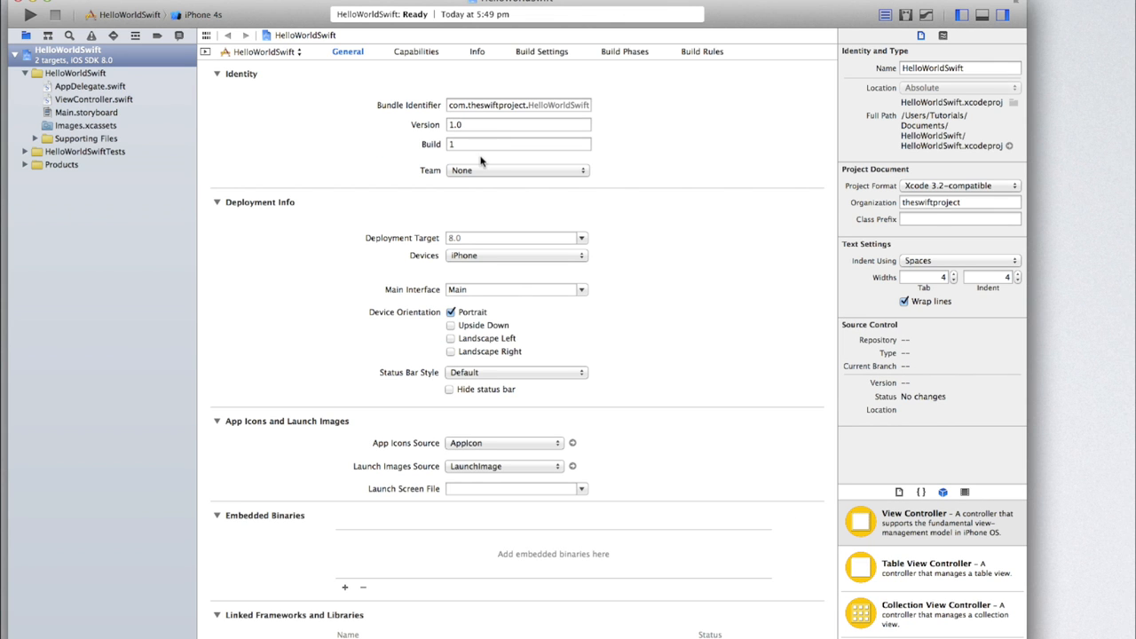
{"action": "mouse_move", "coordinate": [139, 115]}
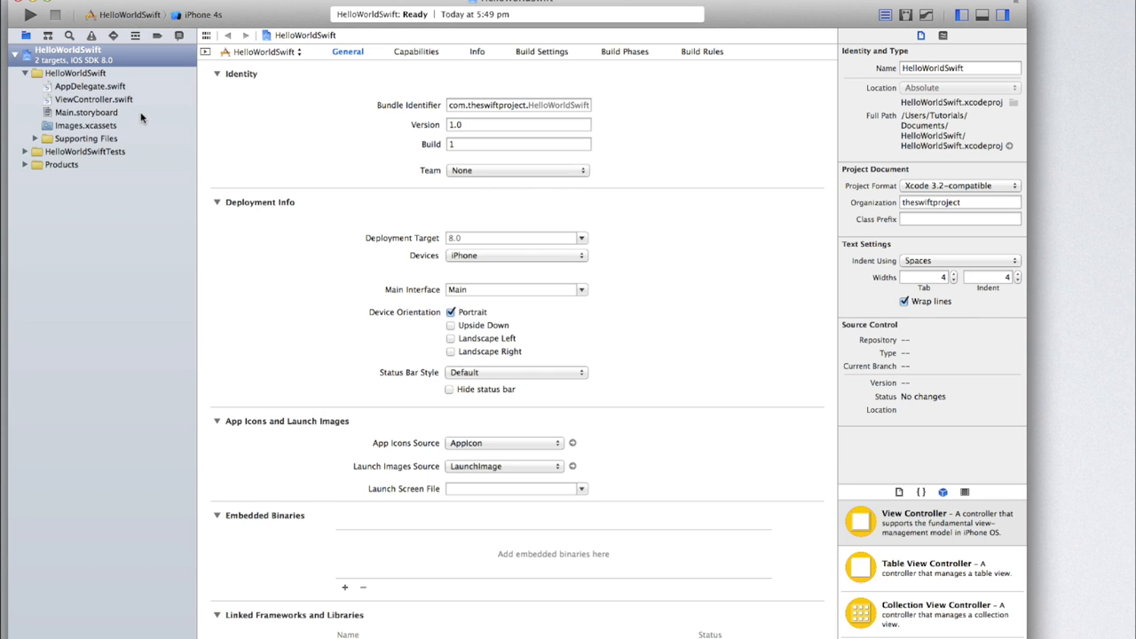
{"action": "mouse_move", "coordinate": [139, 115]}
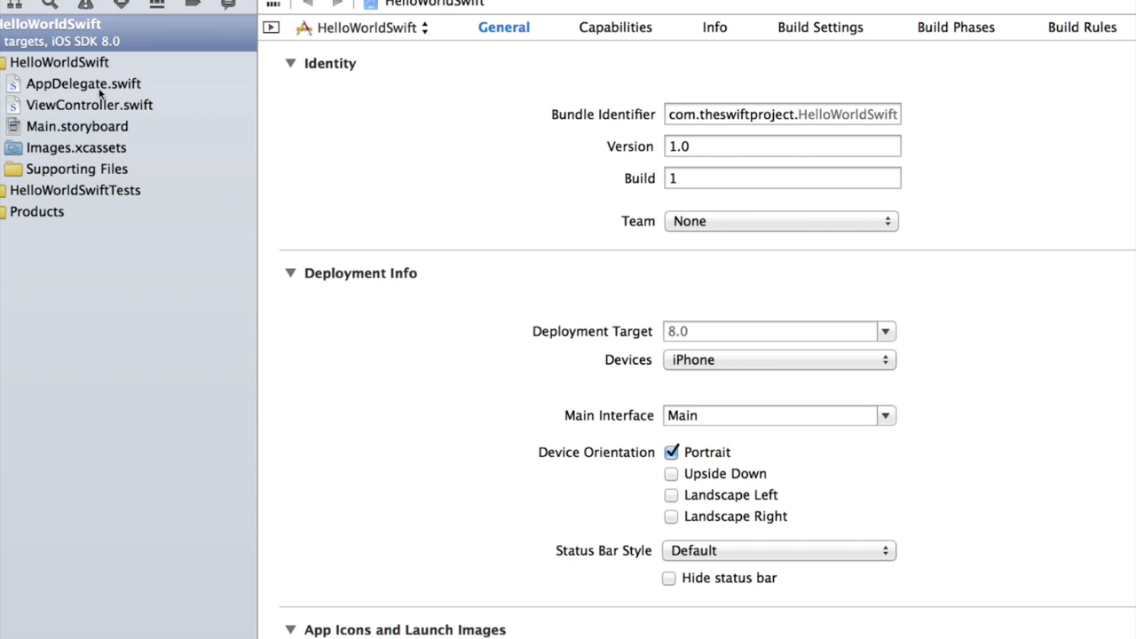
Step: Browse the generated AppDelegate.swift and ViewController.swift source code
{"action": "left_click", "coordinate": [79, 84]}
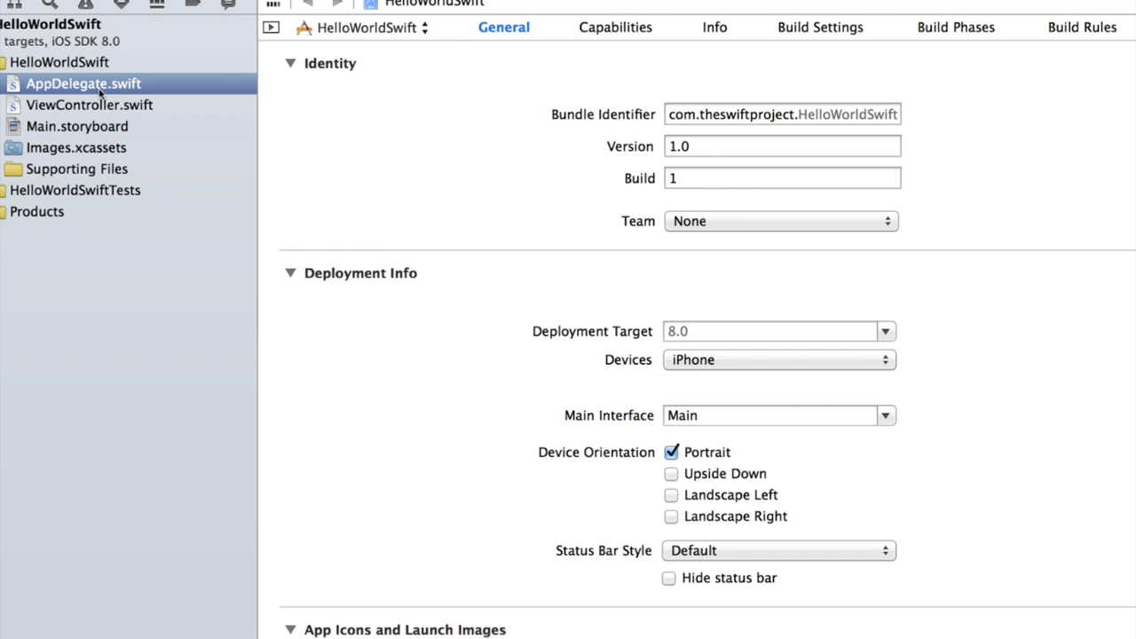
{"action": "left_click", "coordinate": [85, 84]}
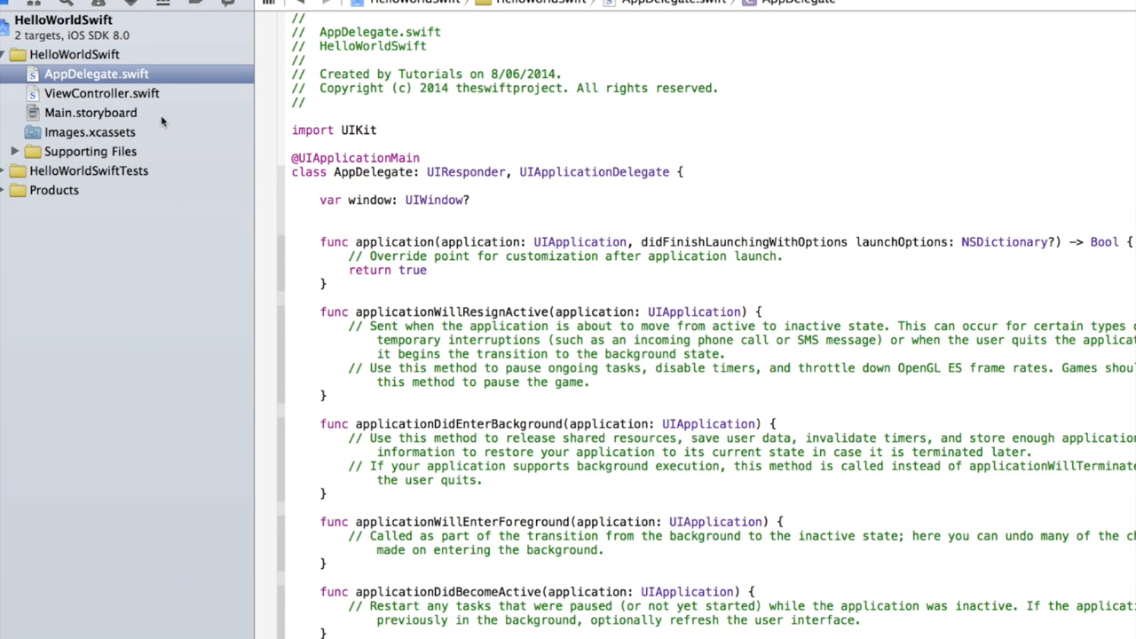
{"action": "left_click", "coordinate": [101, 93]}
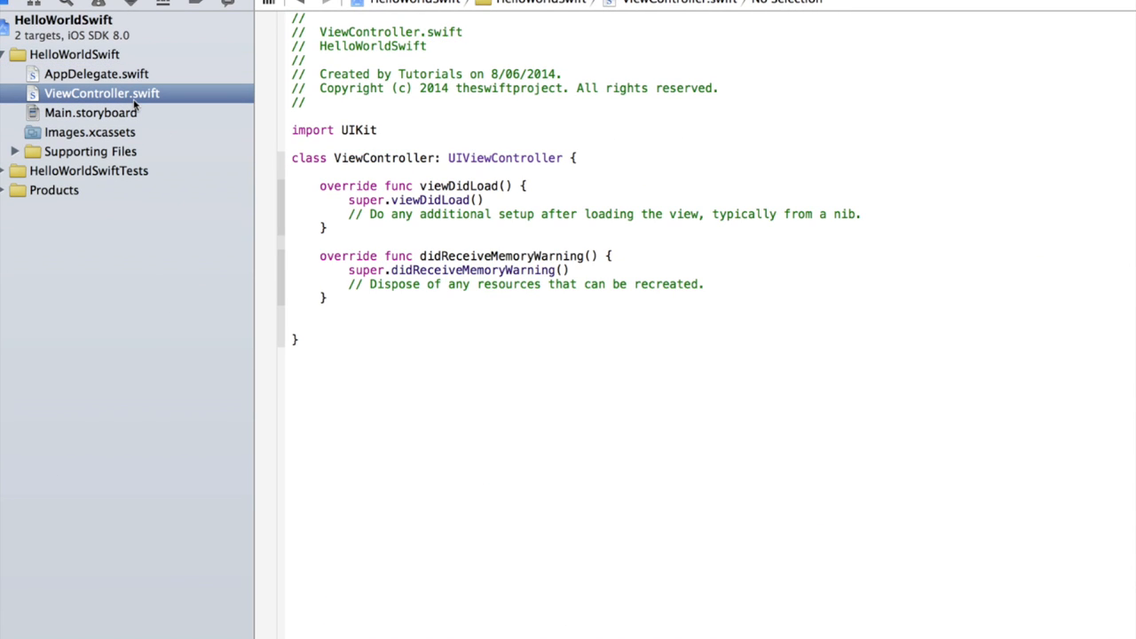
{"action": "left_click", "coordinate": [90, 113]}
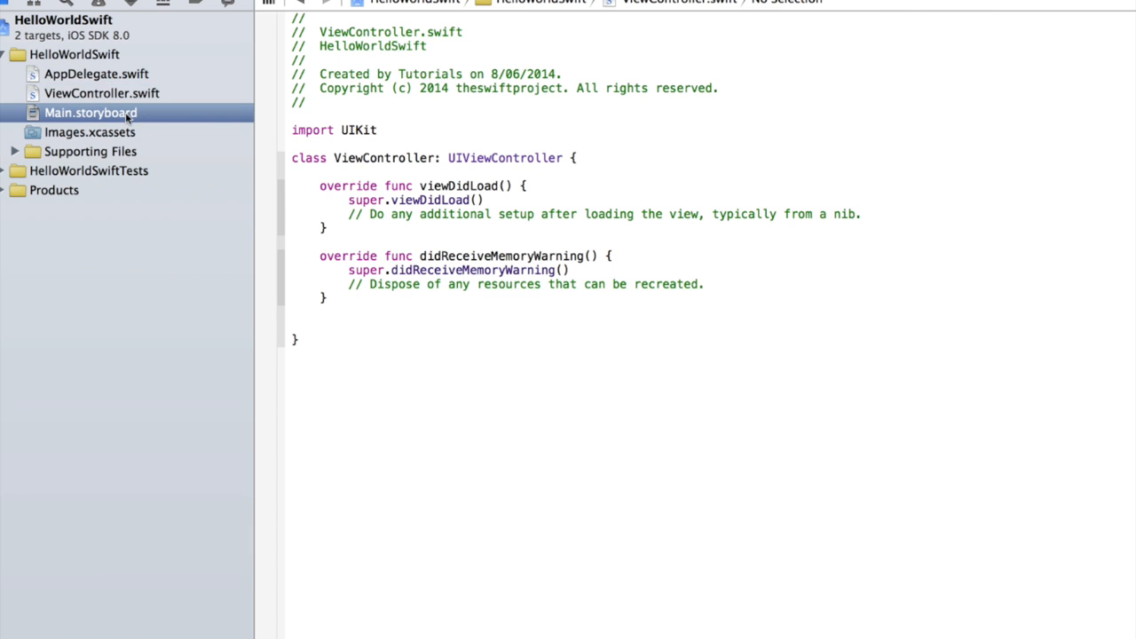
Step: Open Main.storyboard in Interface Builder showing the empty View Controller scene
{"action": "left_click", "coordinate": [90, 111]}
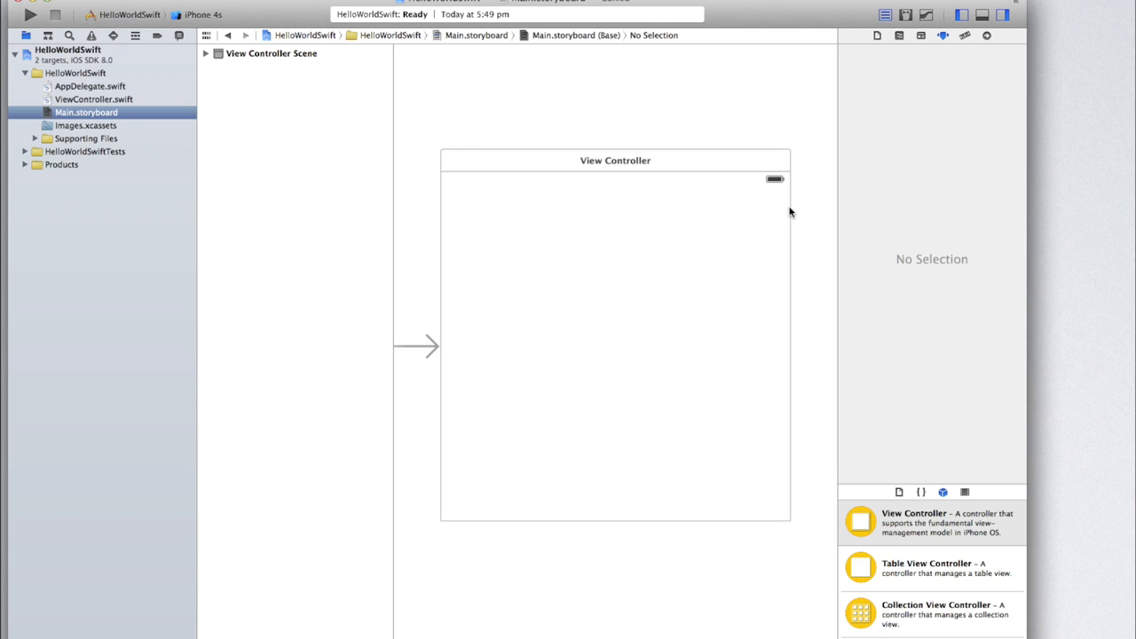
{"action": "mouse_move", "coordinate": [785, 211]}
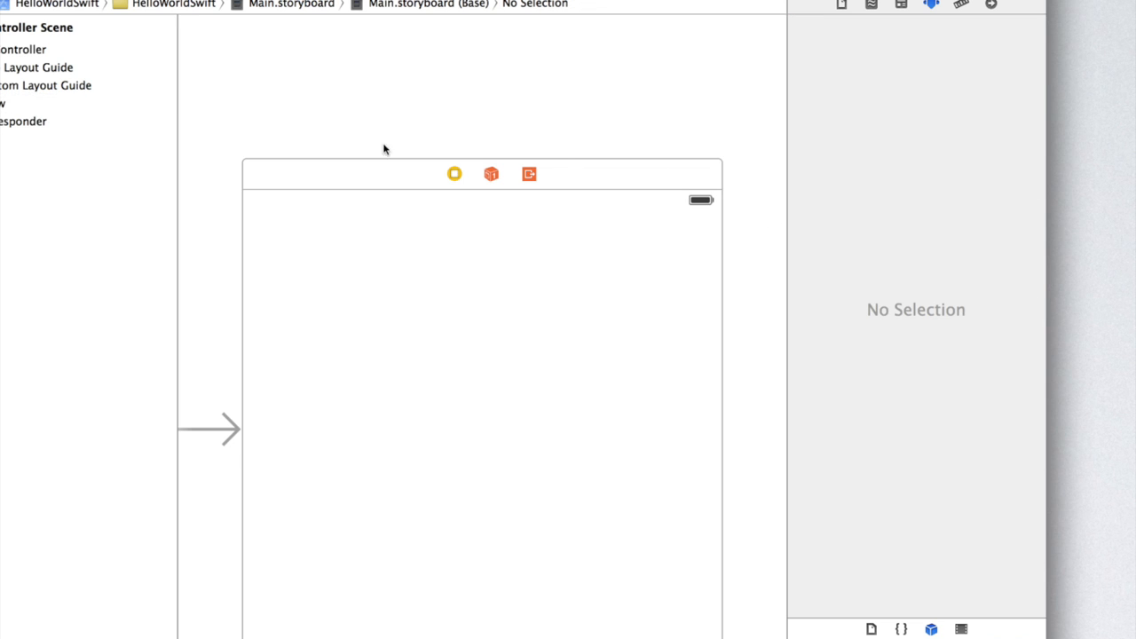
Step: Select the View Controller to set its simulated size to iPhone 4-inch
{"action": "left_click", "coordinate": [451, 174]}
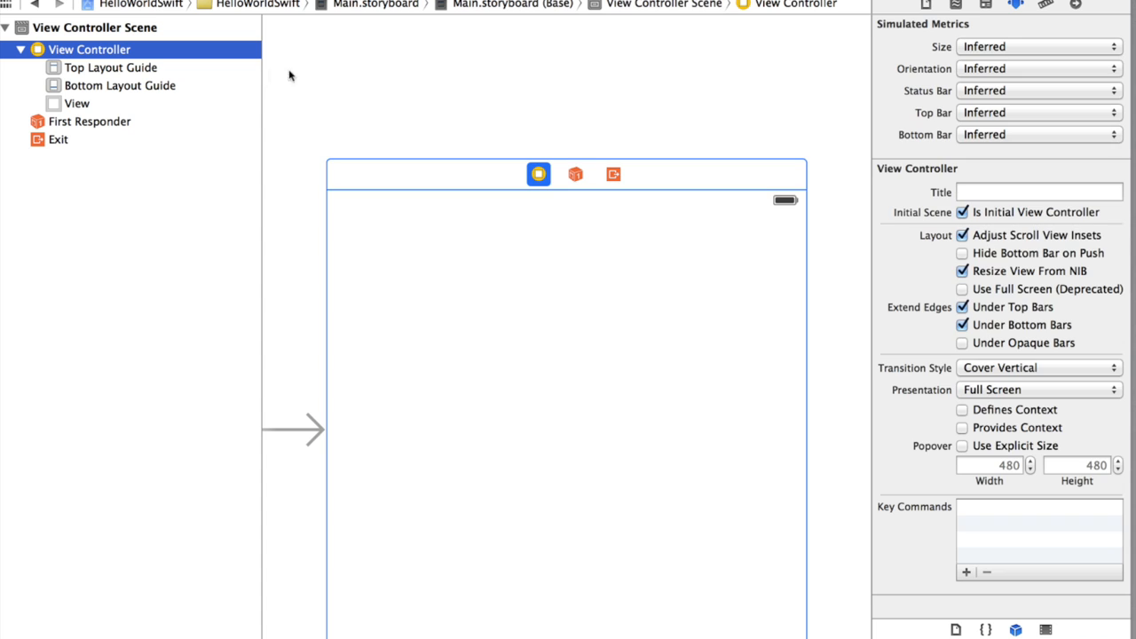
{"action": "mouse_move", "coordinate": [299, 220]}
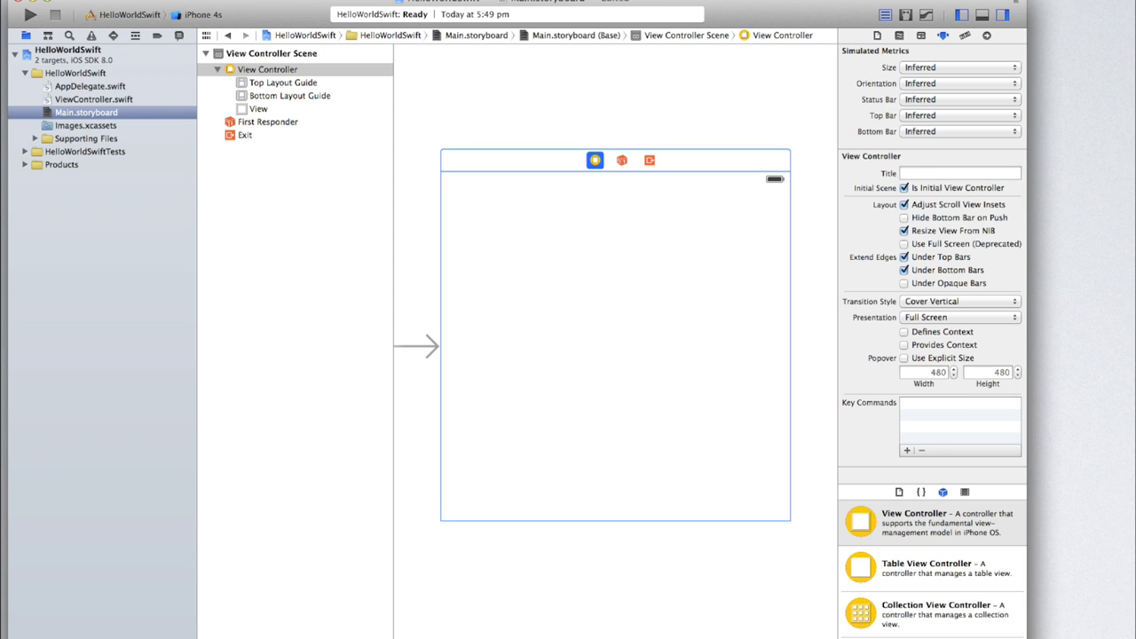
{"action": "mouse_move", "coordinate": [682, 77]}
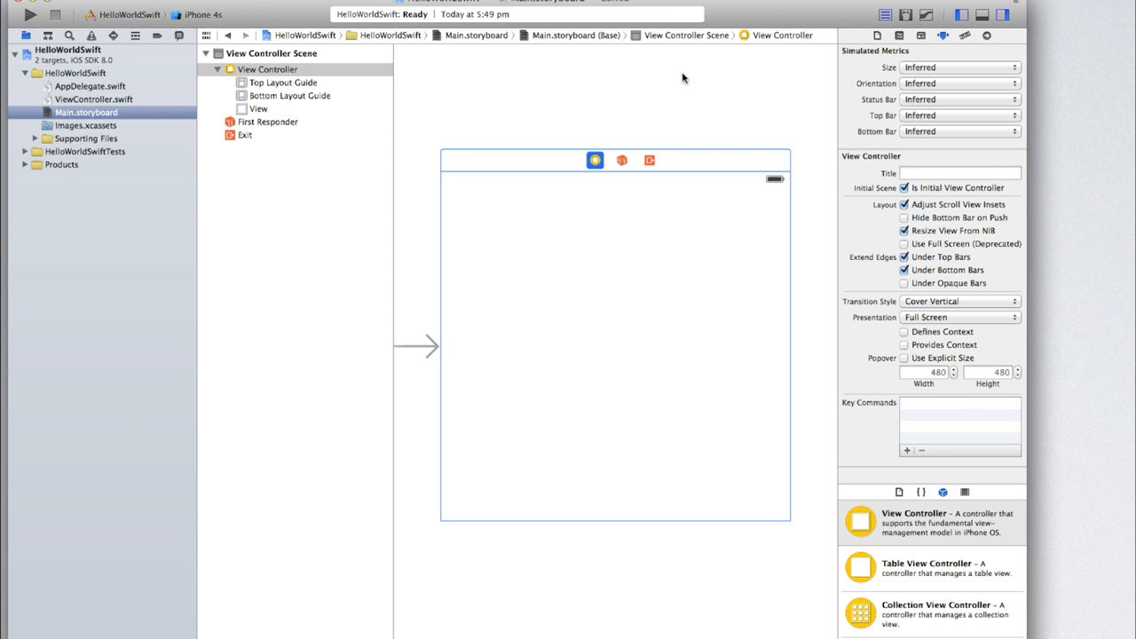
{"action": "mouse_move", "coordinate": [985, 98]}
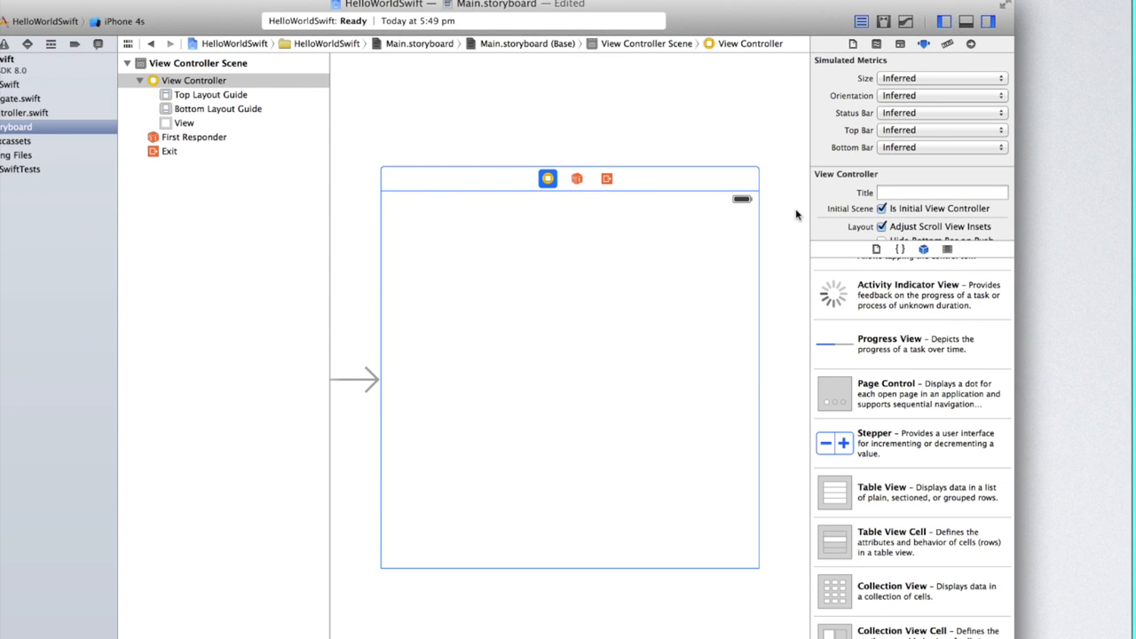
{"action": "left_click", "coordinate": [188, 79]}
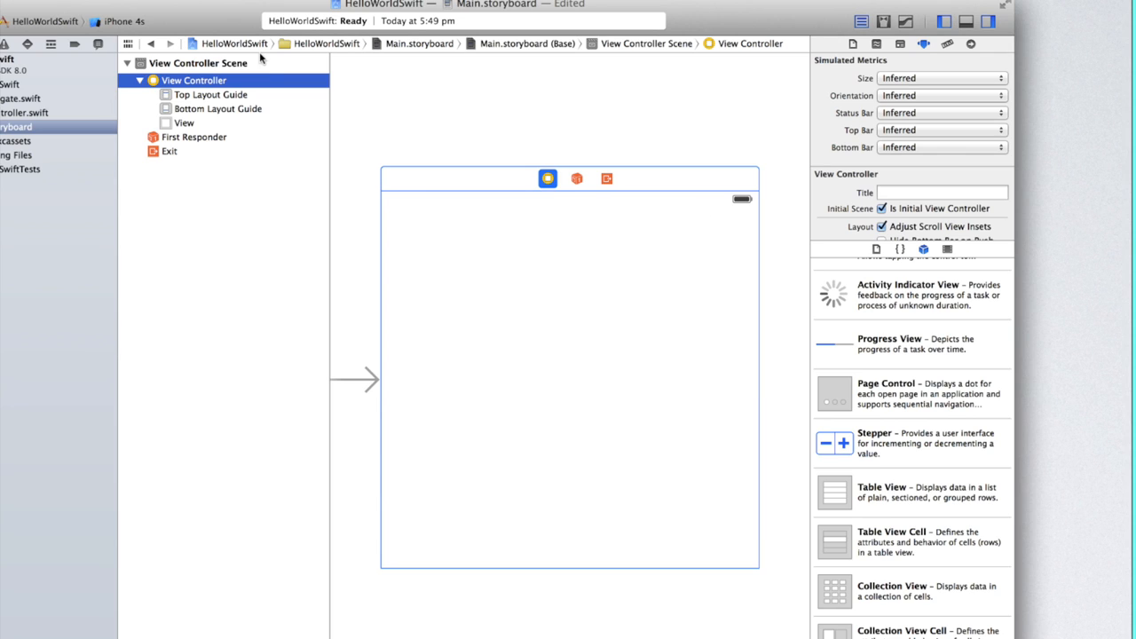
{"action": "mouse_move", "coordinate": [670, 312]}
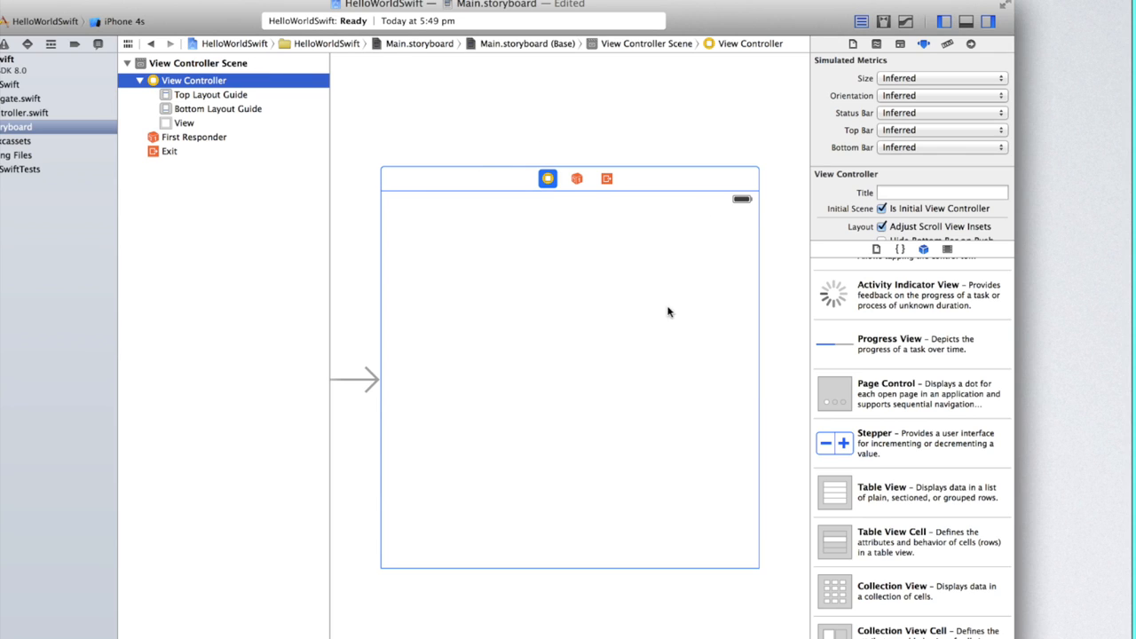
{"action": "mouse_move", "coordinate": [671, 254]}
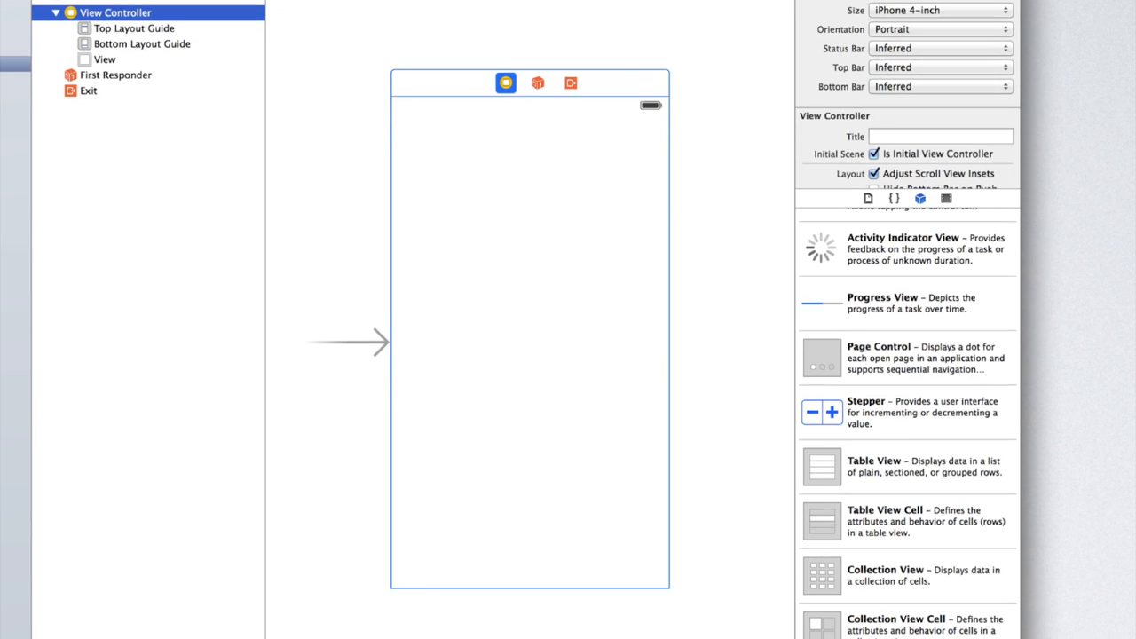
{"action": "mouse_move", "coordinate": [122, 540]}
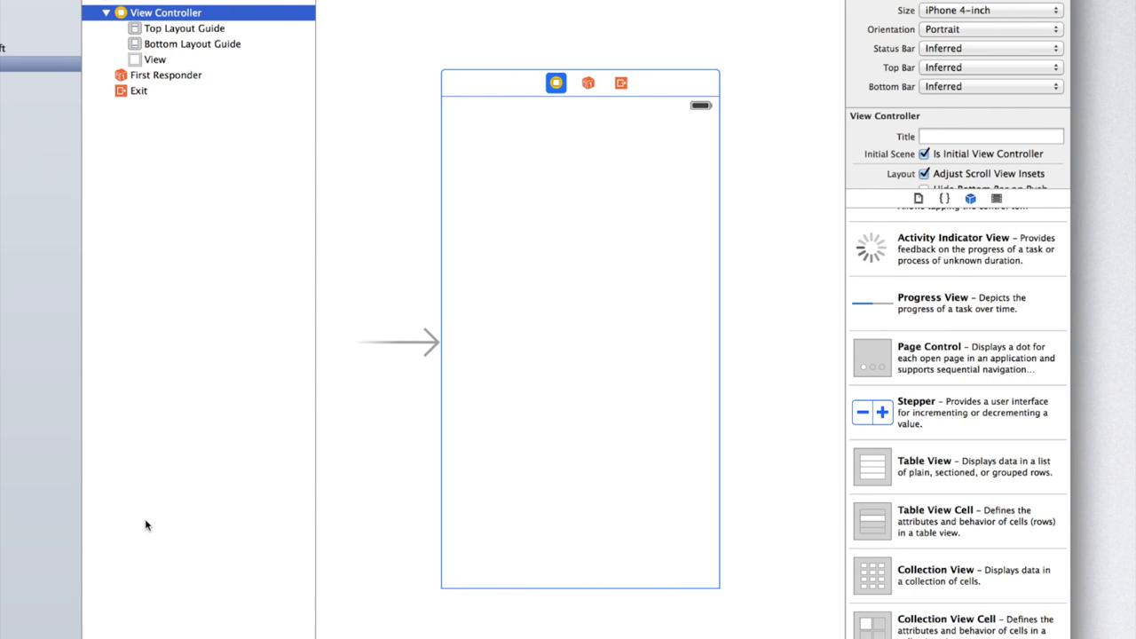
{"action": "mouse_move", "coordinate": [675, 328]}
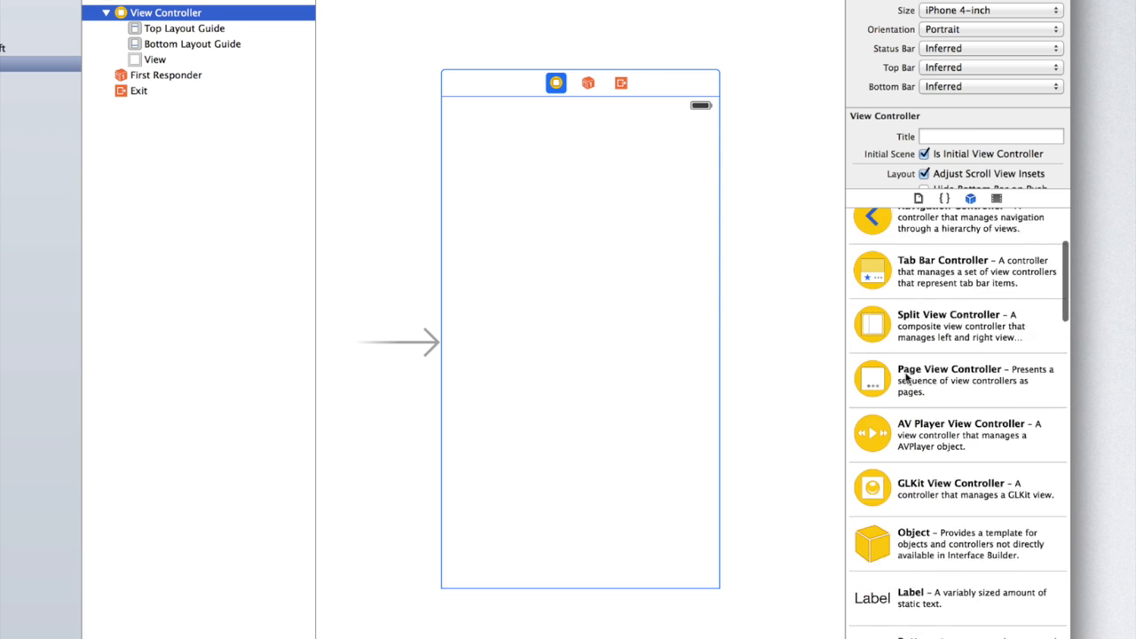
Step: Add a centered 27-point label reading 'Enter your name:' at the top of the view
{"action": "scroll", "scroll_direction": "down", "scroll_amount": 3}
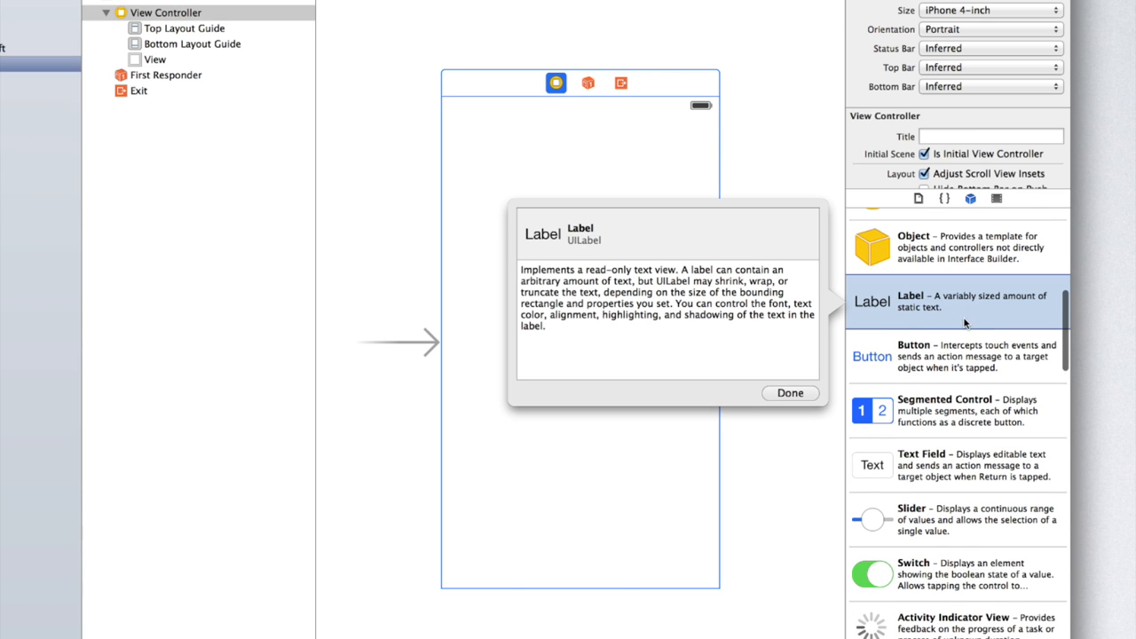
{"action": "left_click_drag", "start_coordinate": [871, 302], "coordinate": [572, 188]}
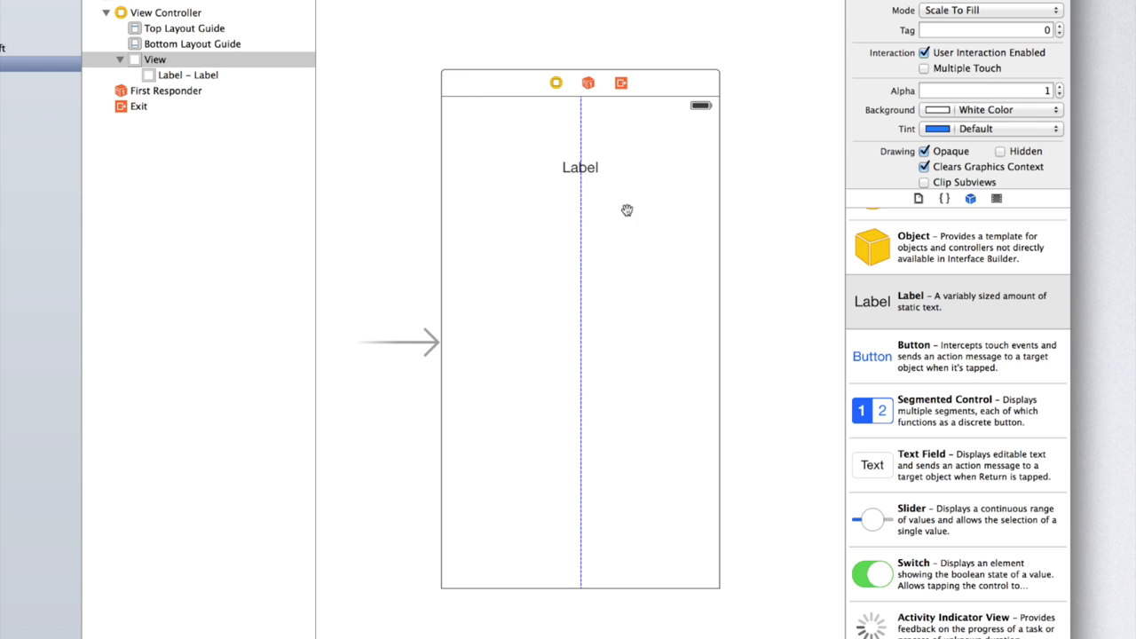
{"action": "left_click", "coordinate": [580, 167]}
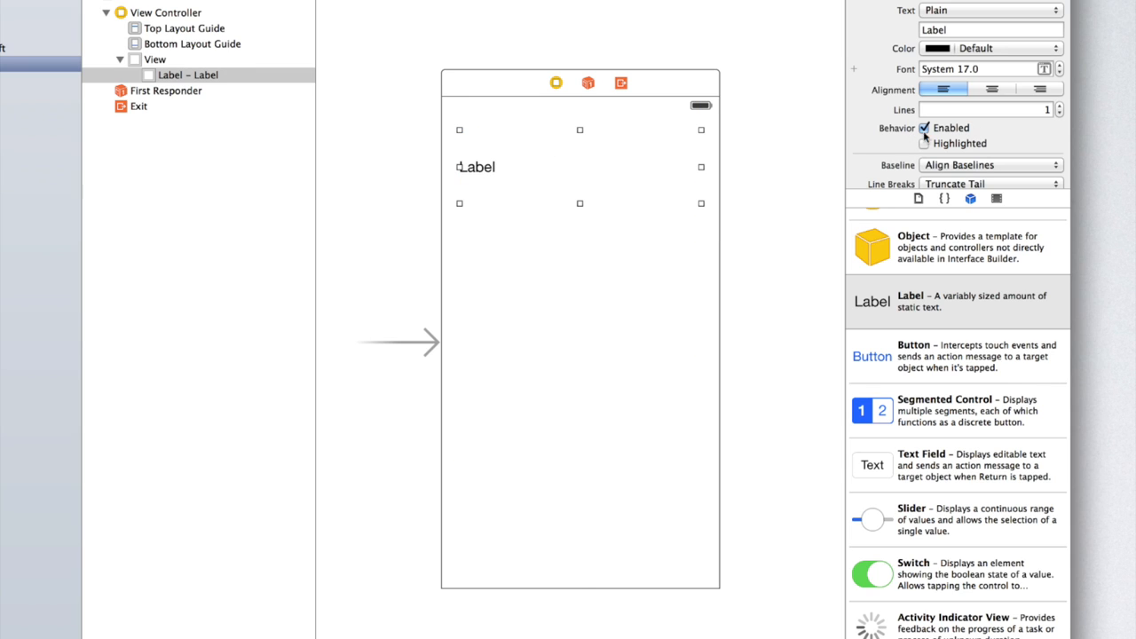
{"action": "left_click", "coordinate": [990, 88]}
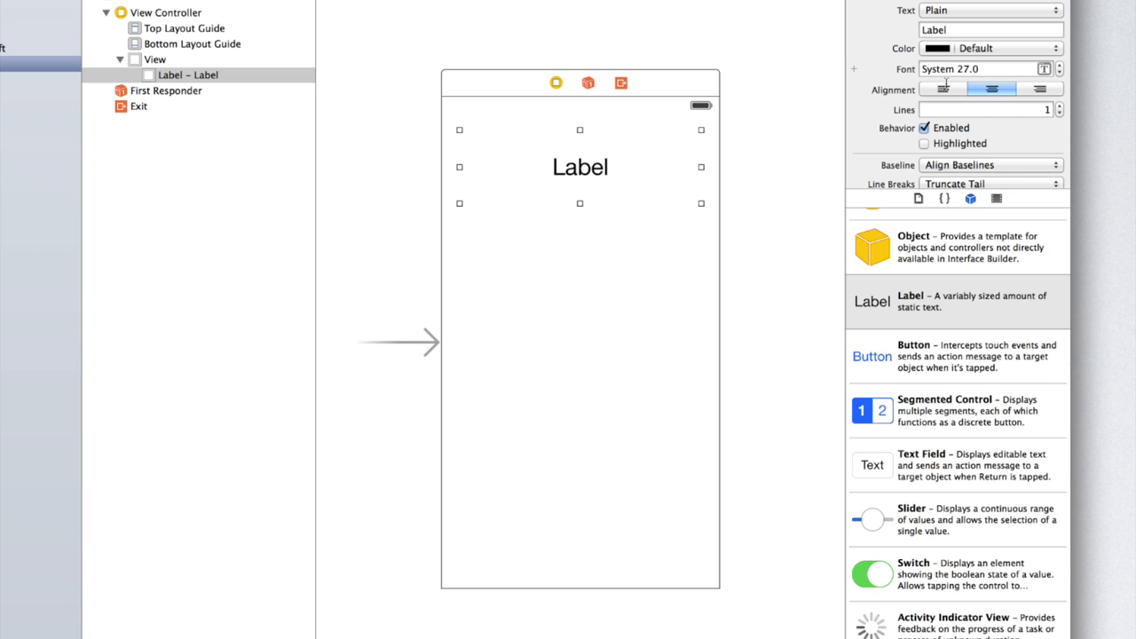
{"action": "left_click", "coordinate": [991, 34]}
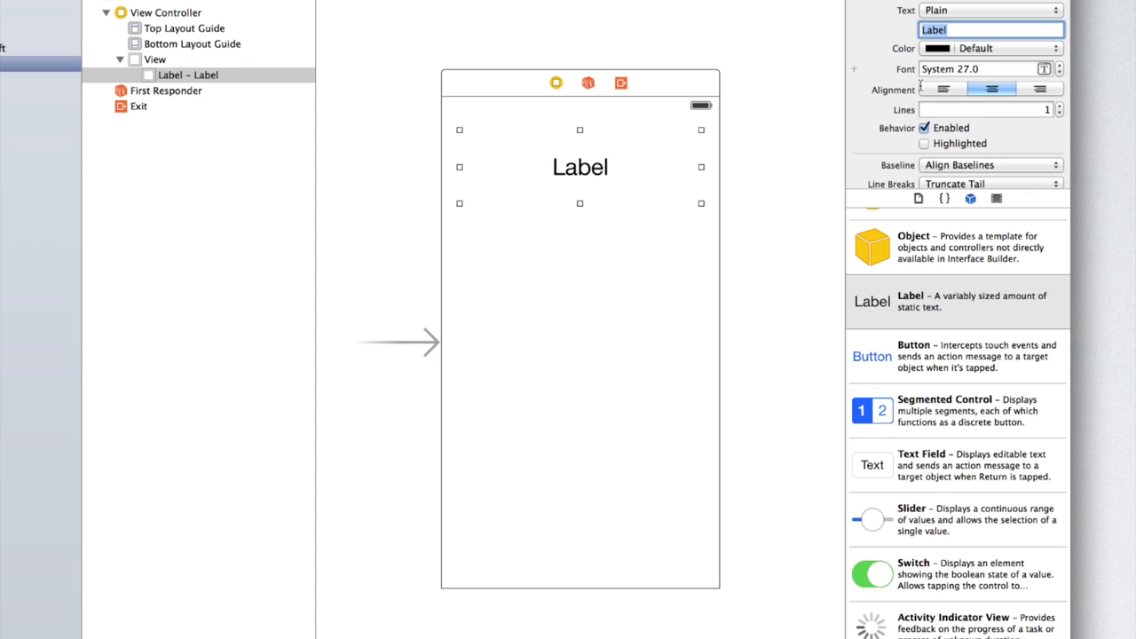
{"action": "type", "text": "Enter your name:"}
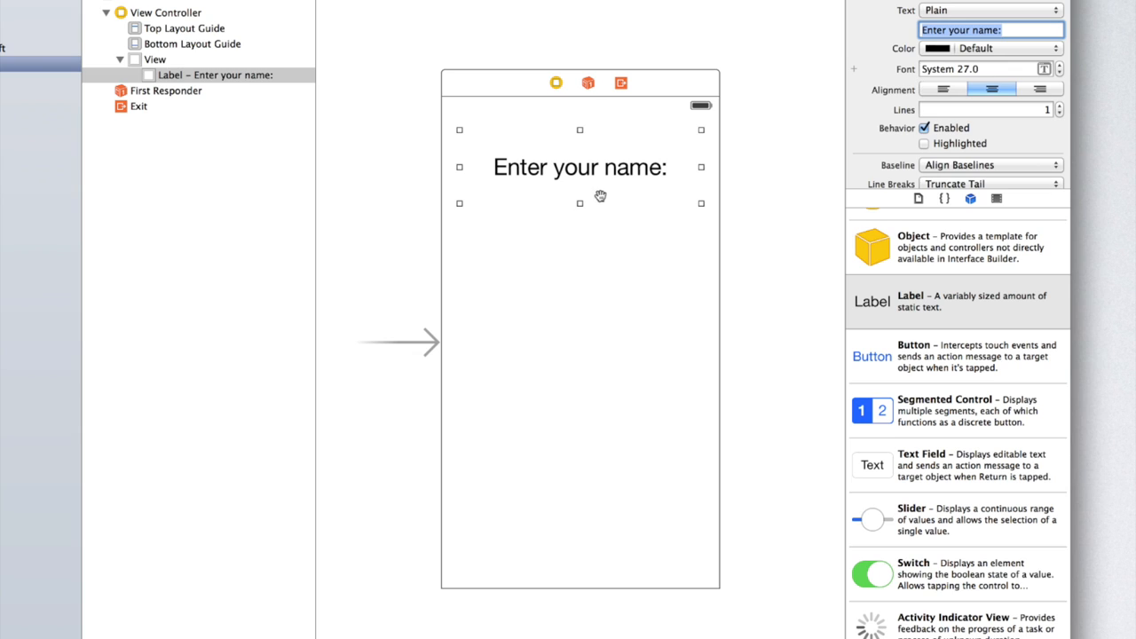
{"action": "left_click", "coordinate": [152, 60]}
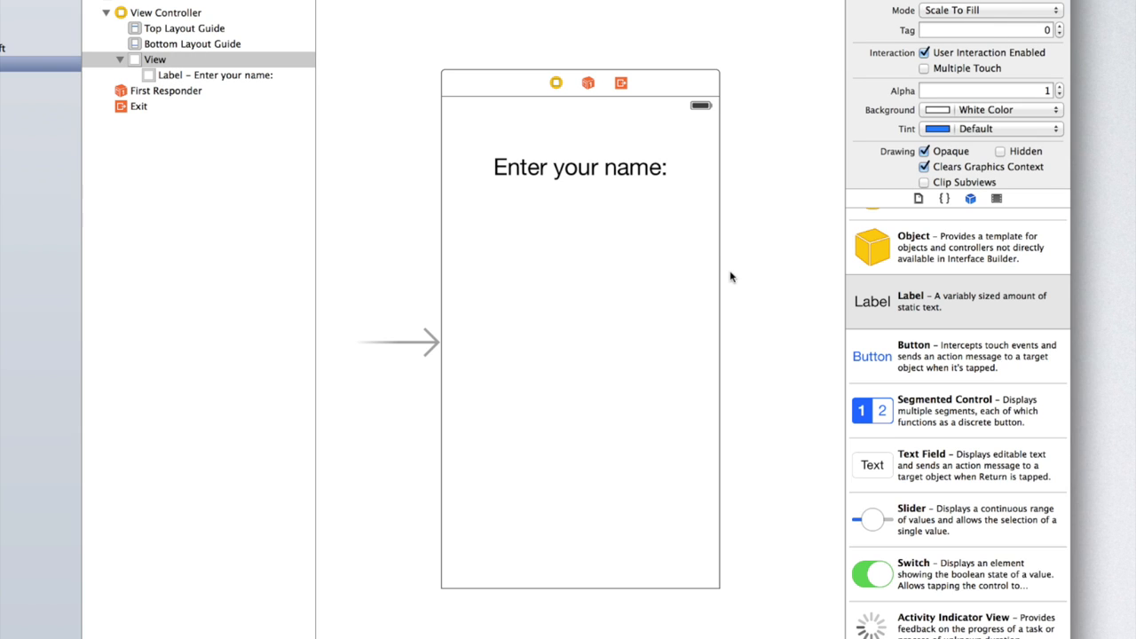
{"action": "mouse_move", "coordinate": [897, 452]}
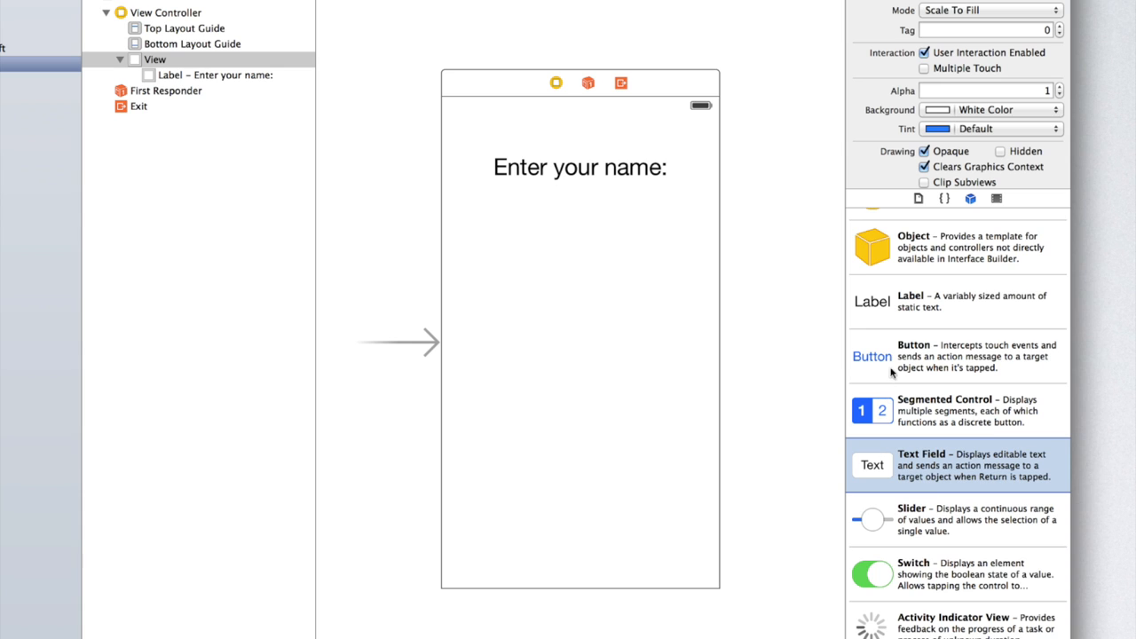
Step: Place a text field below the label, widen it, and set its placeholder to 'Name'
{"action": "left_click_drag", "start_coordinate": [873, 464], "coordinate": [545, 307]}
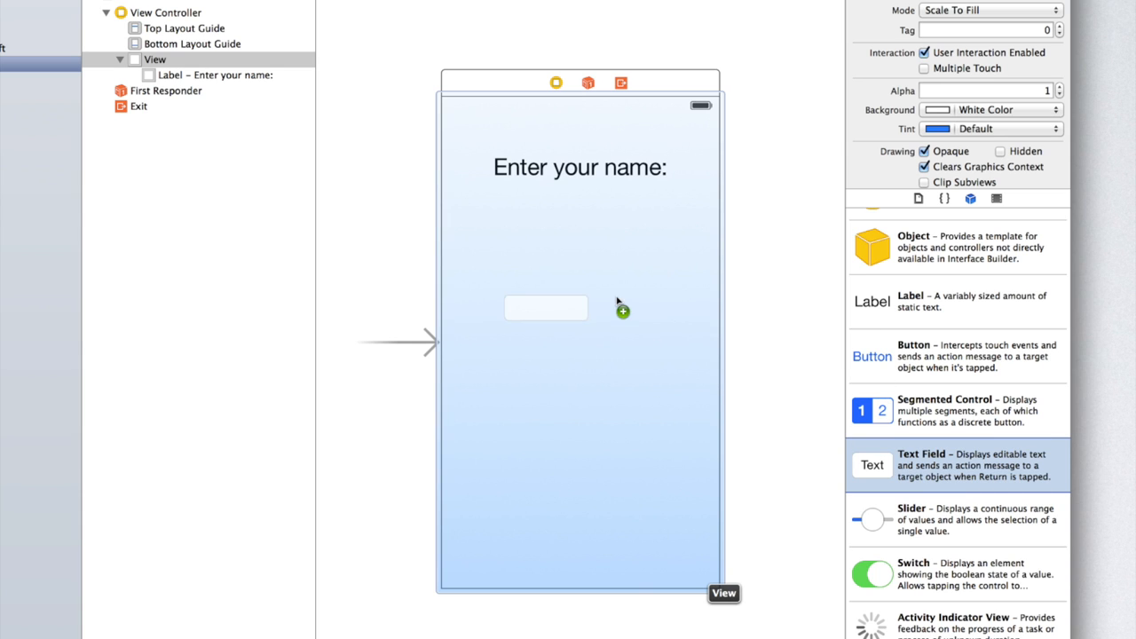
{"action": "left_click_drag", "start_coordinate": [546, 307], "coordinate": [500, 257]}
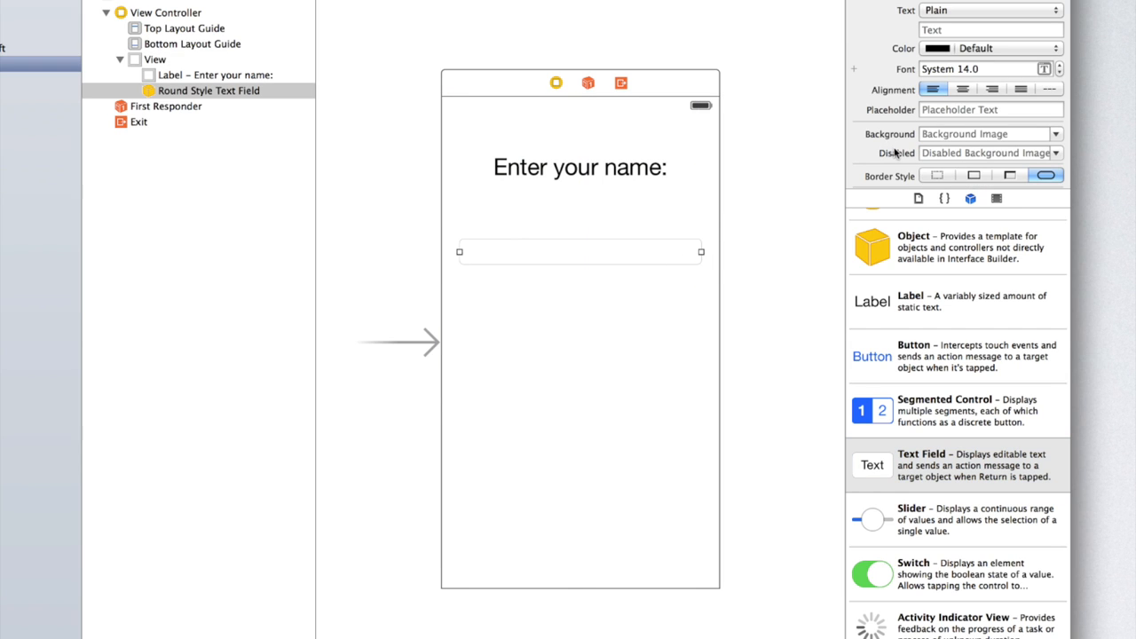
{"action": "left_click", "coordinate": [991, 109]}
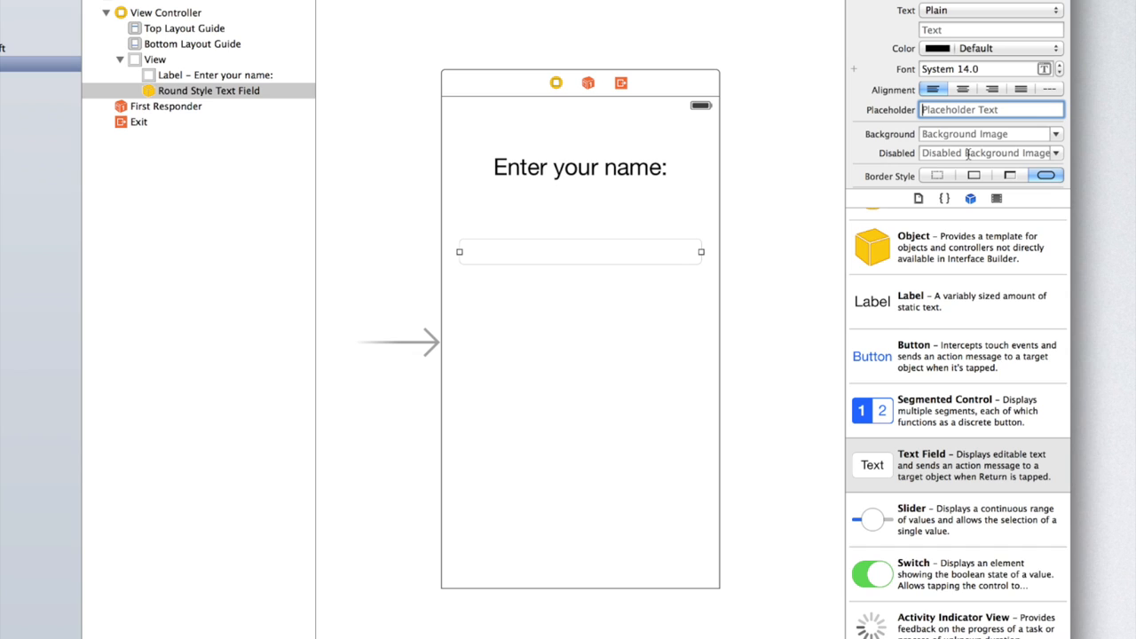
{"action": "type", "text": "Name"}
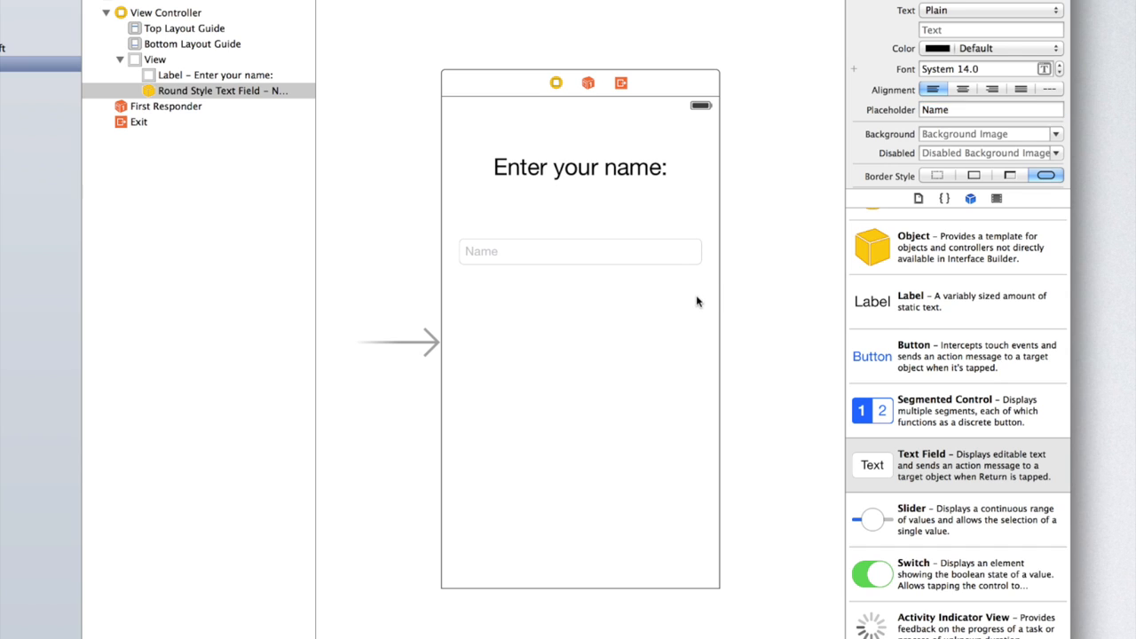
{"action": "left_click", "coordinate": [155, 60]}
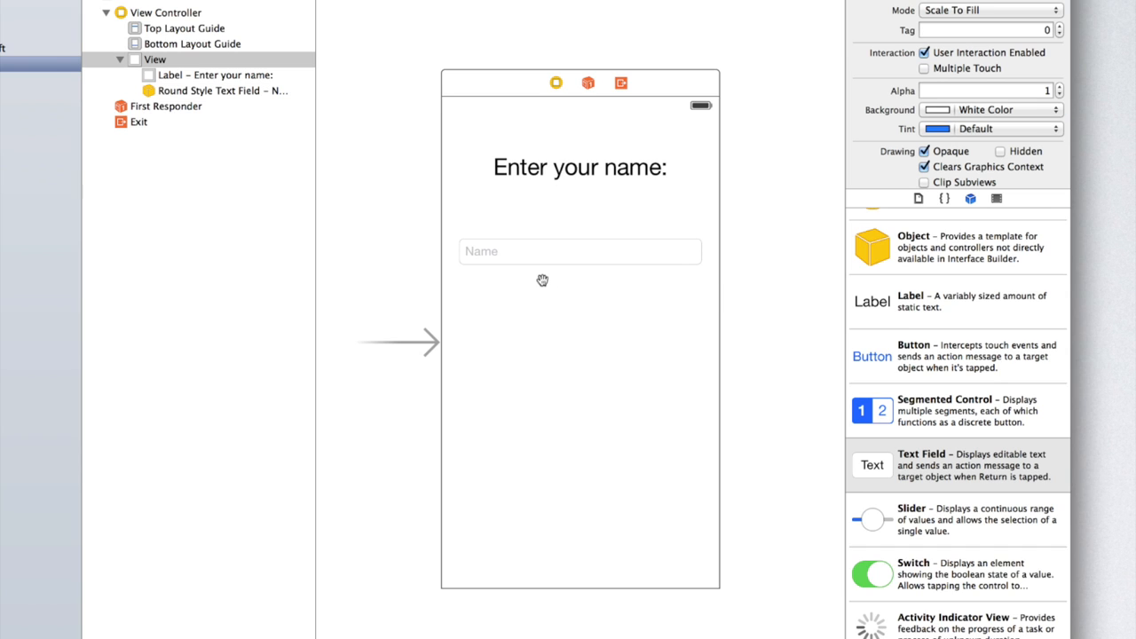
{"action": "mouse_move", "coordinate": [658, 270]}
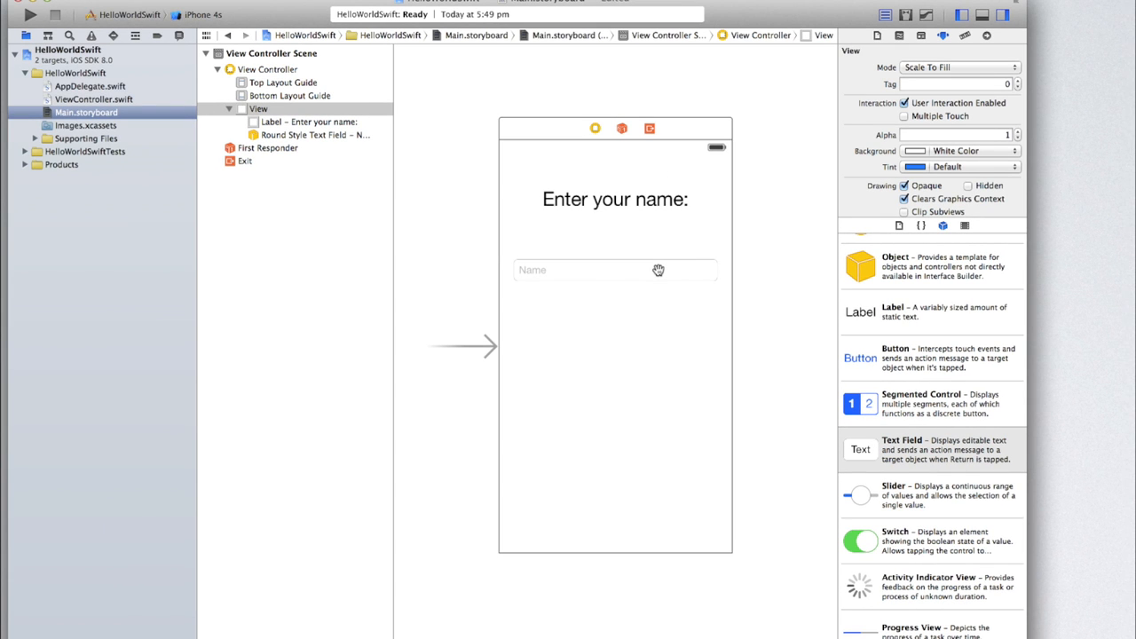
{"action": "mouse_move", "coordinate": [824, 129]}
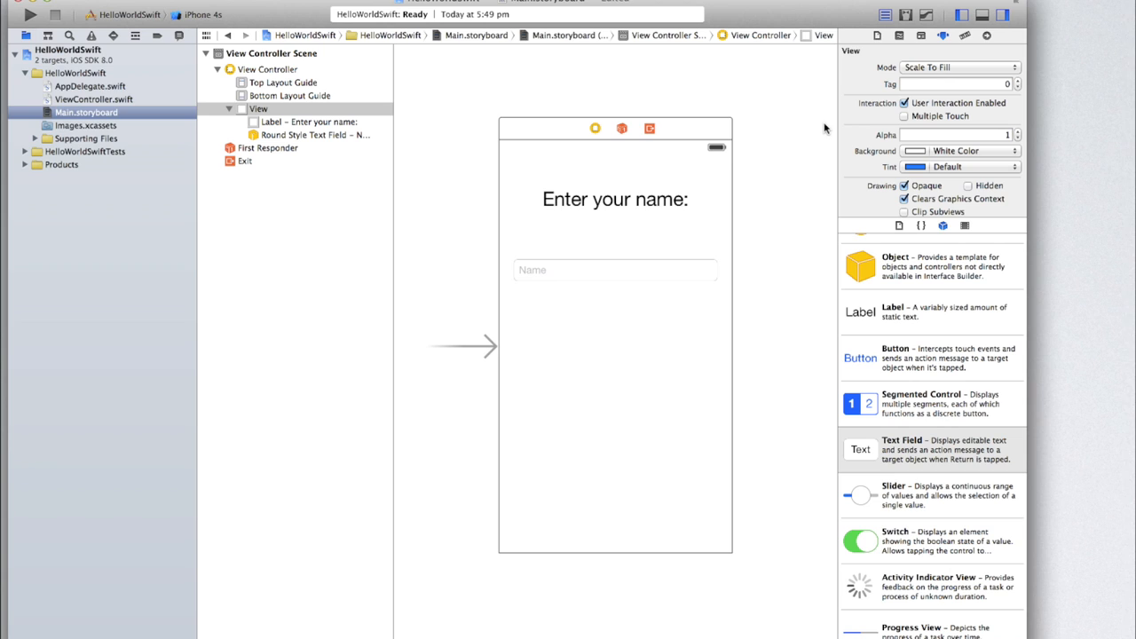
{"action": "mouse_move", "coordinate": [178, 103]}
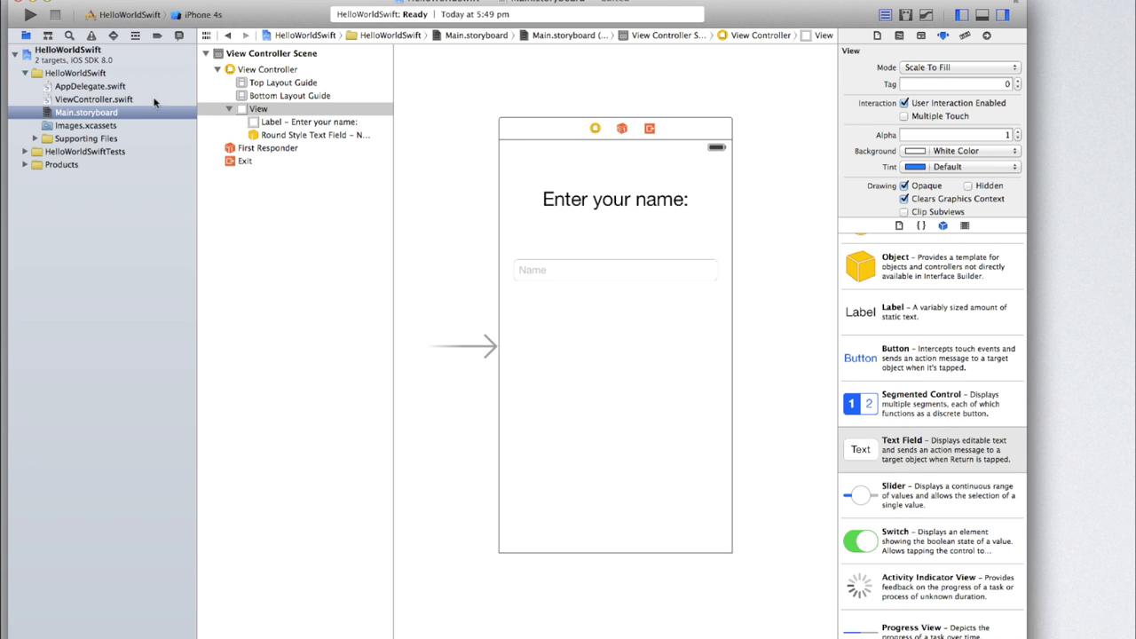
{"action": "mouse_move", "coordinate": [365, 190]}
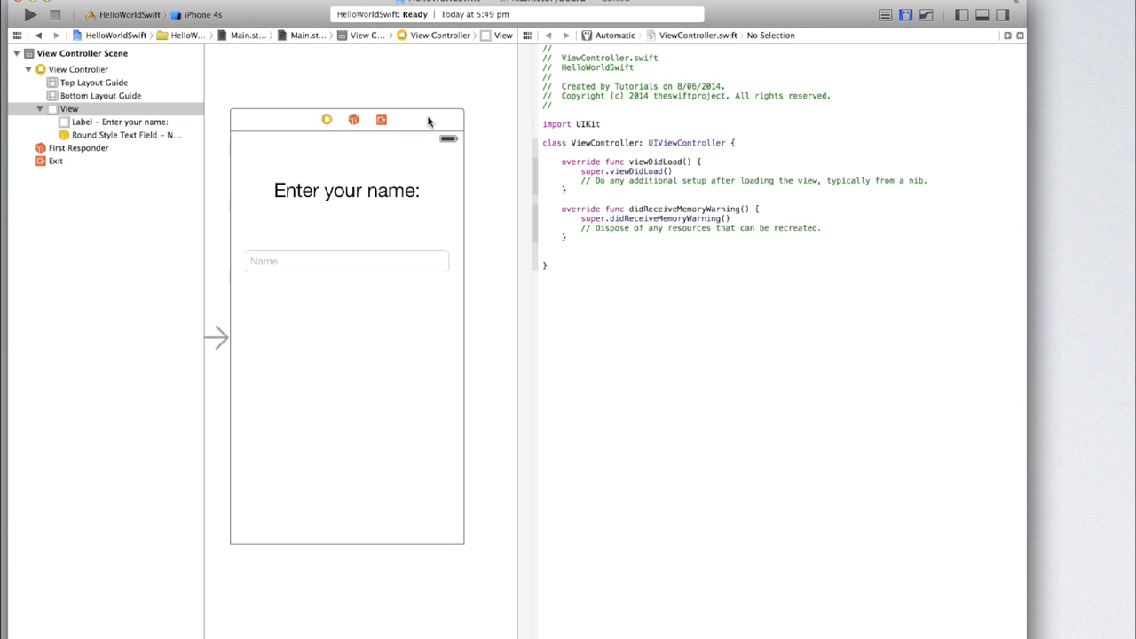
Step: Show ViewController.swift in the Assistant Editor beside the storyboard scene
{"action": "left_click", "coordinate": [346, 189]}
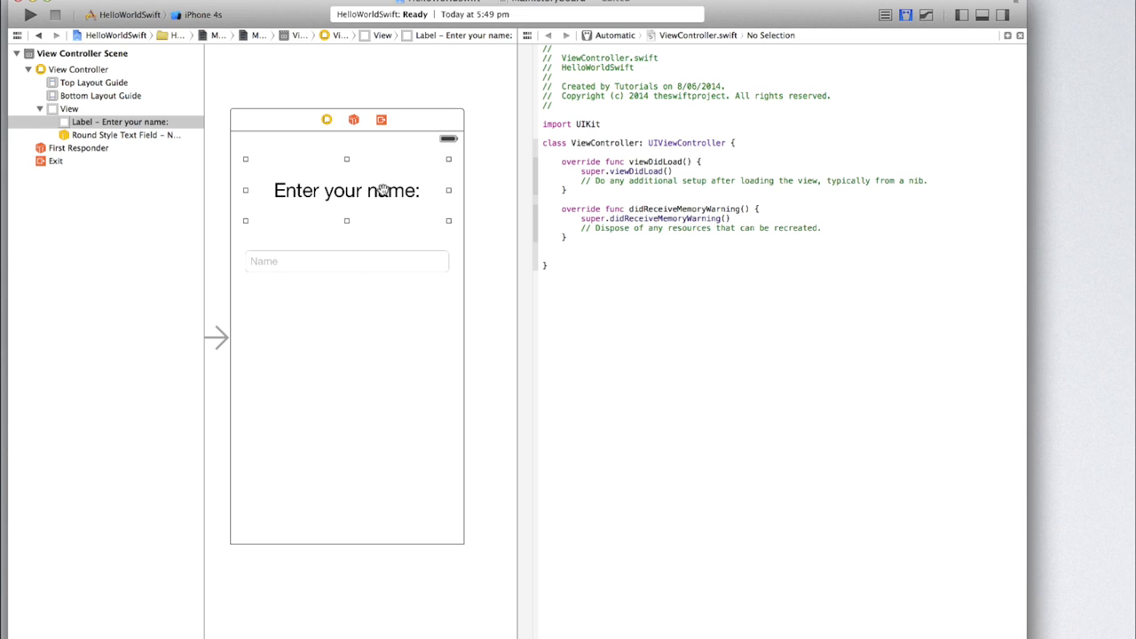
{"action": "mouse_move", "coordinate": [427, 187]}
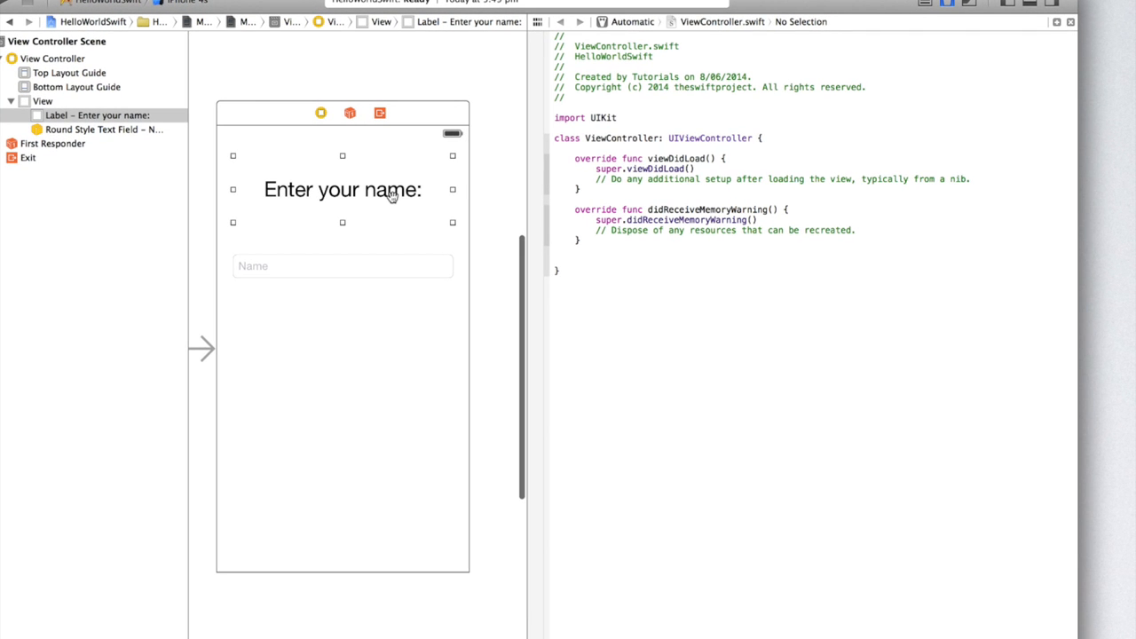
Step: Ctrl-drag the 'Enter your name:' label into ViewController.swift, creating a nameLabel UILabel outlet
{"action": "left_click", "coordinate": [368, 189]}
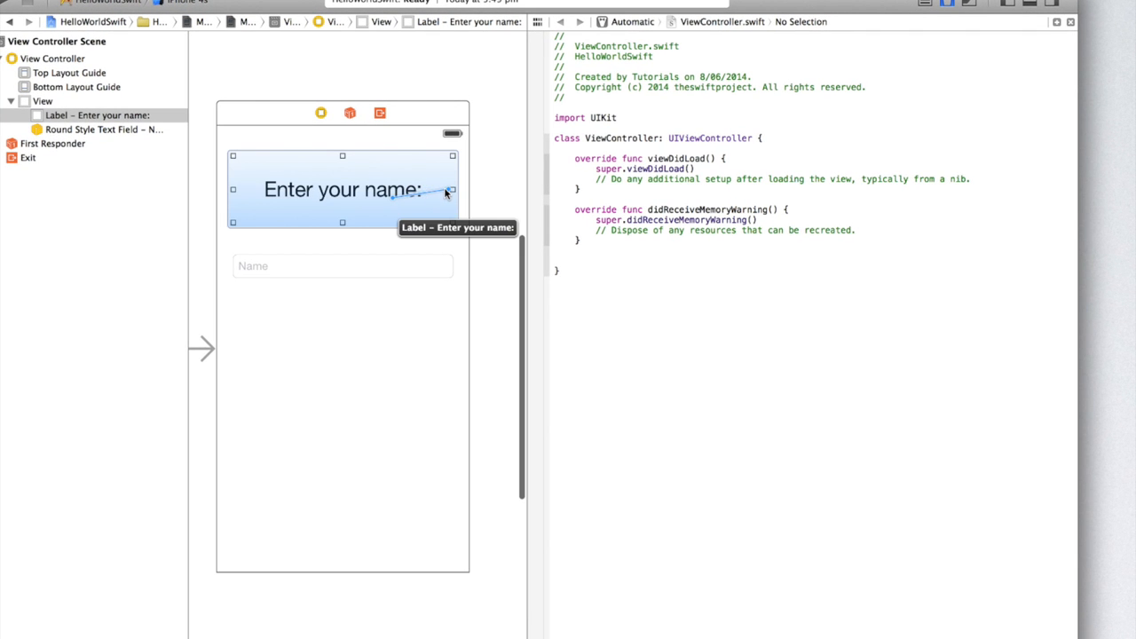
{"action": "left_click_drag", "start_coordinate": [444, 189], "coordinate": [559, 158]}
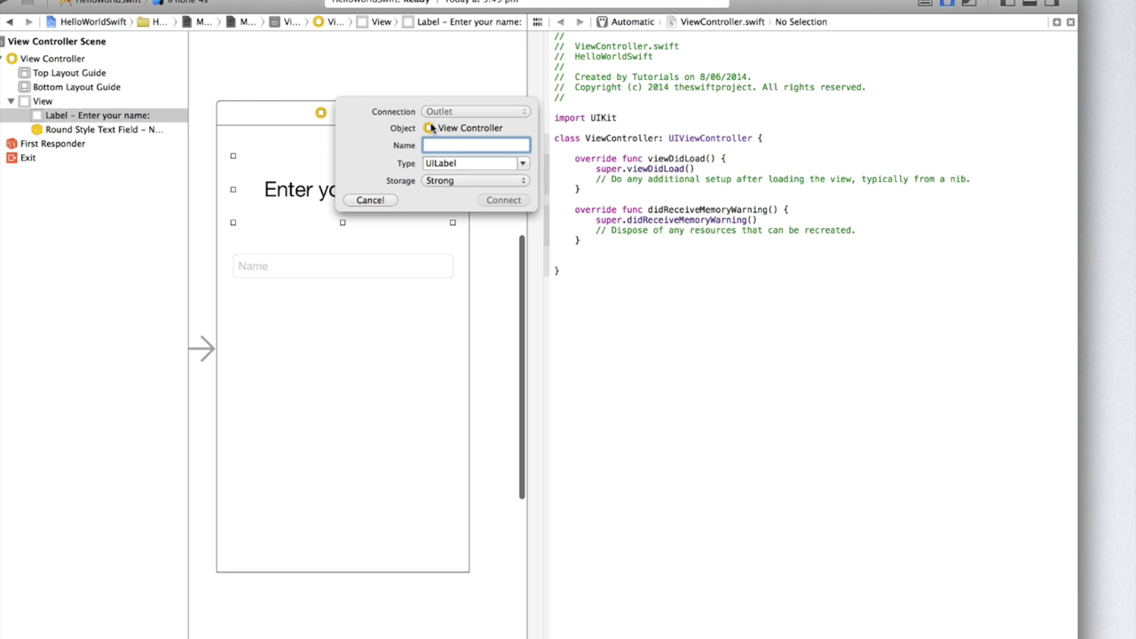
{"action": "mouse_move", "coordinate": [439, 160]}
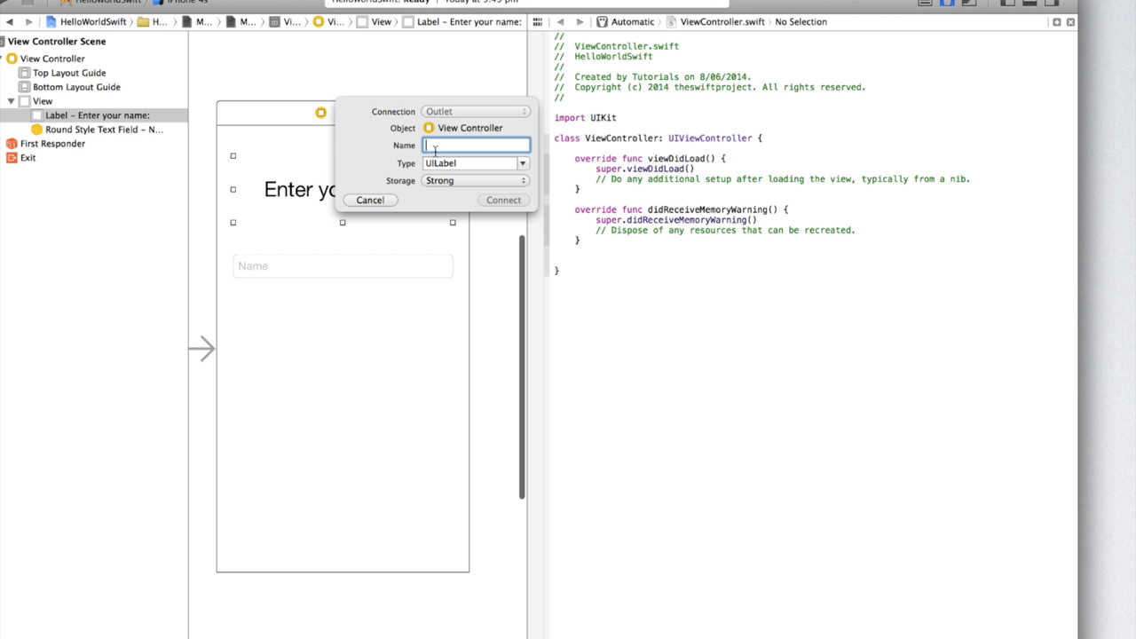
{"action": "type", "text": "NameLabel"}
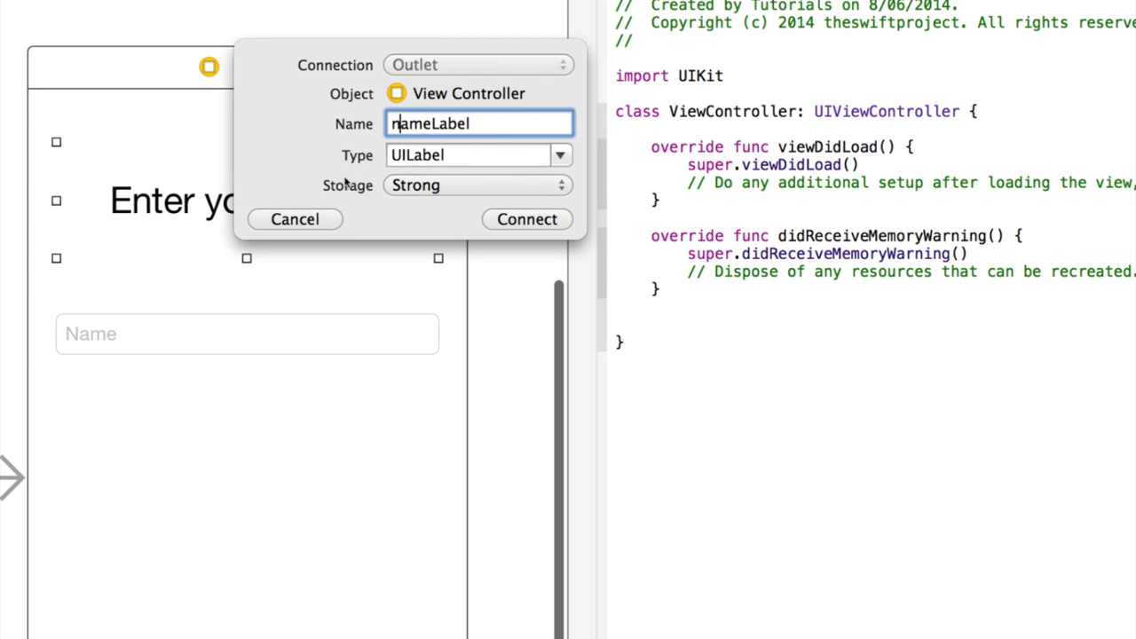
{"action": "left_click", "coordinate": [466, 154]}
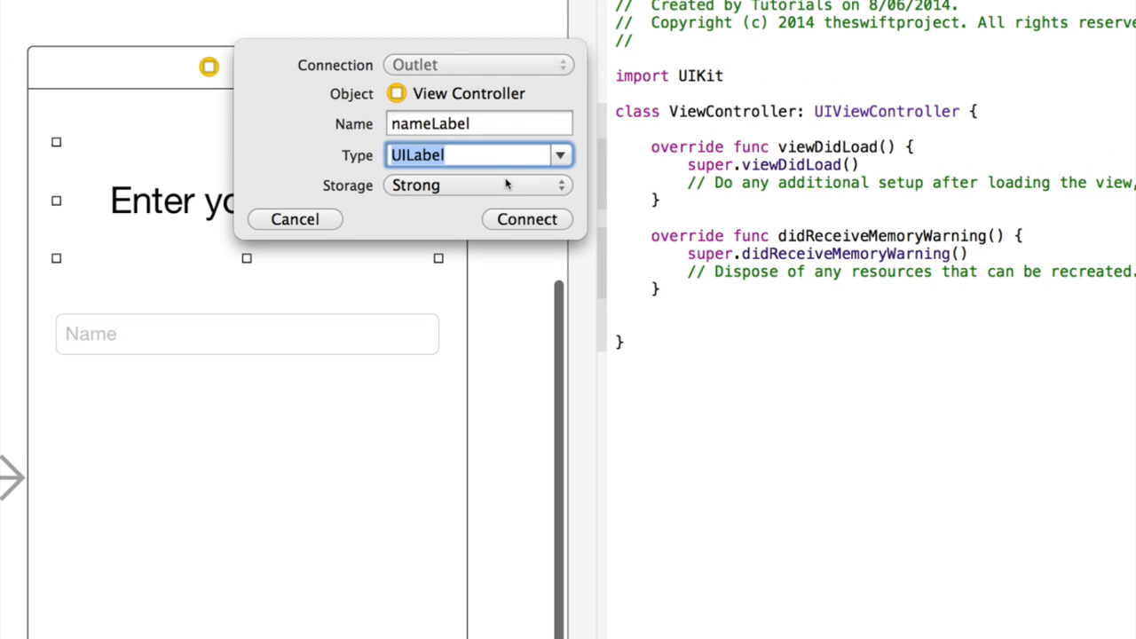
{"action": "mouse_move", "coordinate": [491, 199]}
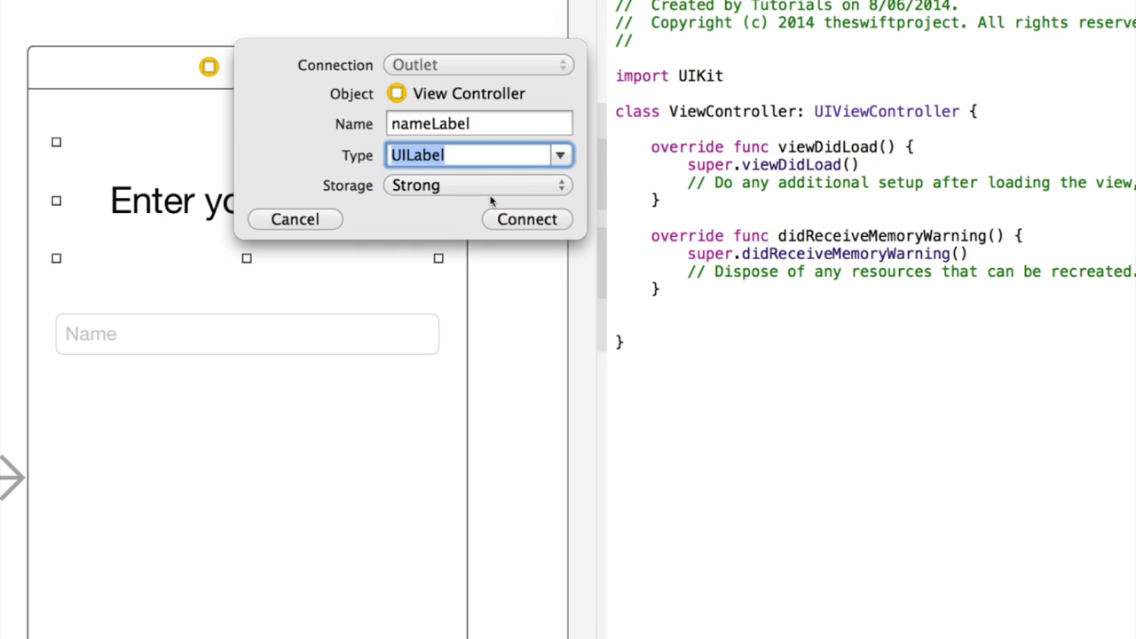
{"action": "left_click", "coordinate": [528, 219]}
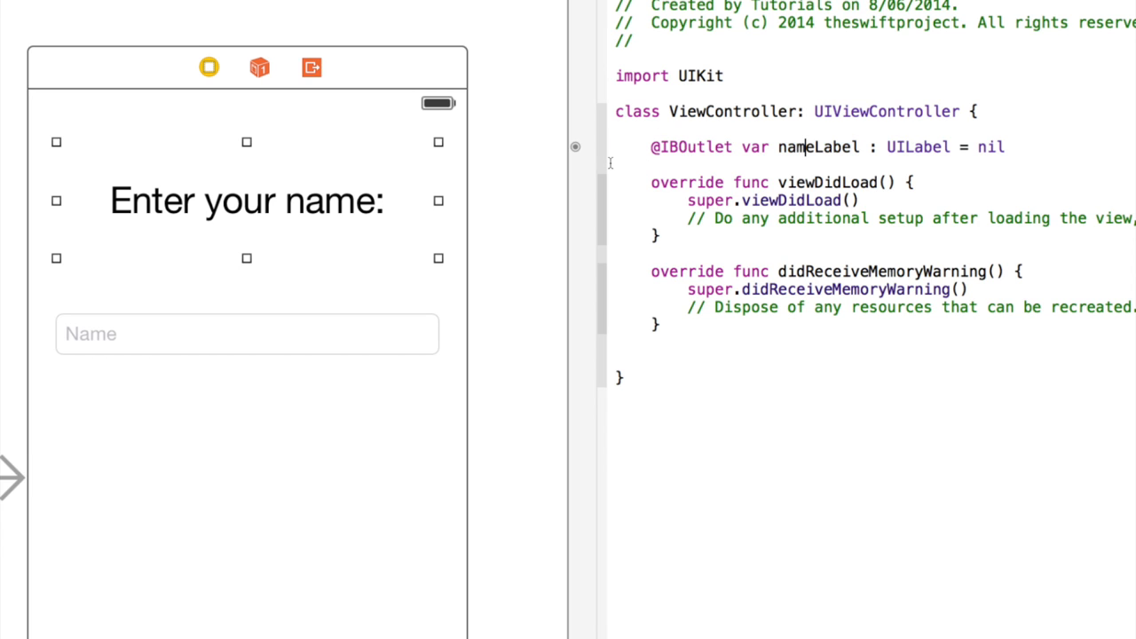
{"action": "double_click", "coordinate": [692, 146]}
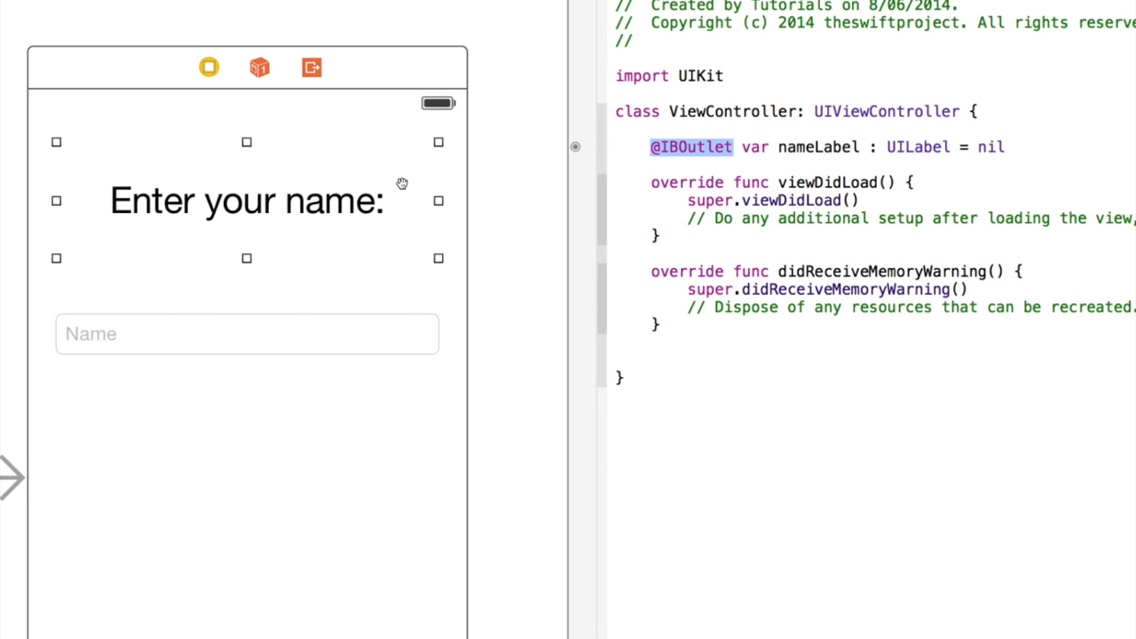
{"action": "mouse_move", "coordinate": [405, 187]}
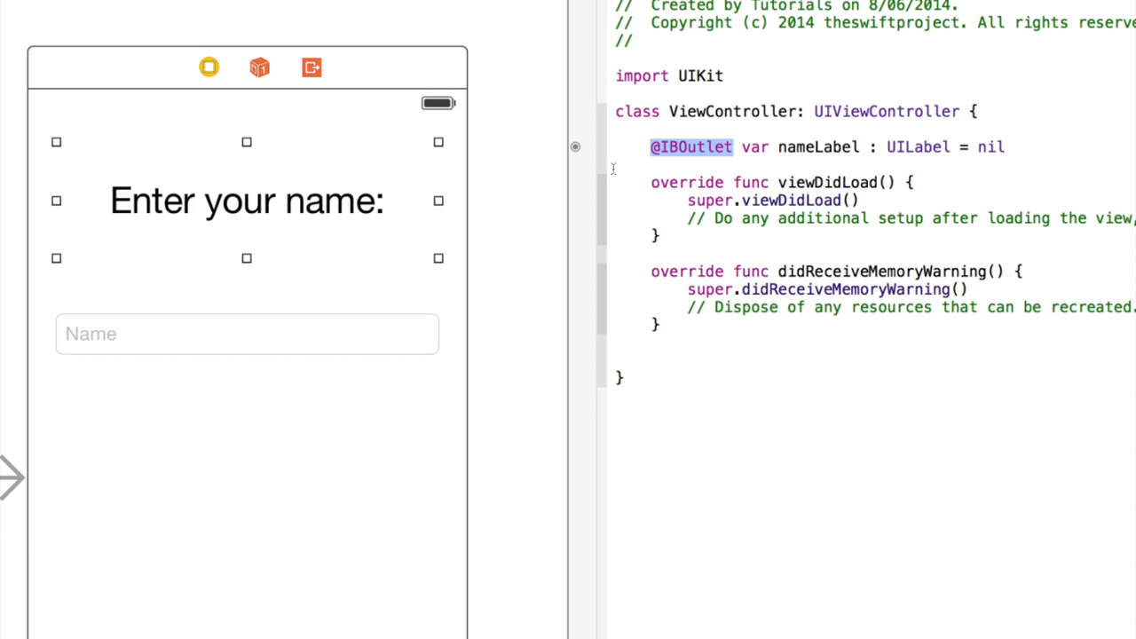
{"action": "double_click", "coordinate": [754, 146]}
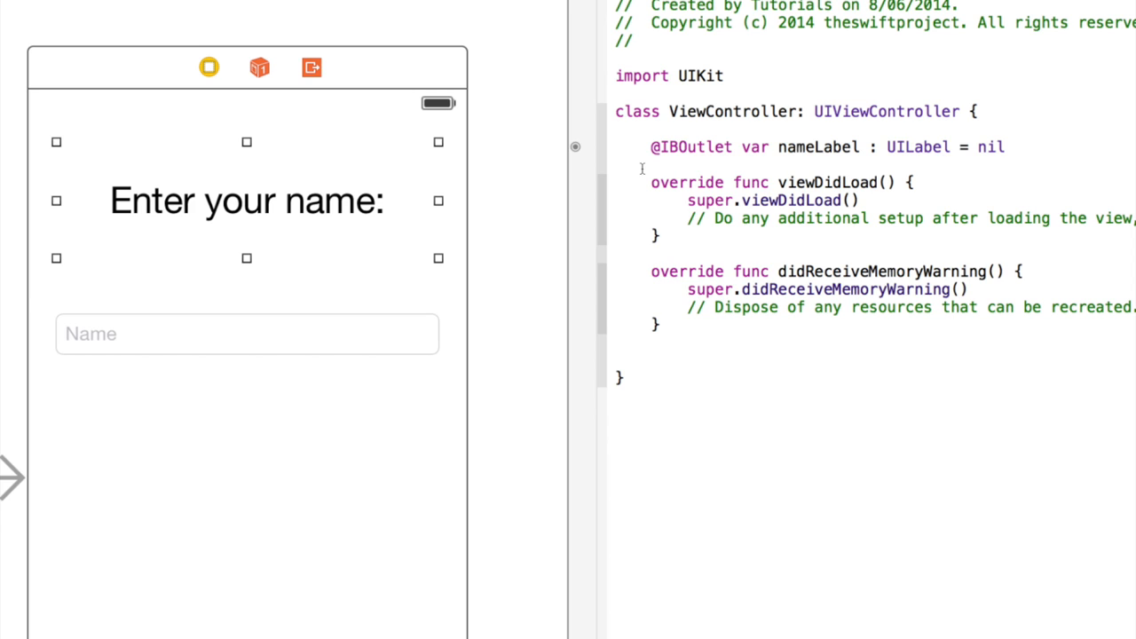
{"action": "mouse_move", "coordinate": [631, 163]}
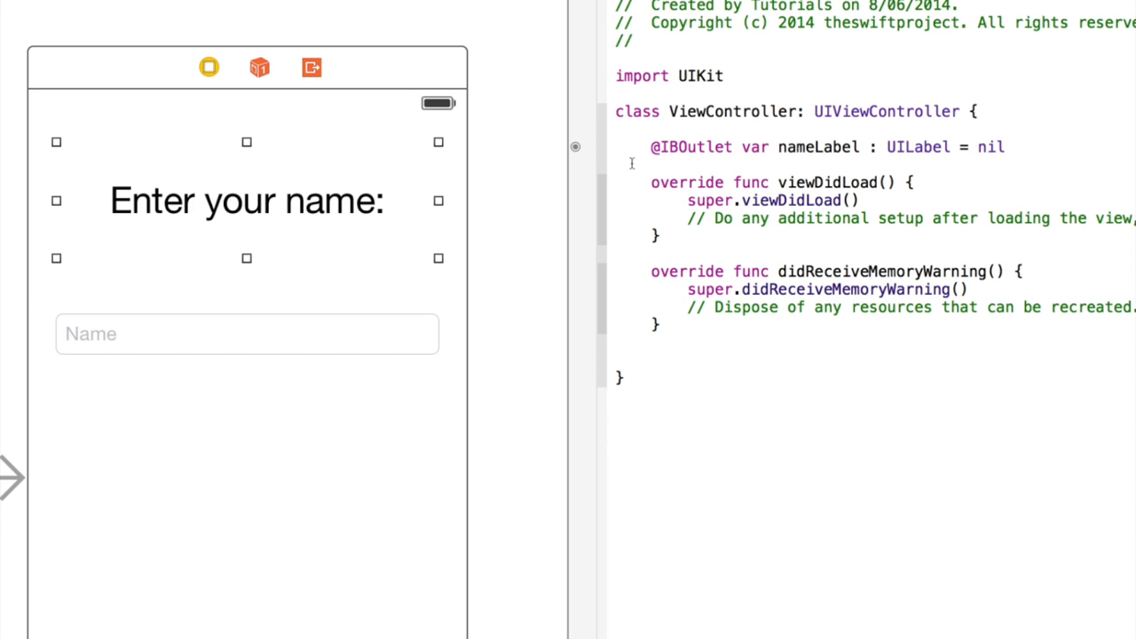
{"action": "double_click", "coordinate": [818, 147]}
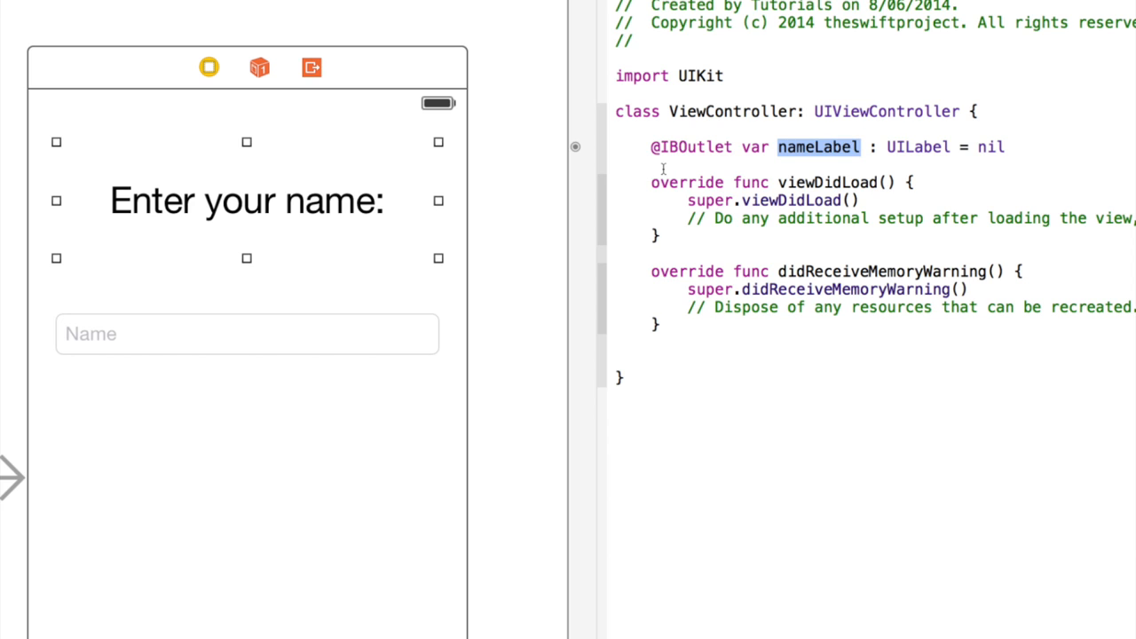
{"action": "left_click", "coordinate": [679, 164]}
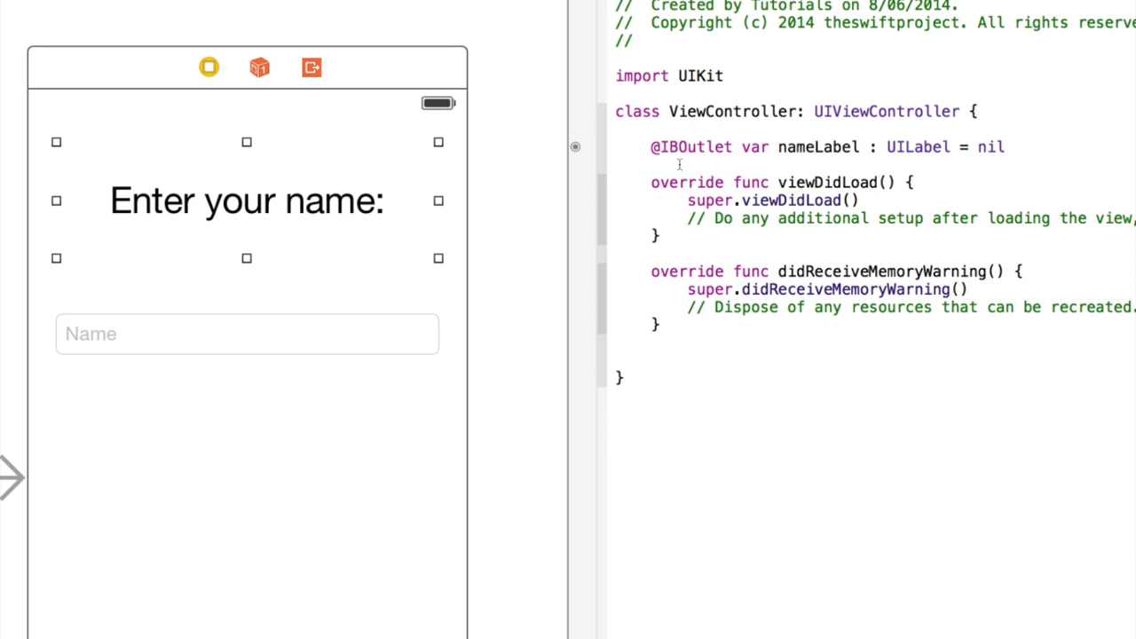
{"action": "left_click", "coordinate": [865, 147]}
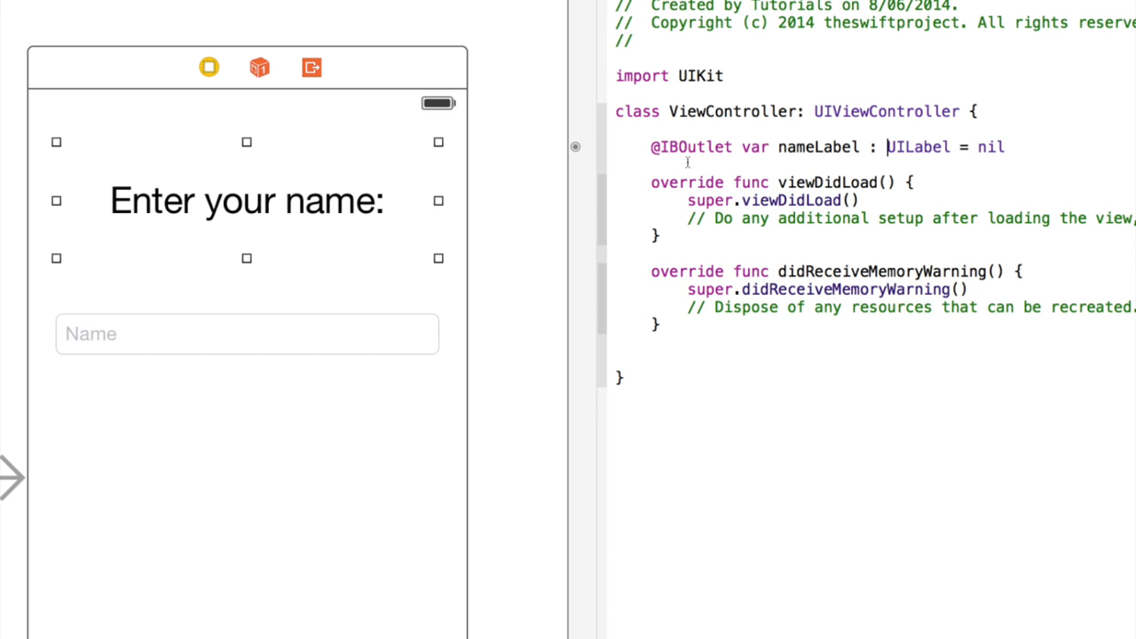
{"action": "left_click_drag", "start_coordinate": [886, 146], "coordinate": [1005, 147]}
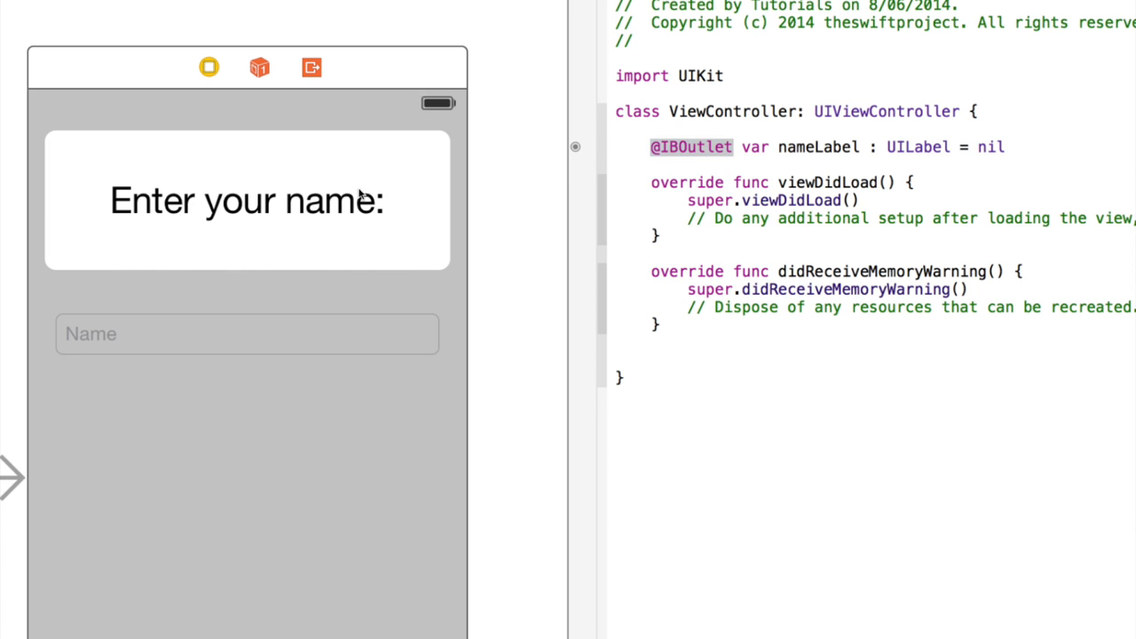
{"action": "mouse_move", "coordinate": [400, 202]}
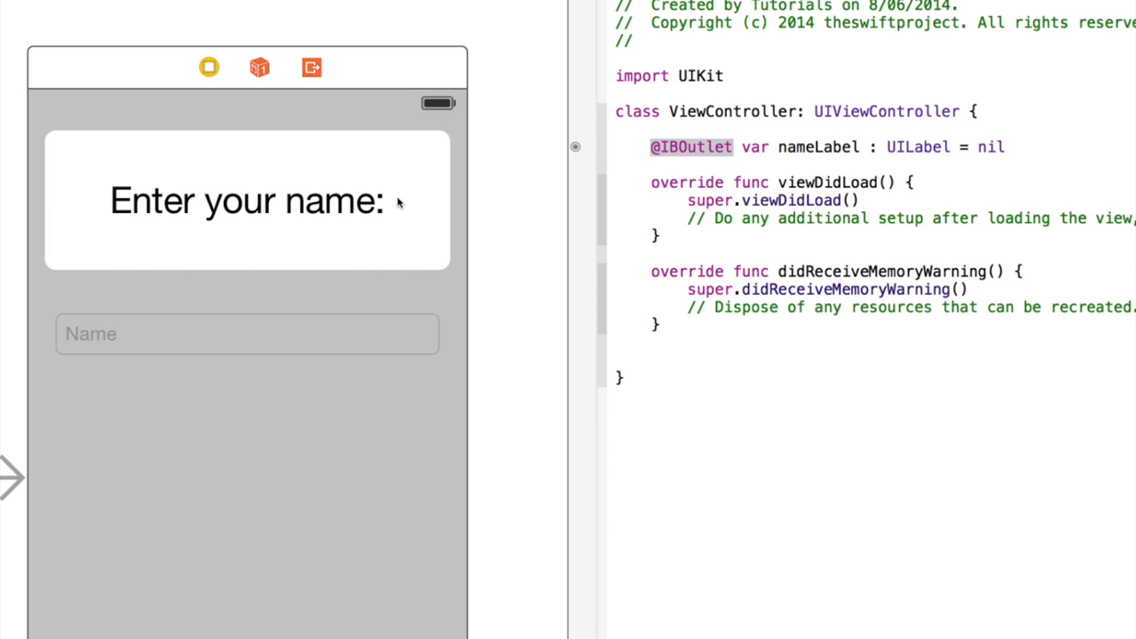
{"action": "double_click", "coordinate": [991, 147]}
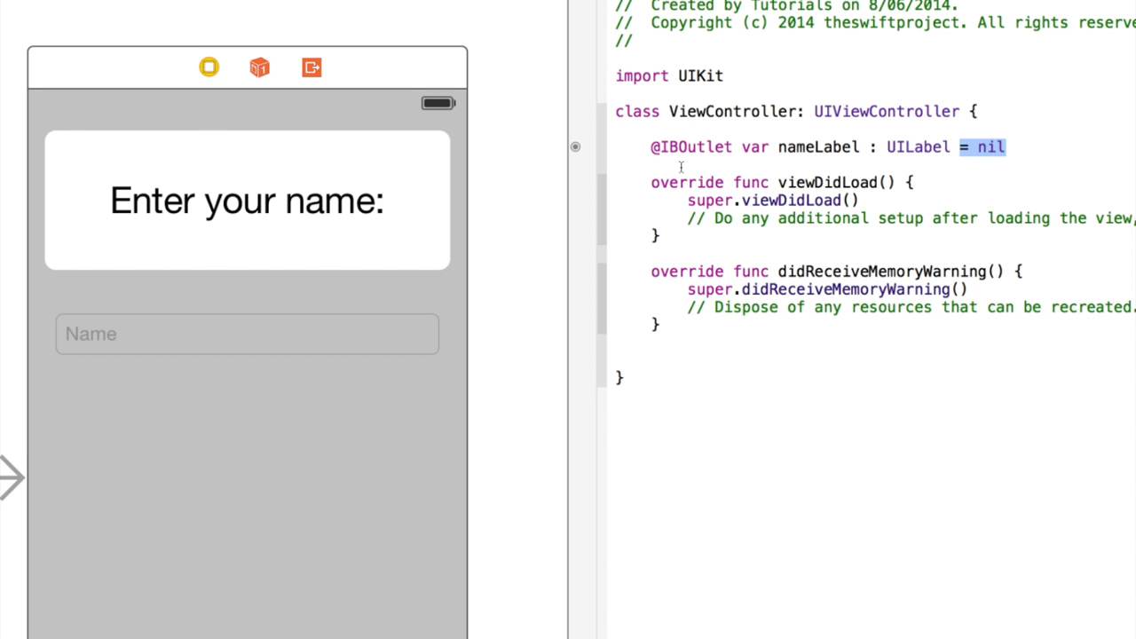
{"action": "left_click", "coordinate": [883, 147]}
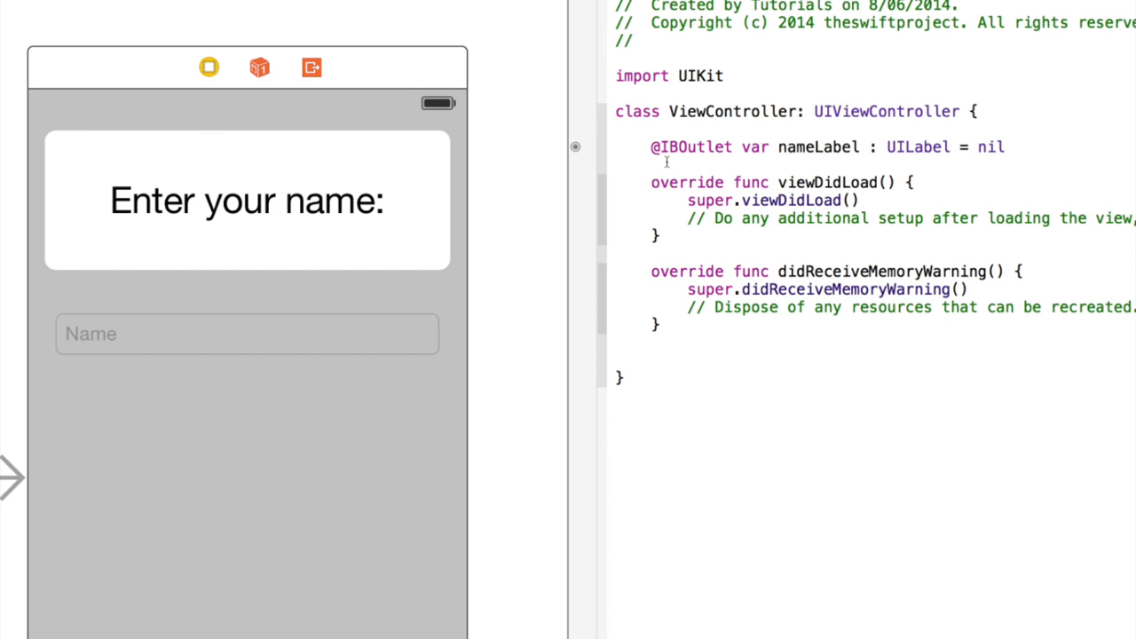
{"action": "mouse_move", "coordinate": [680, 165]}
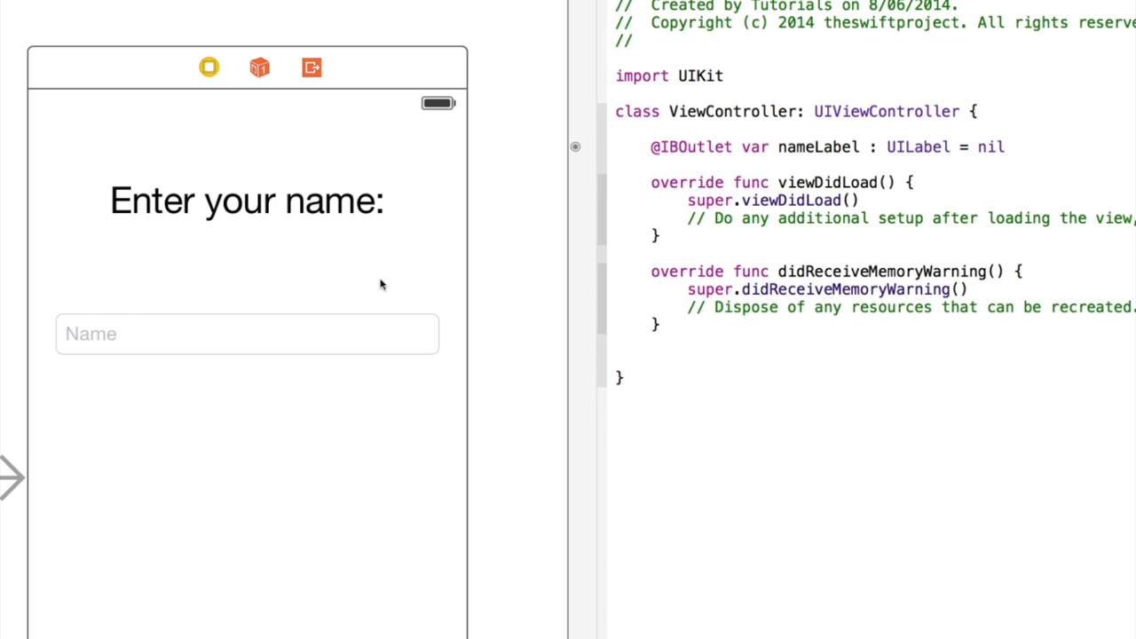
{"action": "mouse_move", "coordinate": [386, 267]}
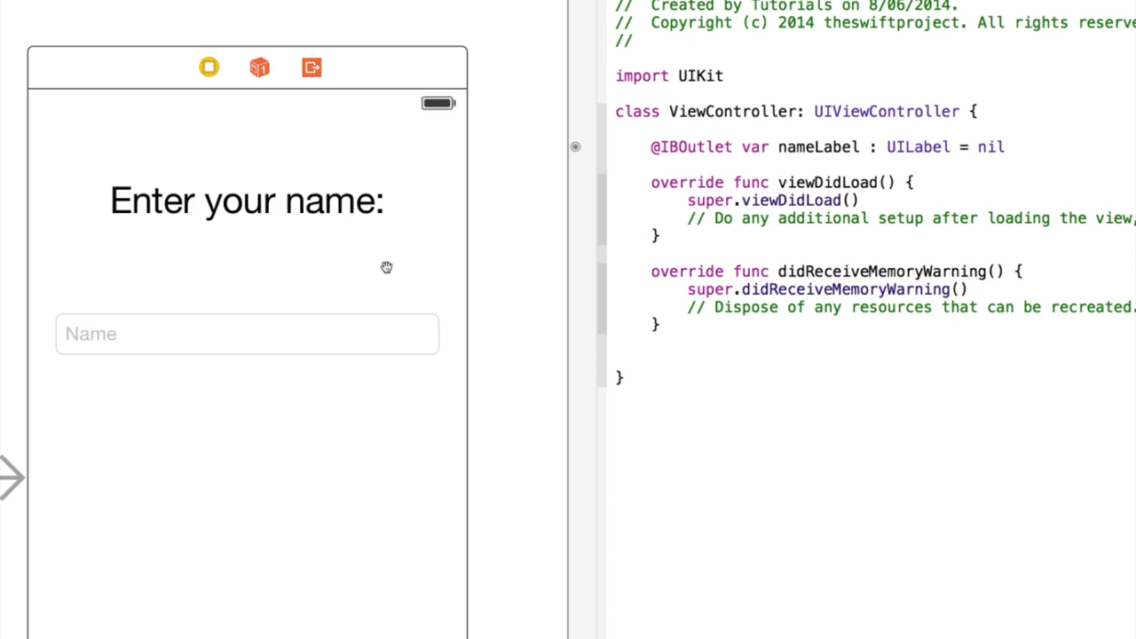
Step: Select the Name text field in the storyboard scene to start a connection to ViewController.swift
{"action": "left_click", "coordinate": [246, 334]}
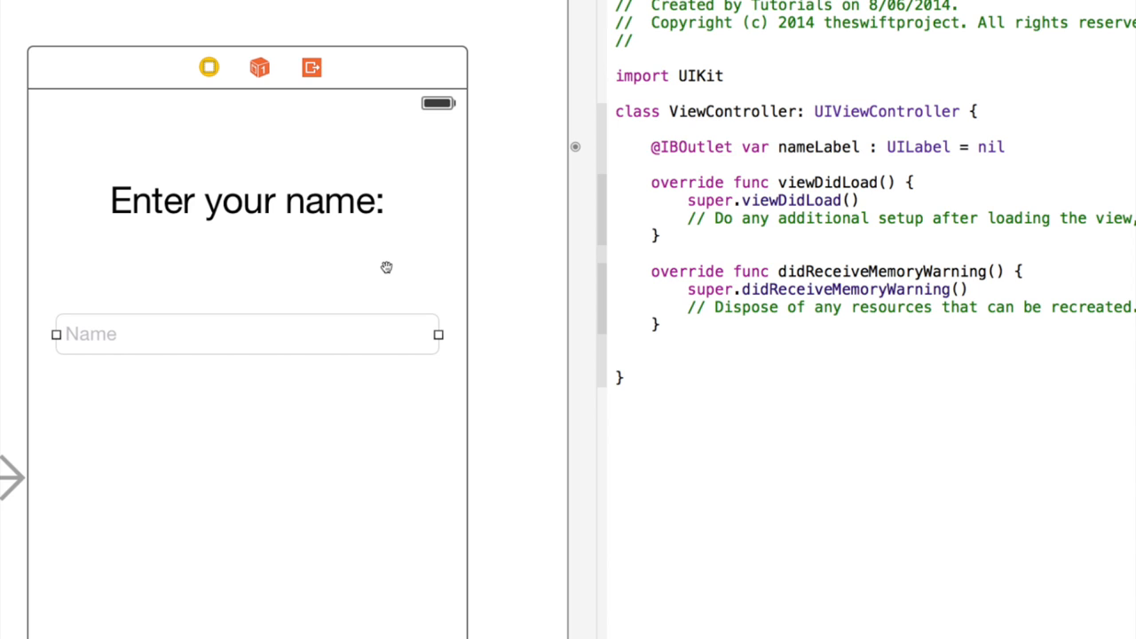
{"action": "mouse_move", "coordinate": [378, 267]}
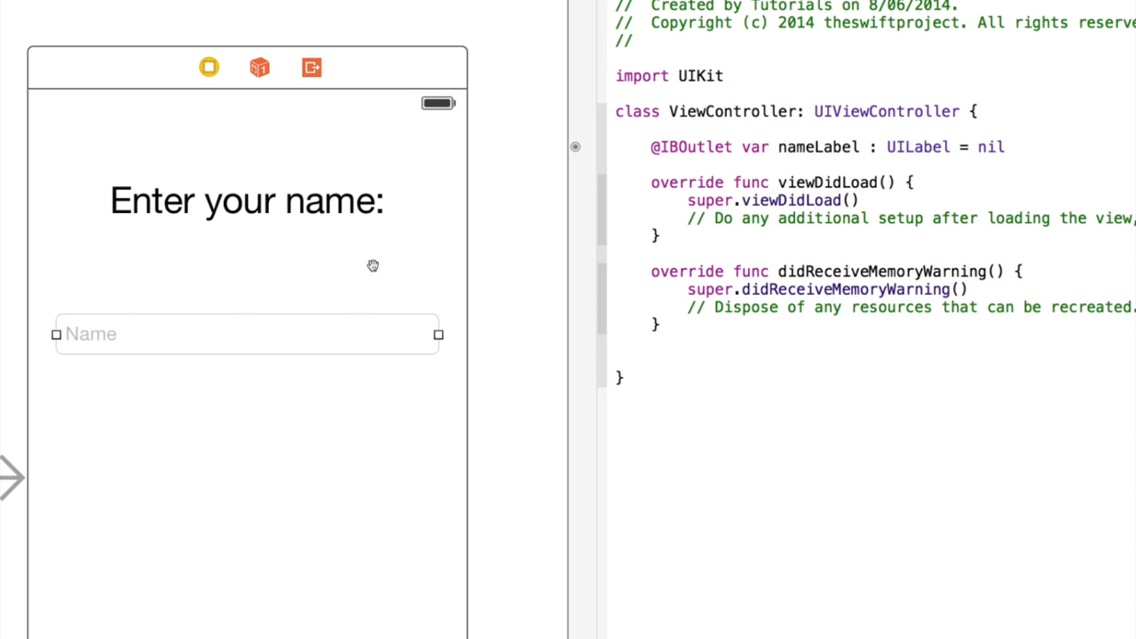
{"action": "mouse_move", "coordinate": [540, 264]}
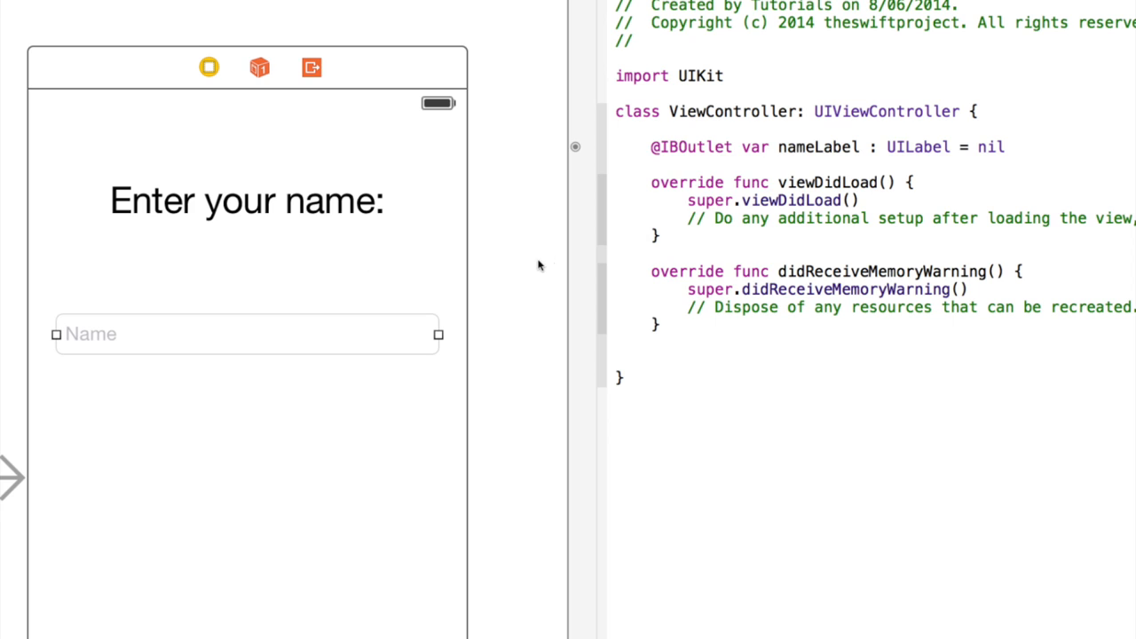
{"action": "double_click", "coordinate": [751, 271]}
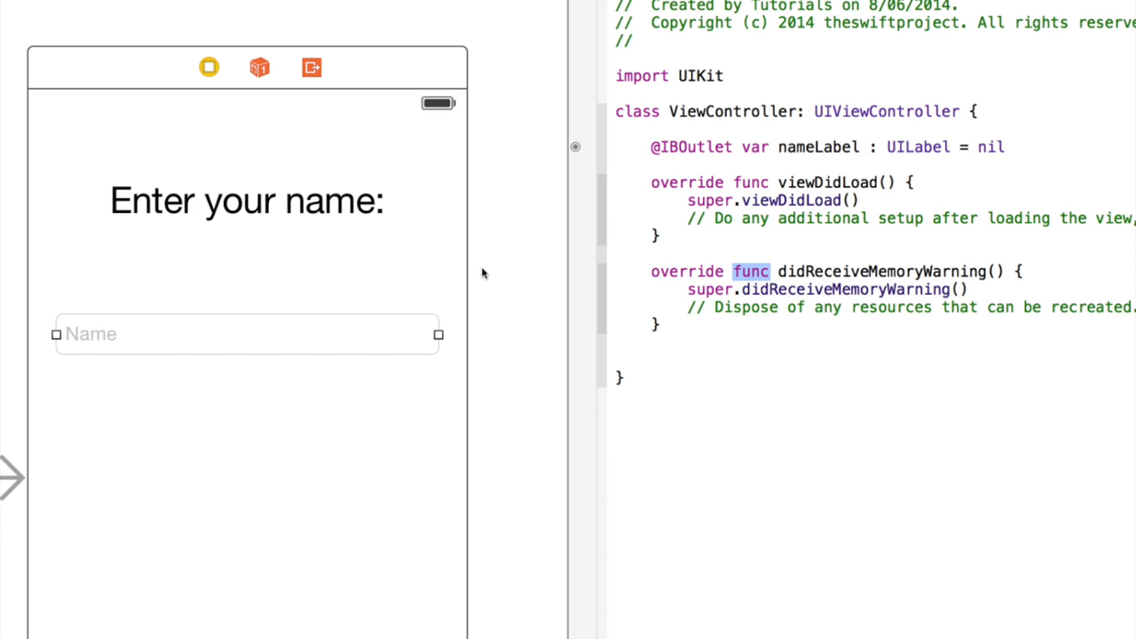
{"action": "mouse_move", "coordinate": [409, 269]}
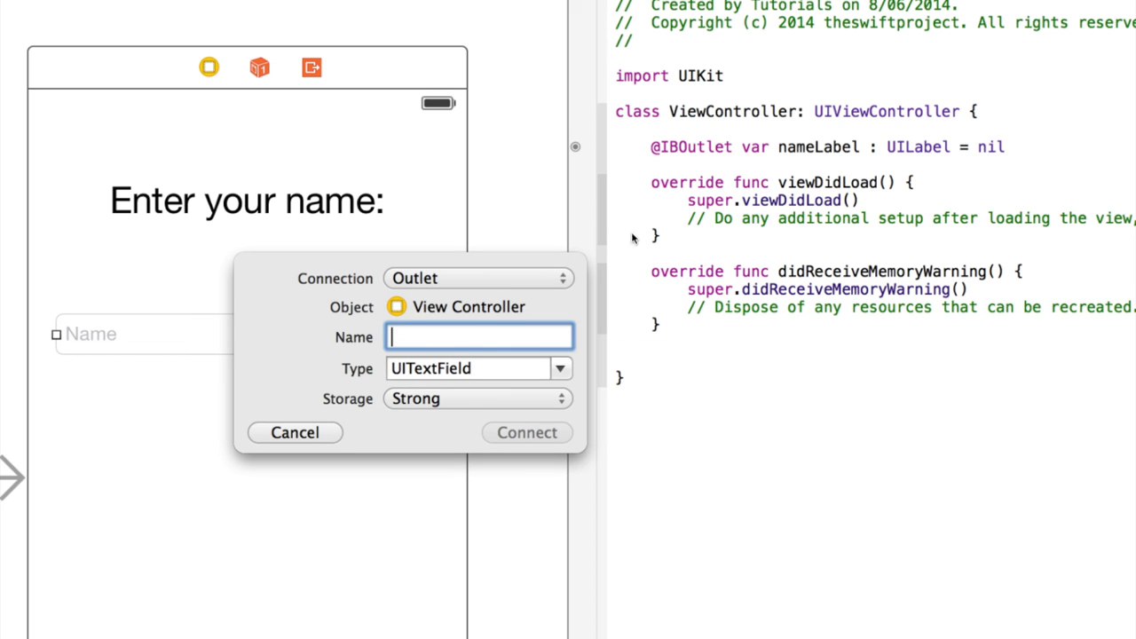
{"action": "mouse_move", "coordinate": [592, 231]}
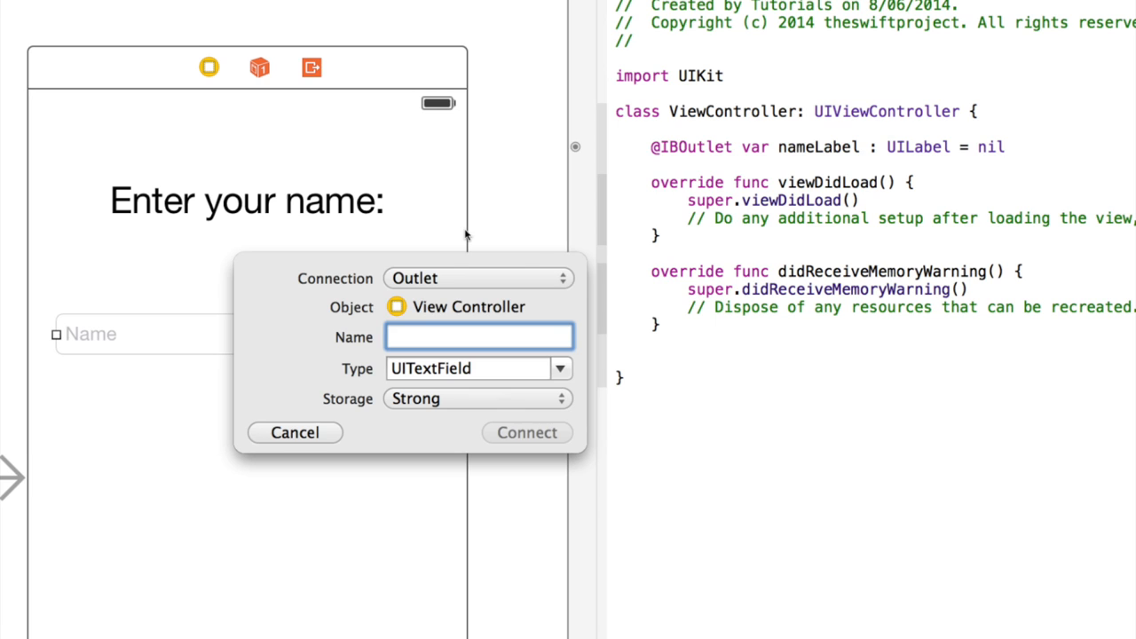
Step: Change the connection to an Action triggered by Did End On Exit
{"action": "left_click", "coordinate": [476, 278]}
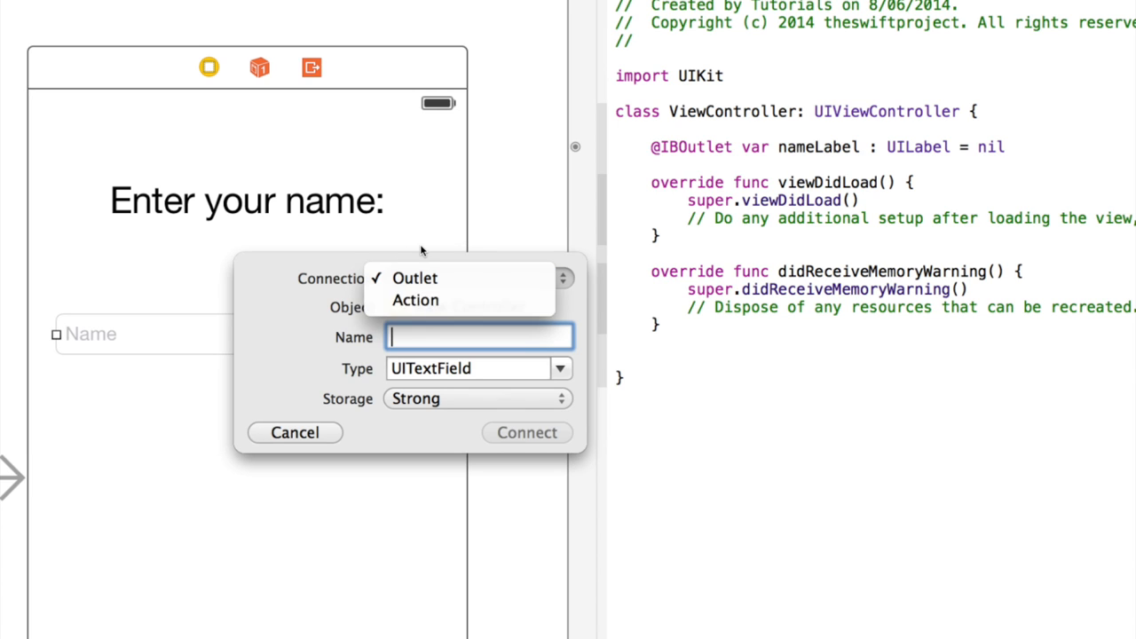
{"action": "left_click", "coordinate": [415, 300]}
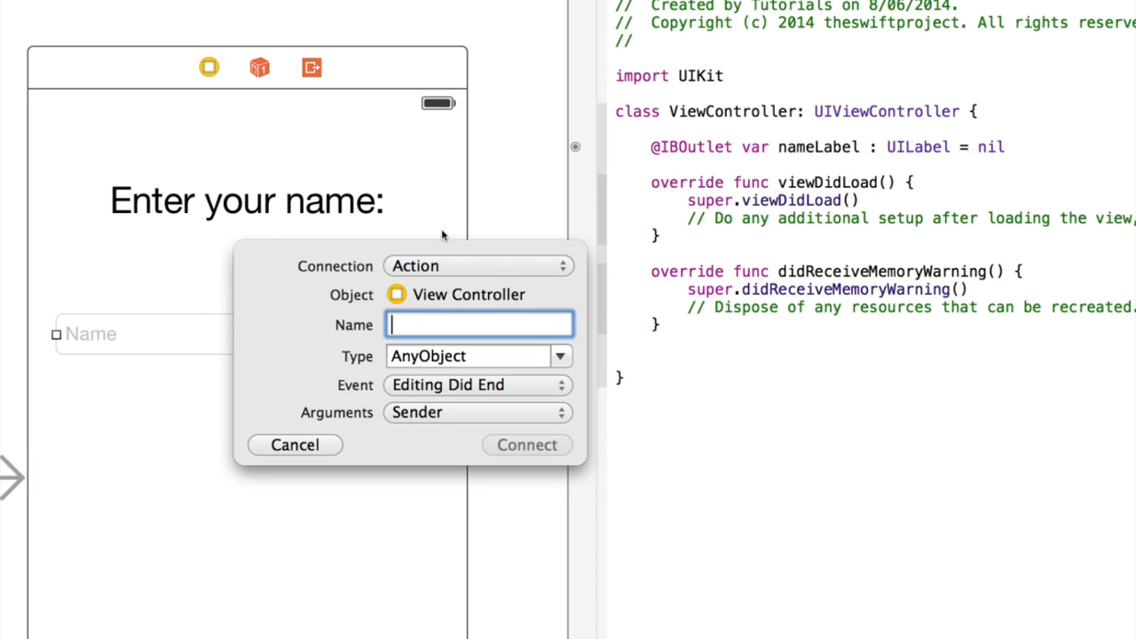
{"action": "left_click", "coordinate": [476, 386]}
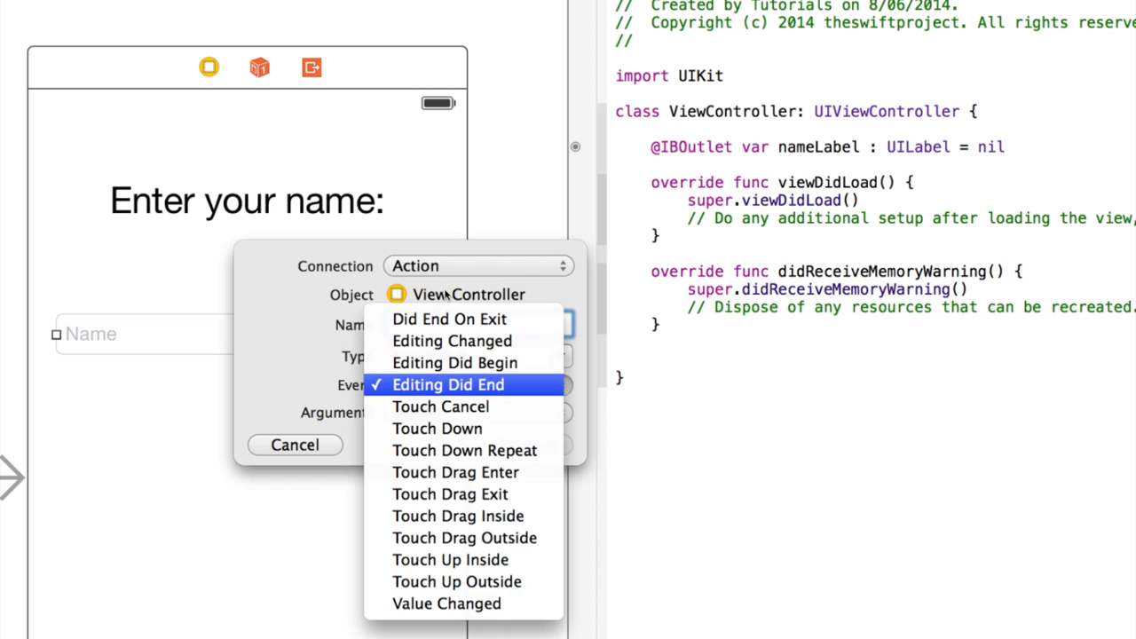
{"action": "mouse_move", "coordinate": [437, 429]}
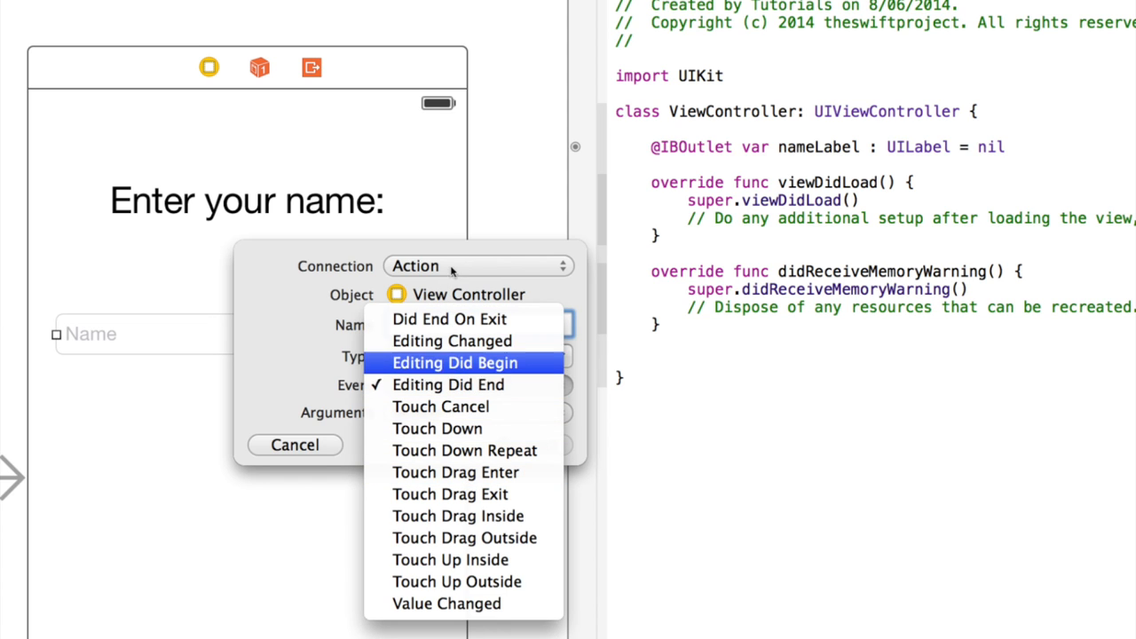
{"action": "left_click", "coordinate": [449, 319]}
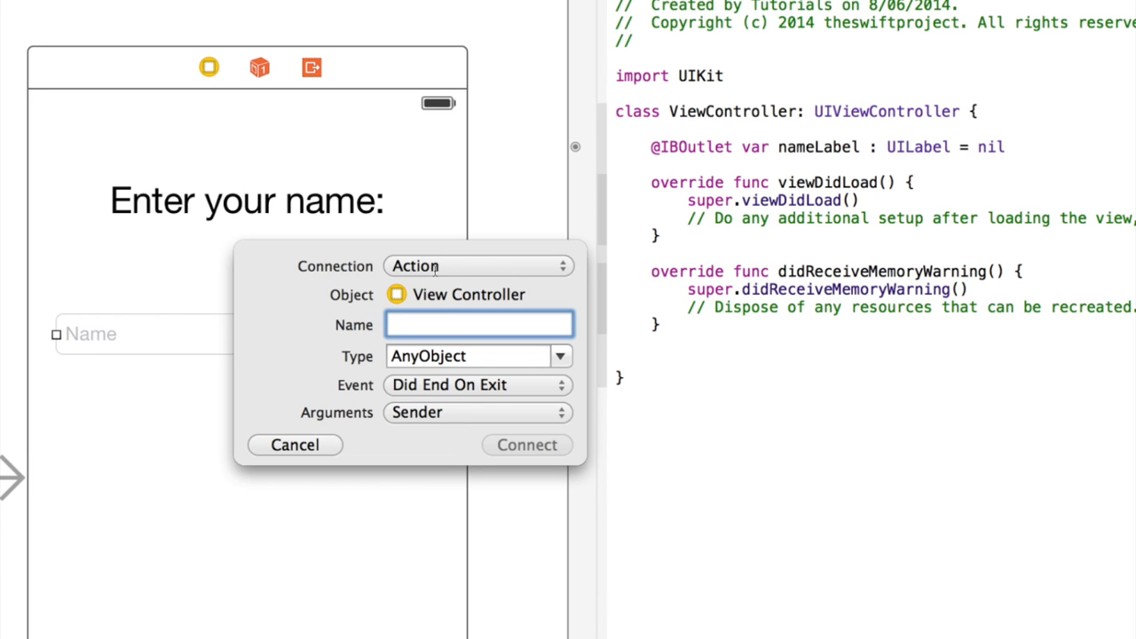
{"action": "left_click", "coordinate": [477, 385]}
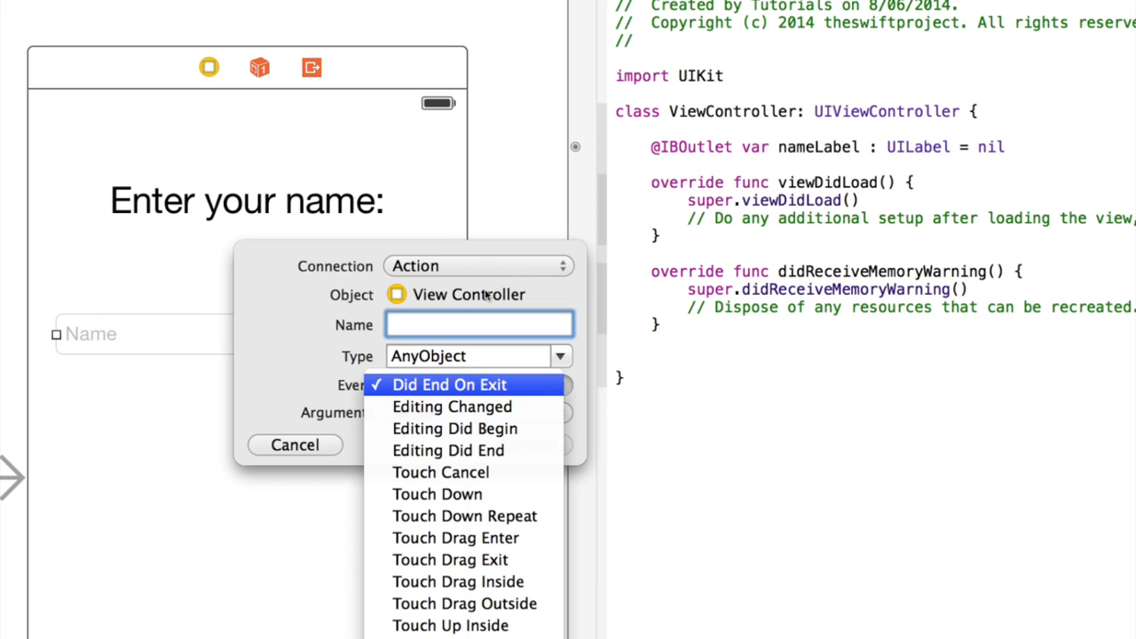
{"action": "mouse_move", "coordinate": [438, 494]}
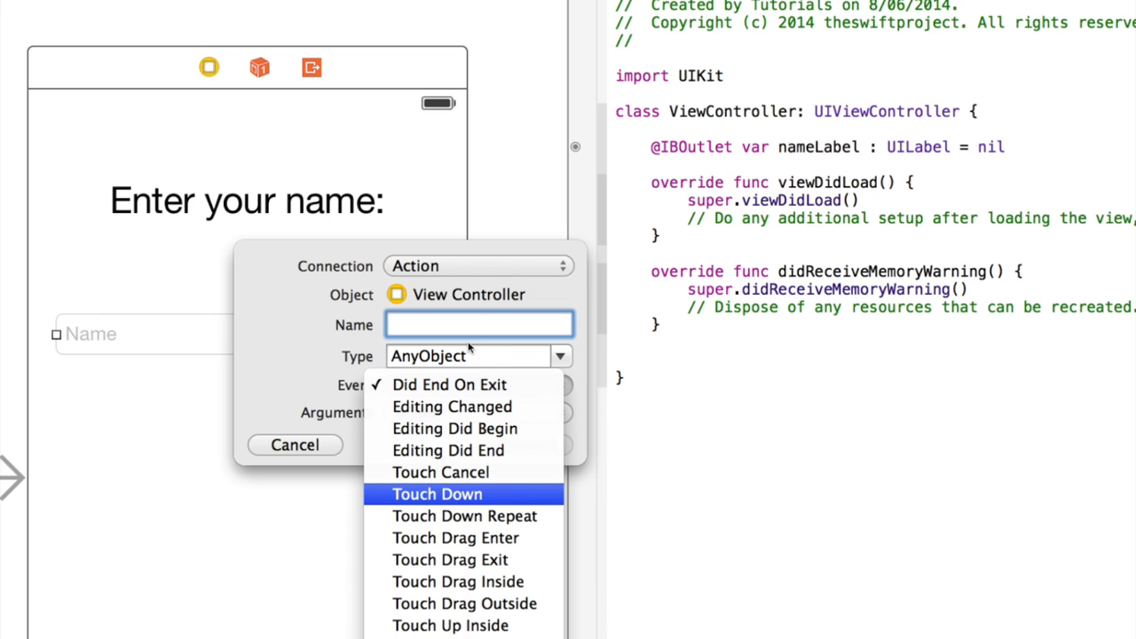
{"action": "mouse_move", "coordinate": [455, 538]}
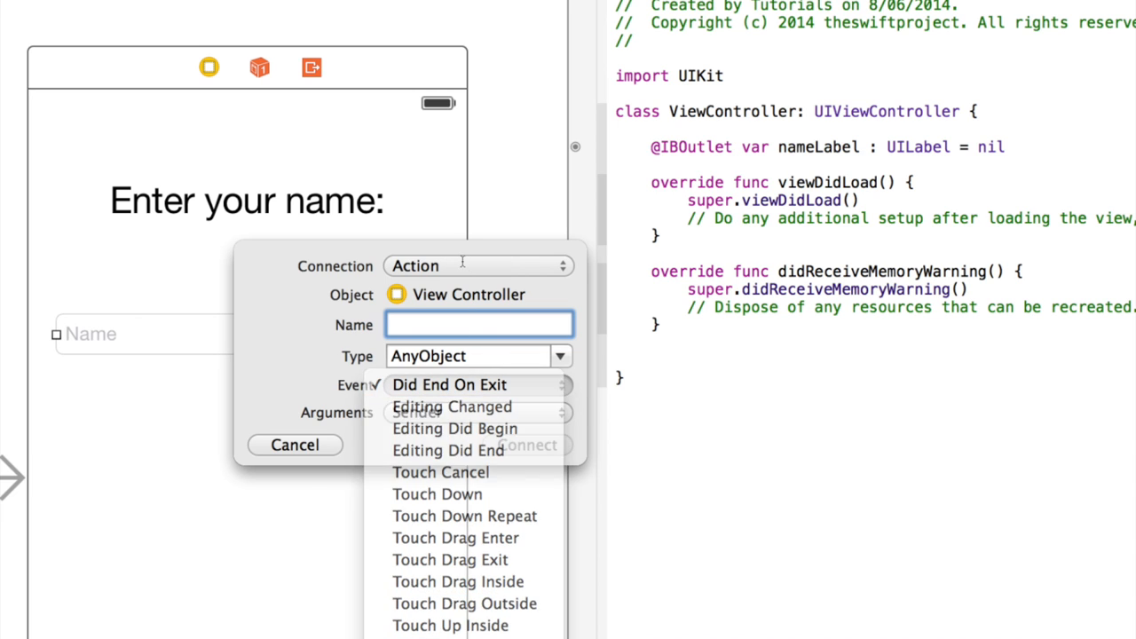
{"action": "left_click", "coordinate": [448, 385]}
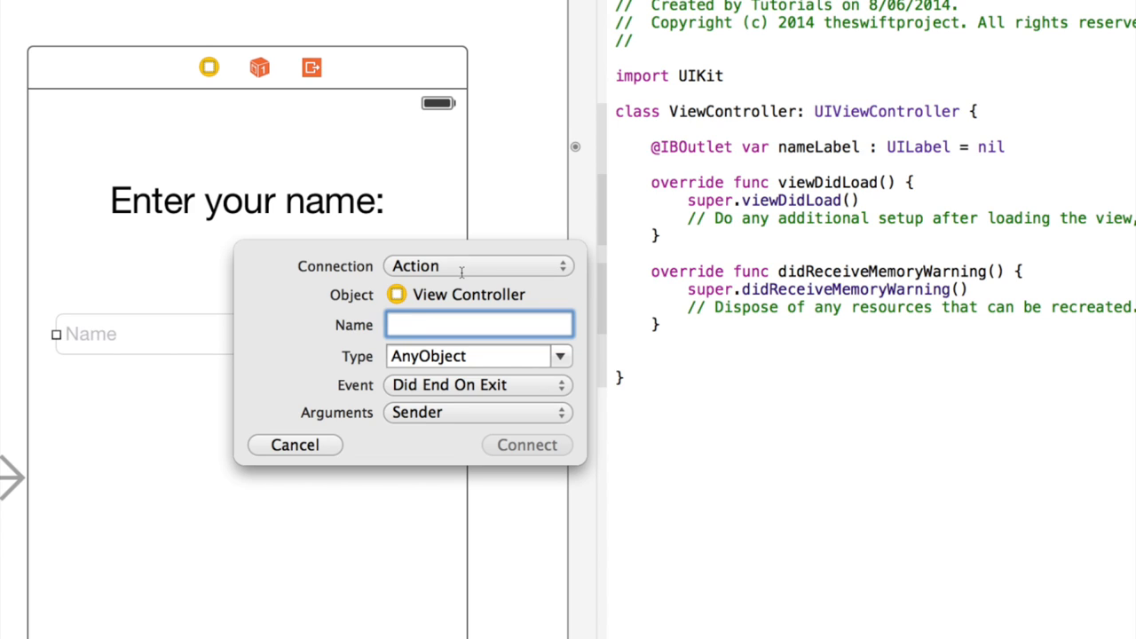
Step: Name the action helloWorldAction and set its sender type to UITextField
{"action": "type", "text": "sh"}
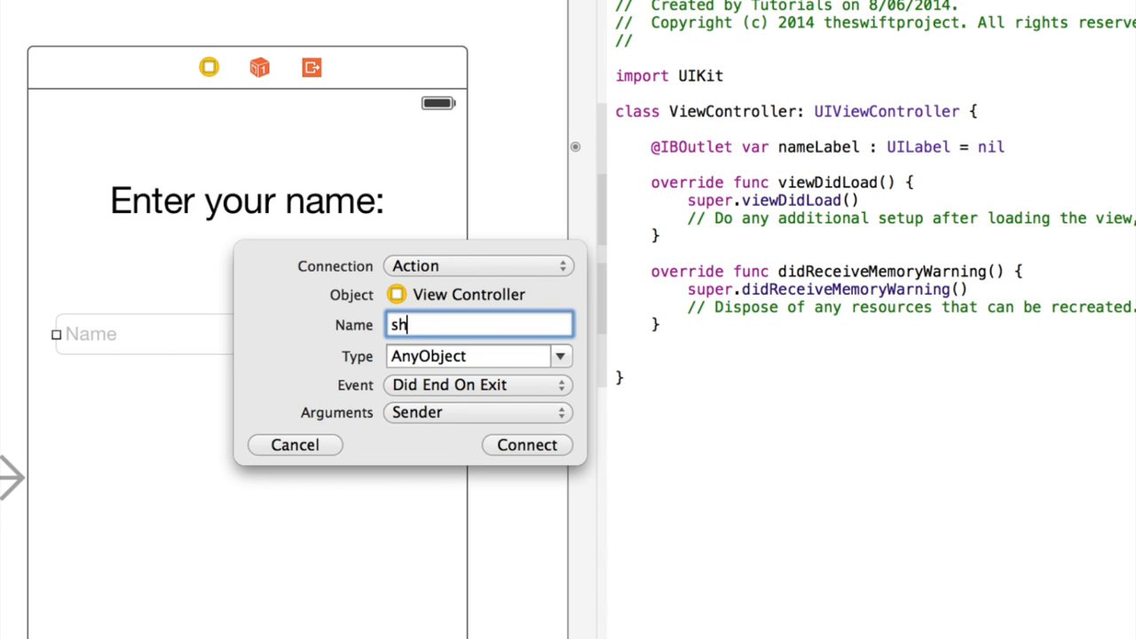
{"action": "type", "text": "helloWorldAction"}
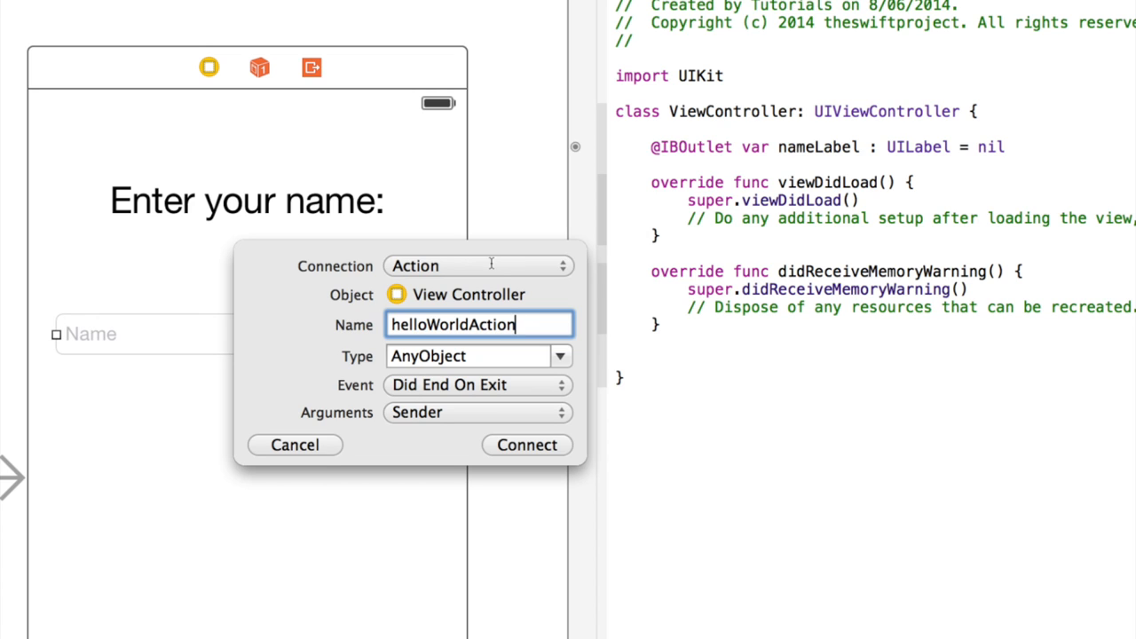
{"action": "left_click", "coordinate": [477, 413]}
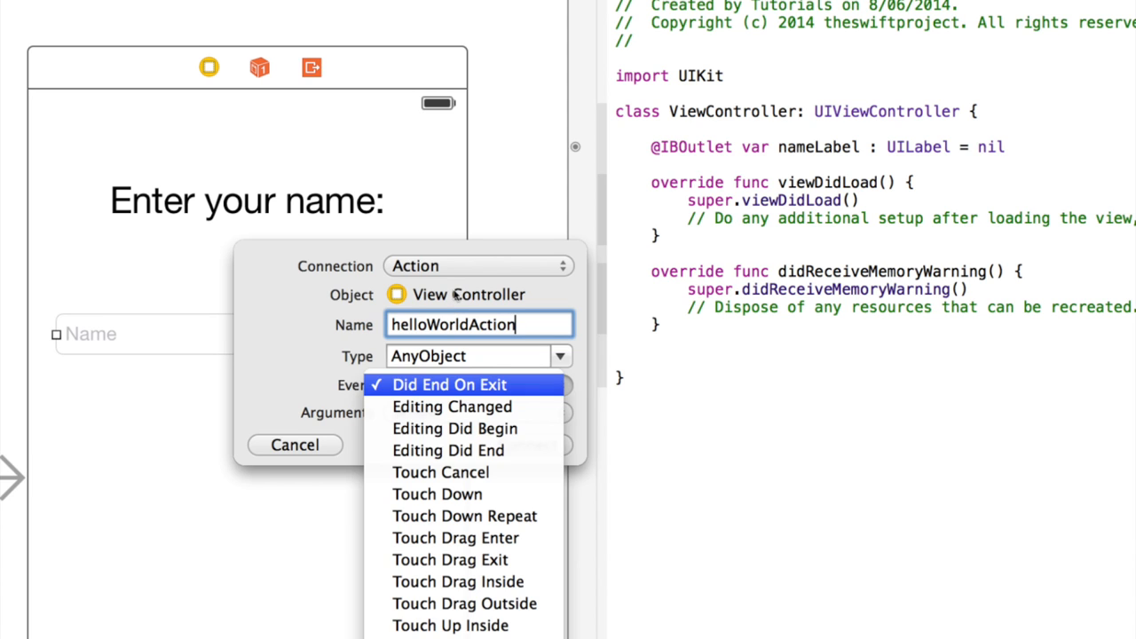
{"action": "left_click", "coordinate": [449, 384]}
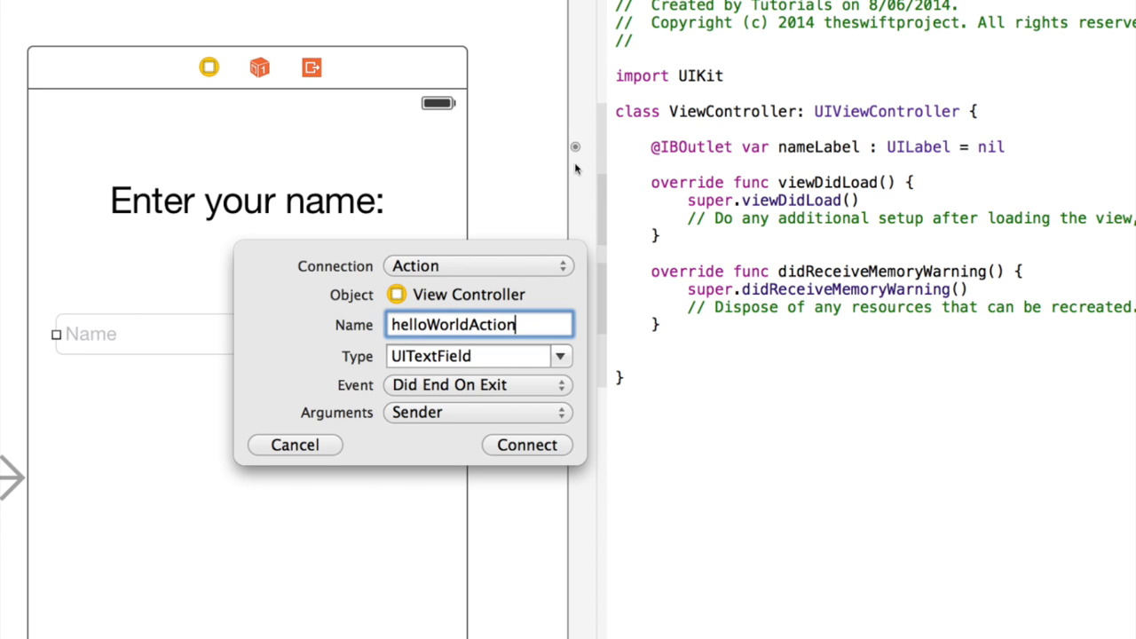
{"action": "mouse_move", "coordinate": [641, 169]}
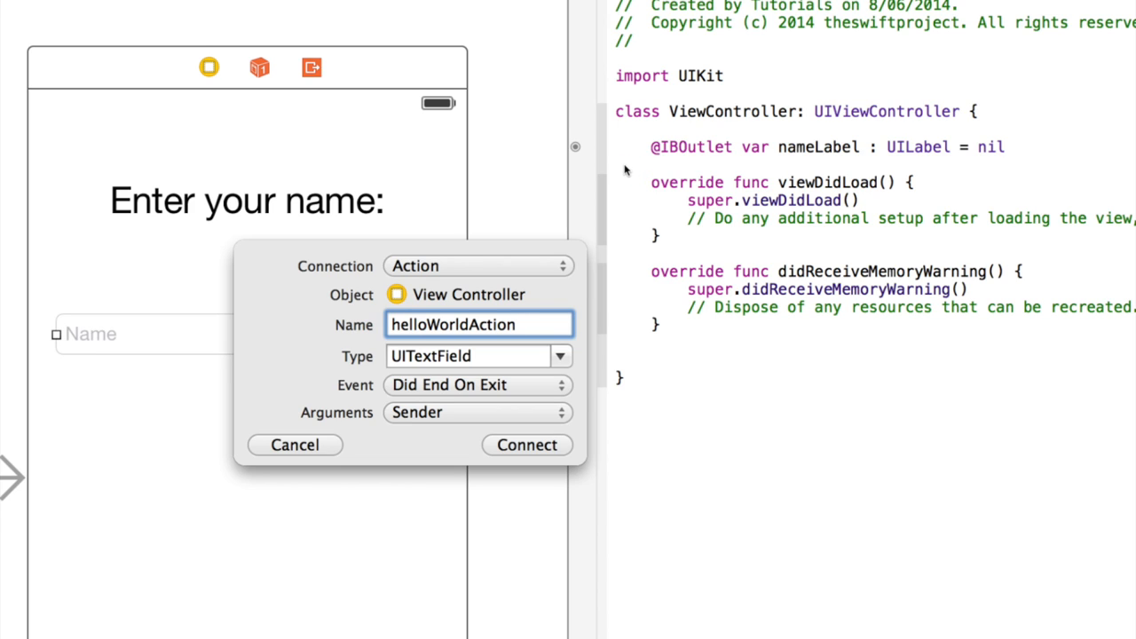
{"action": "mouse_move", "coordinate": [622, 167]}
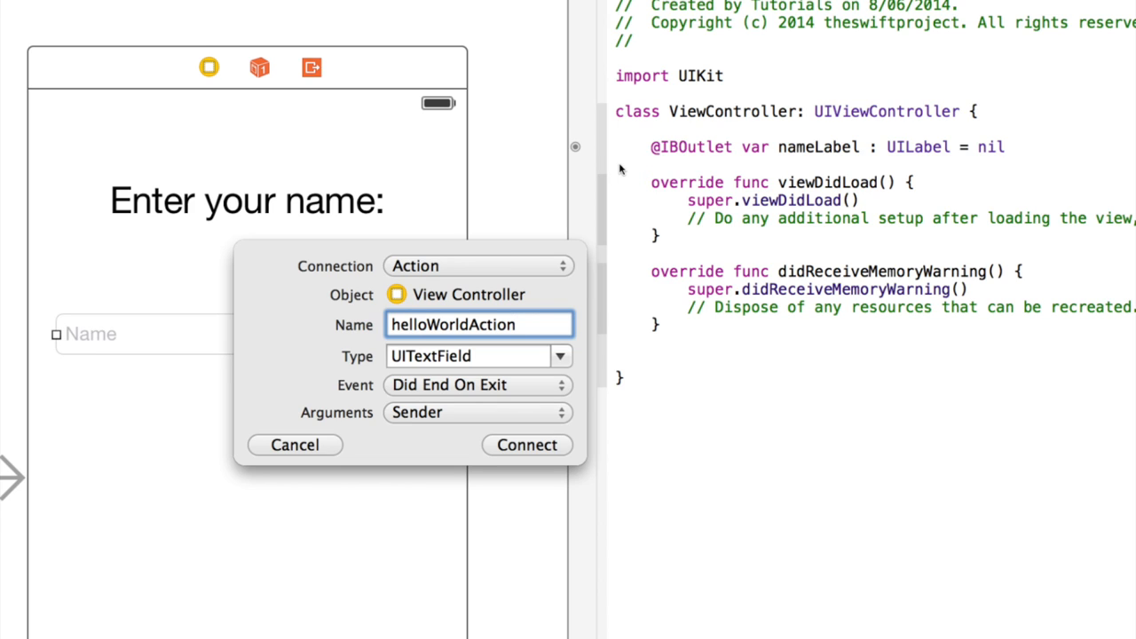
{"action": "mouse_move", "coordinate": [662, 170]}
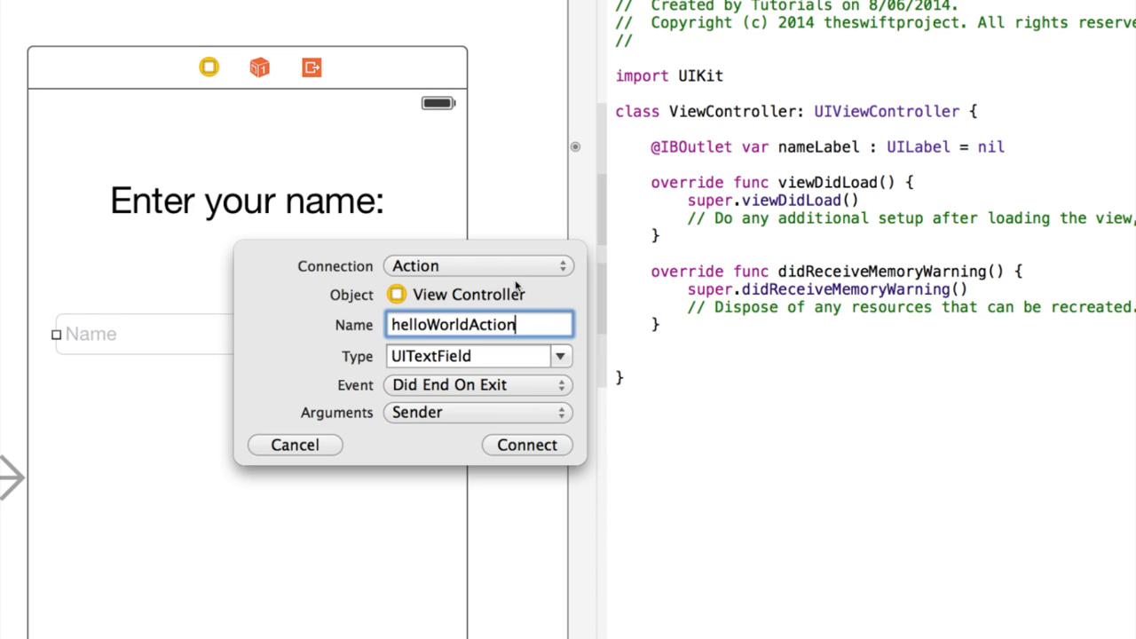
{"action": "left_click", "coordinate": [469, 355]}
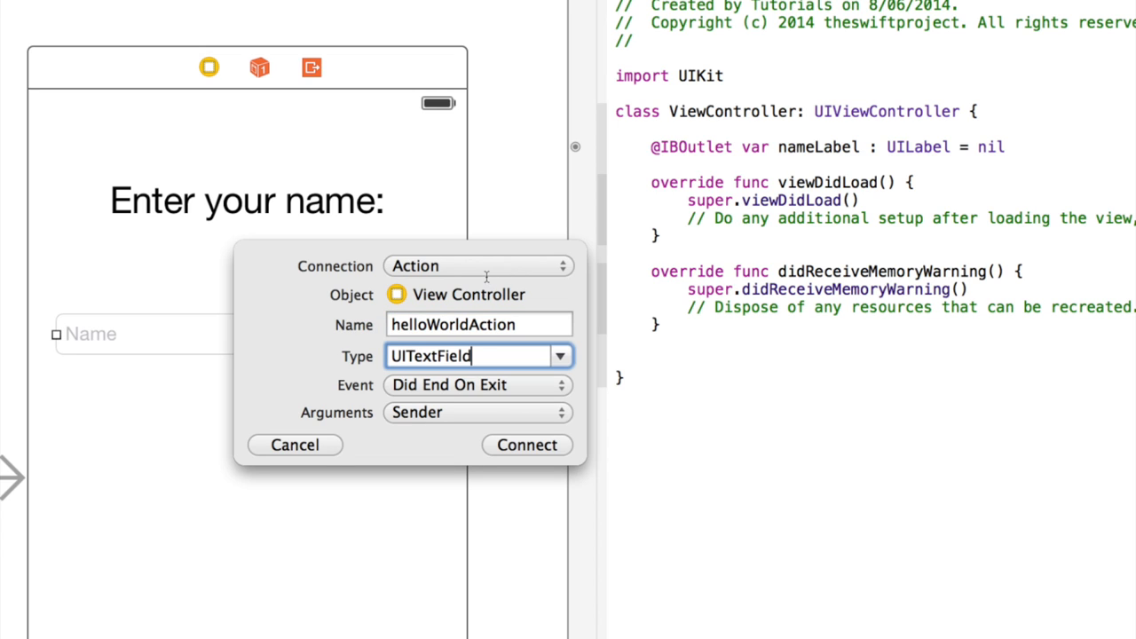
{"action": "left_click", "coordinate": [478, 324]}
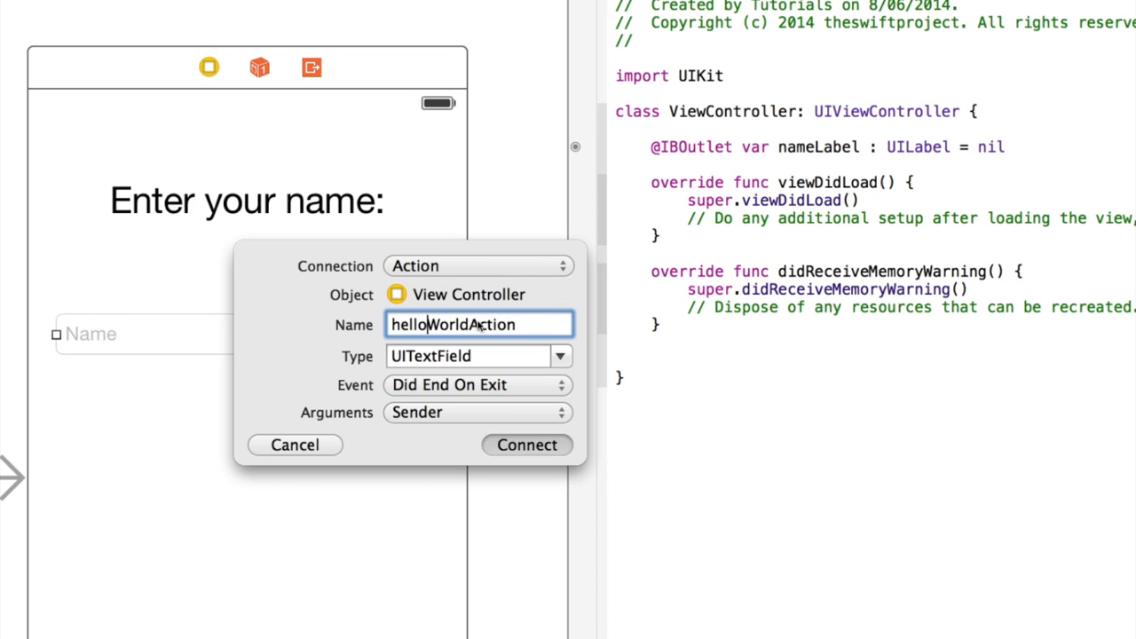
{"action": "left_click", "coordinate": [527, 444]}
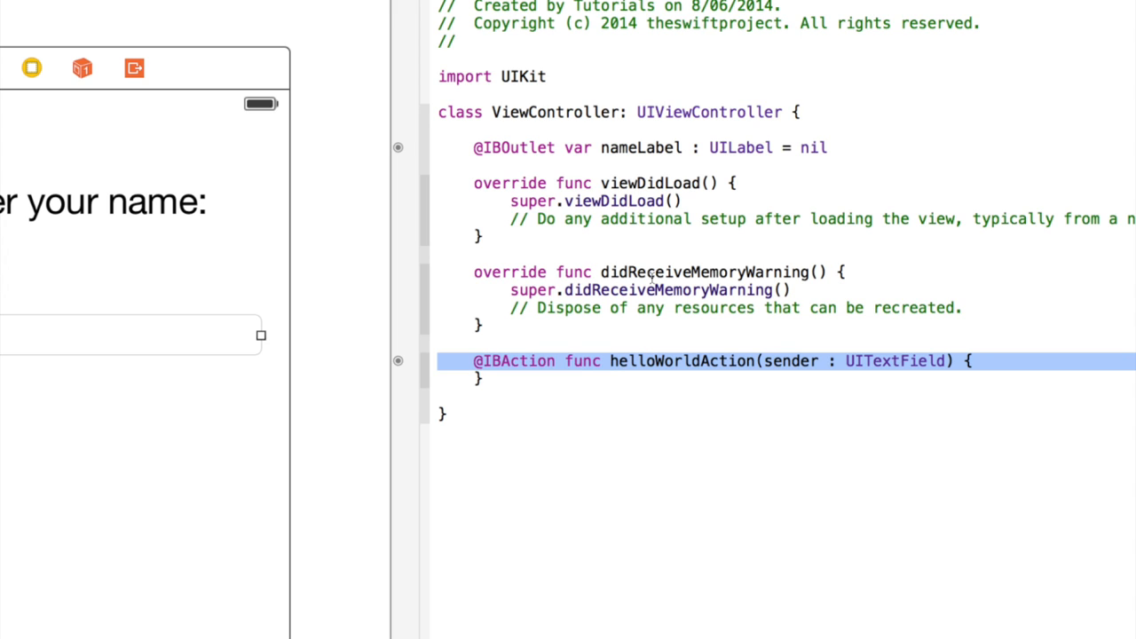
{"action": "double_click", "coordinate": [786, 360]}
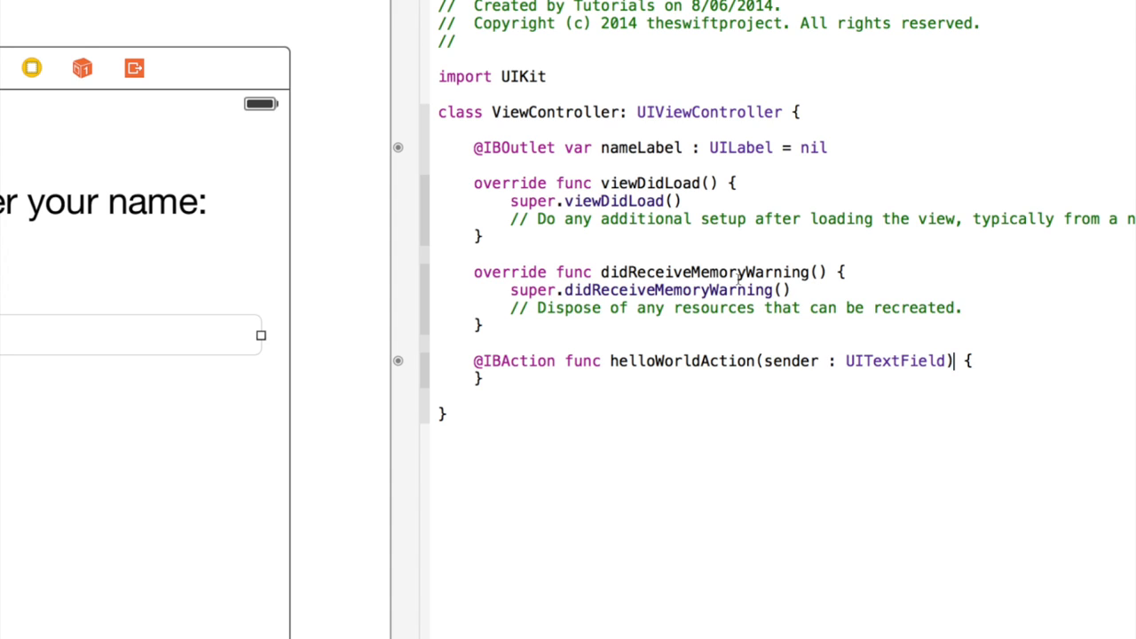
{"action": "double_click", "coordinate": [894, 360]}
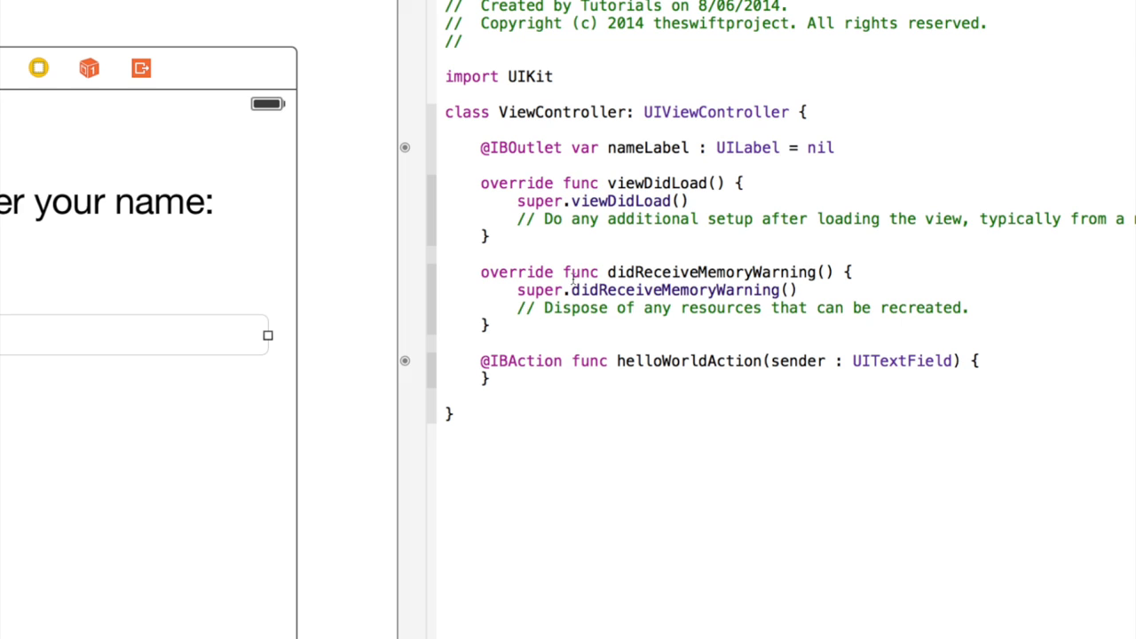
{"action": "left_click_drag", "start_coordinate": [481, 361], "coordinate": [699, 360]}
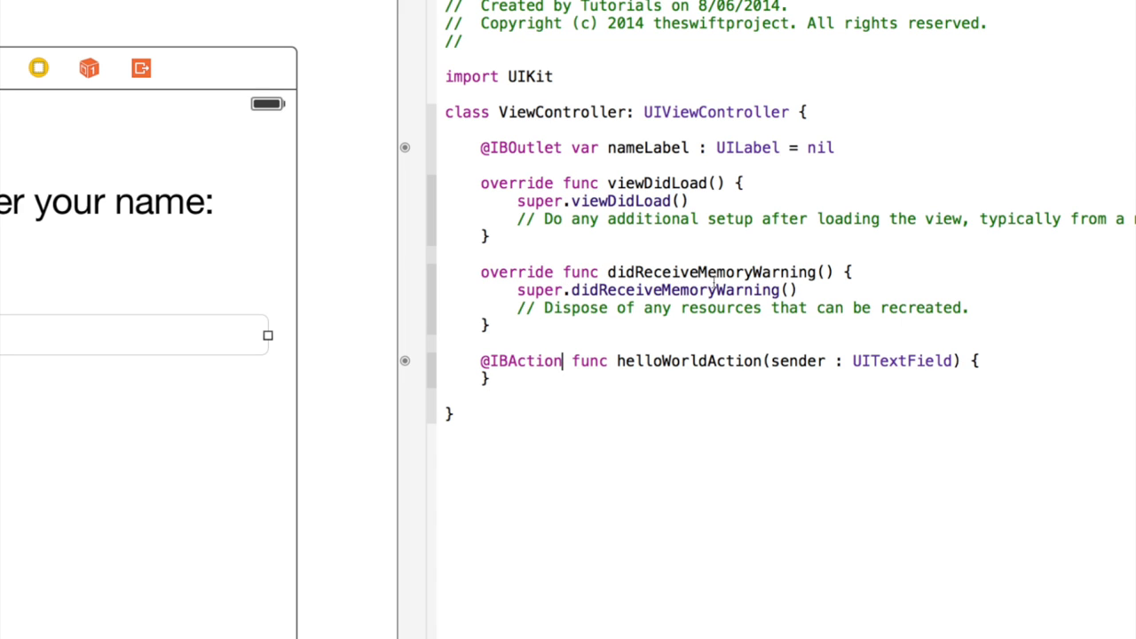
Step: Rename the method's sender parameter to nameTextField
{"action": "double_click", "coordinate": [797, 361]}
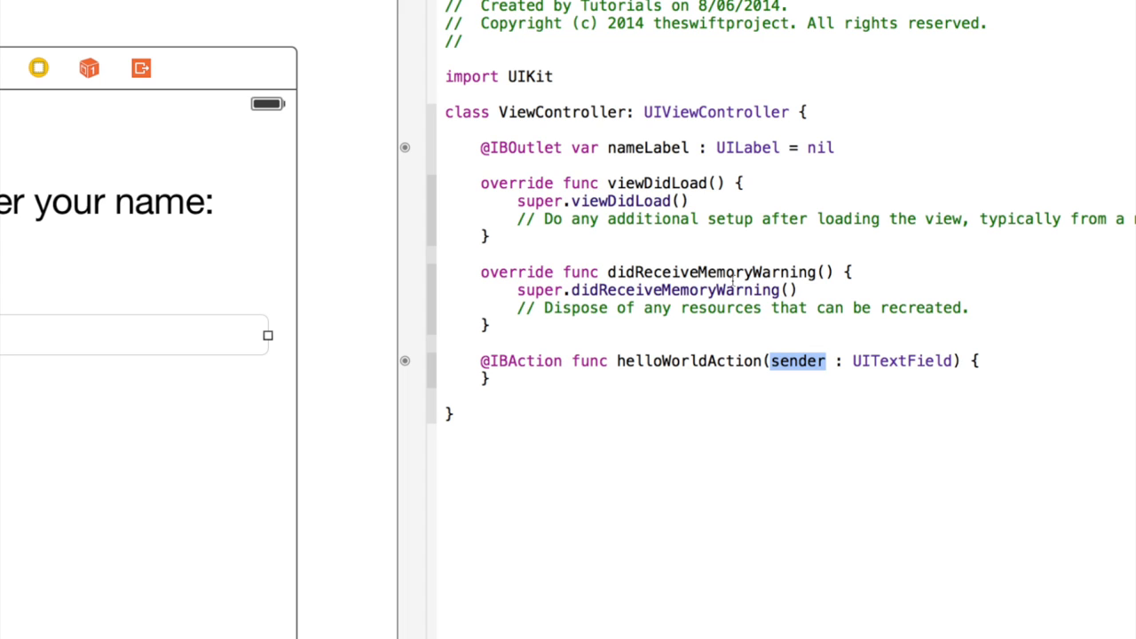
{"action": "mouse_move", "coordinate": [674, 232]}
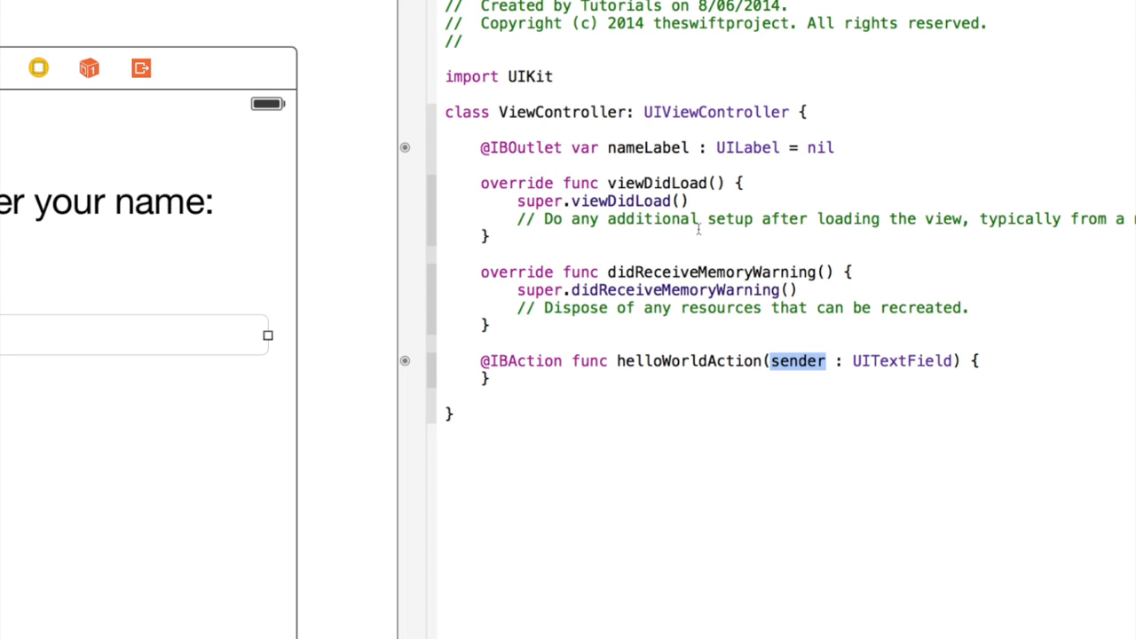
{"action": "mouse_move", "coordinate": [688, 247]}
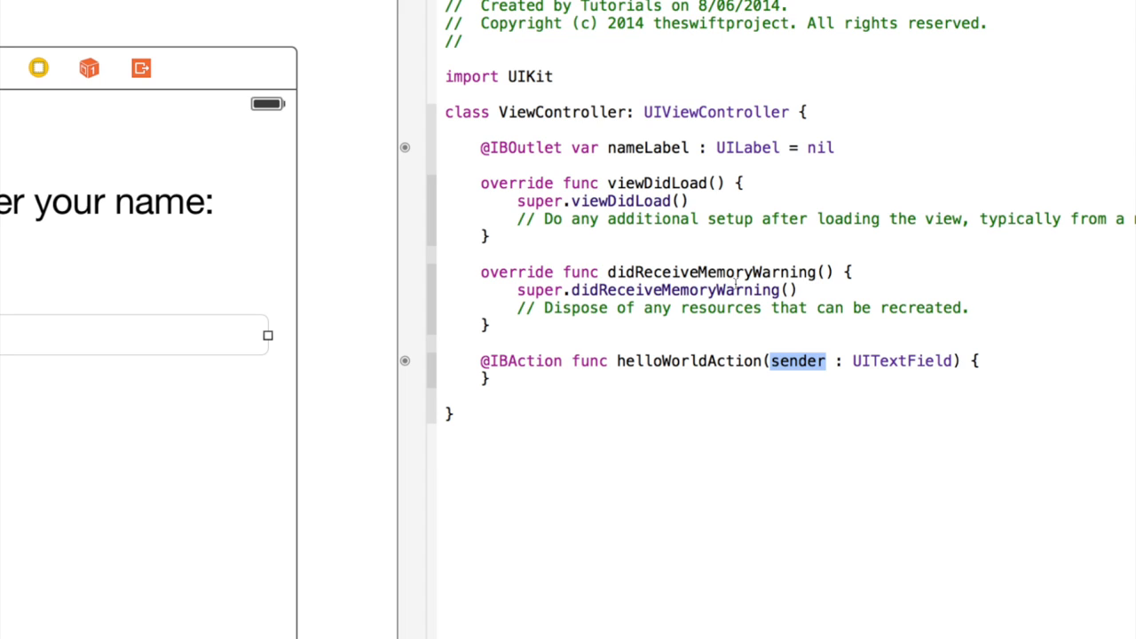
{"action": "type", "text": "hell"}
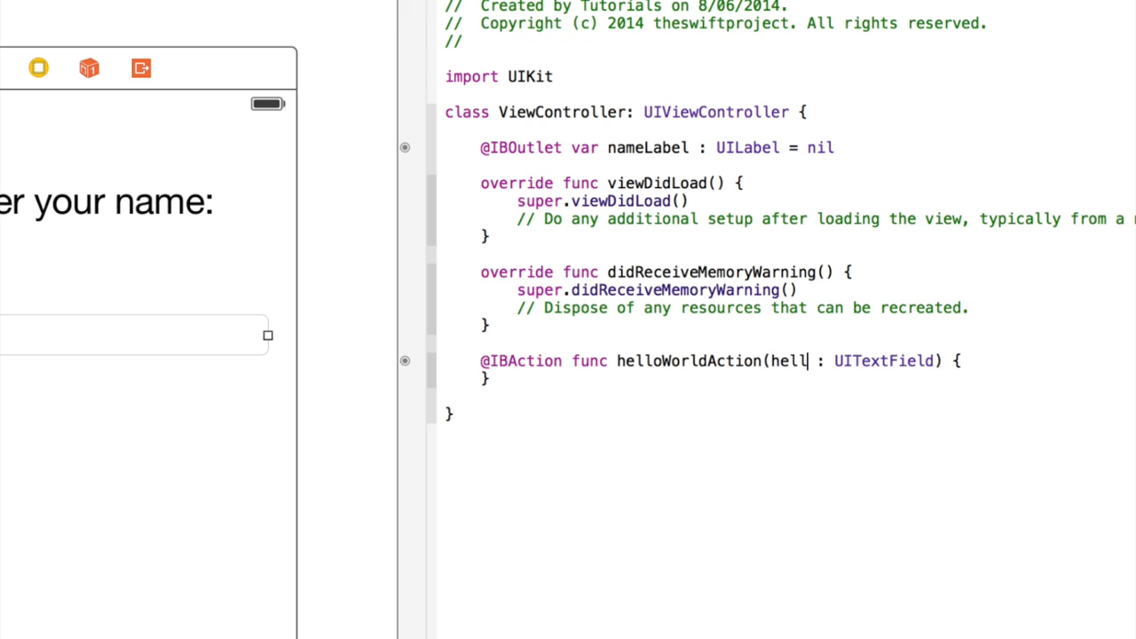
{"action": "type", "text": "nameTextField"}
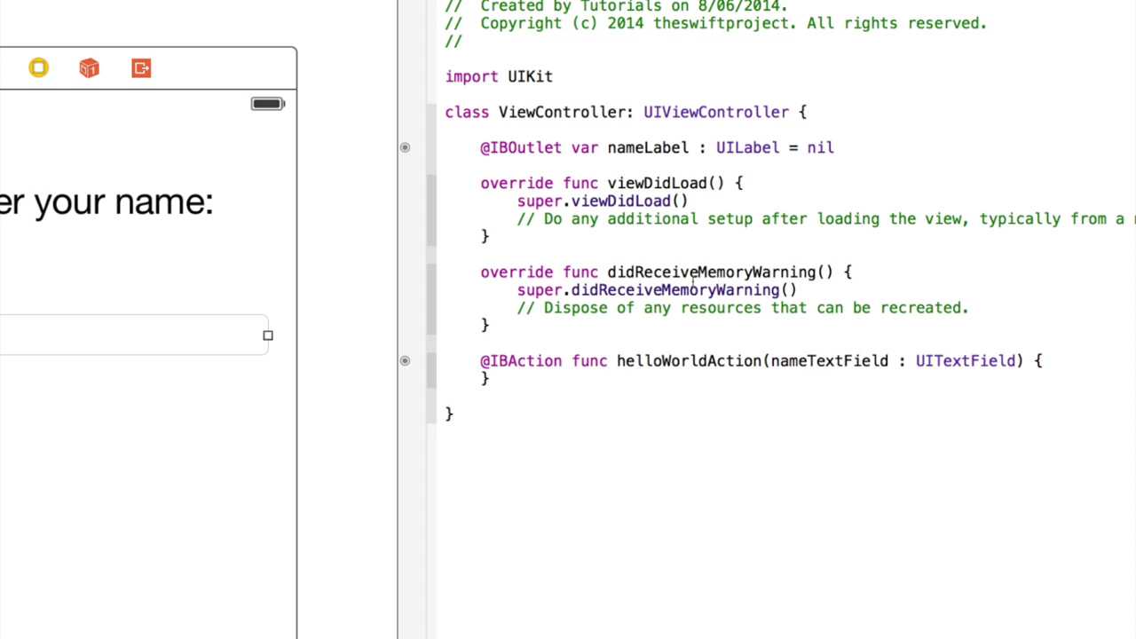
{"action": "double_click", "coordinate": [679, 360]}
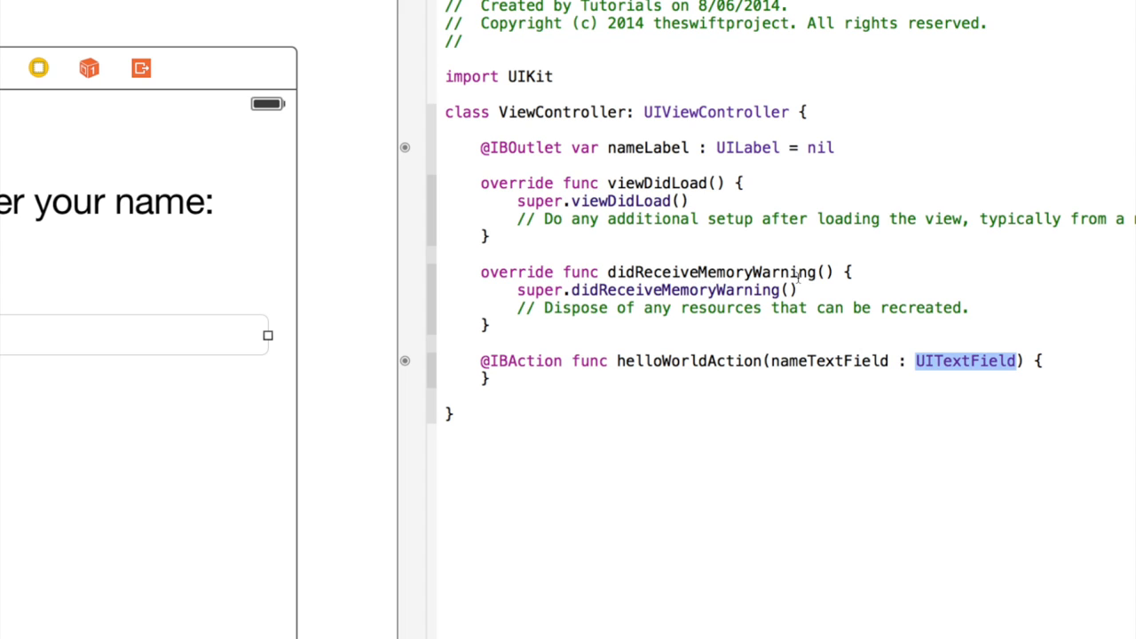
{"action": "double_click", "coordinate": [831, 360]}
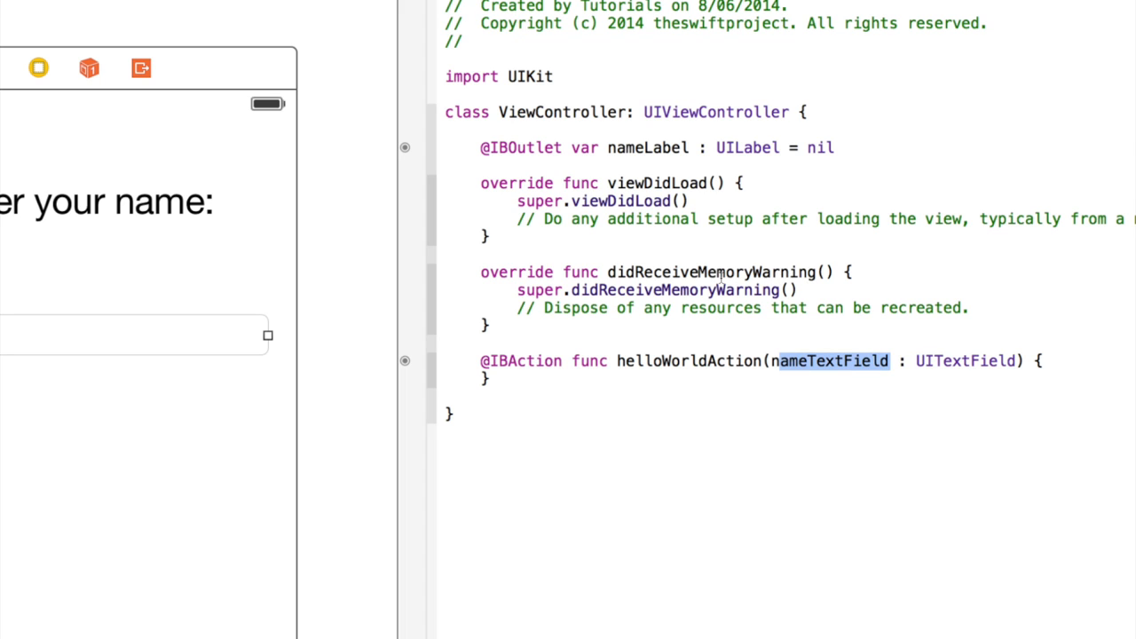
{"action": "left_click", "coordinate": [847, 275]}
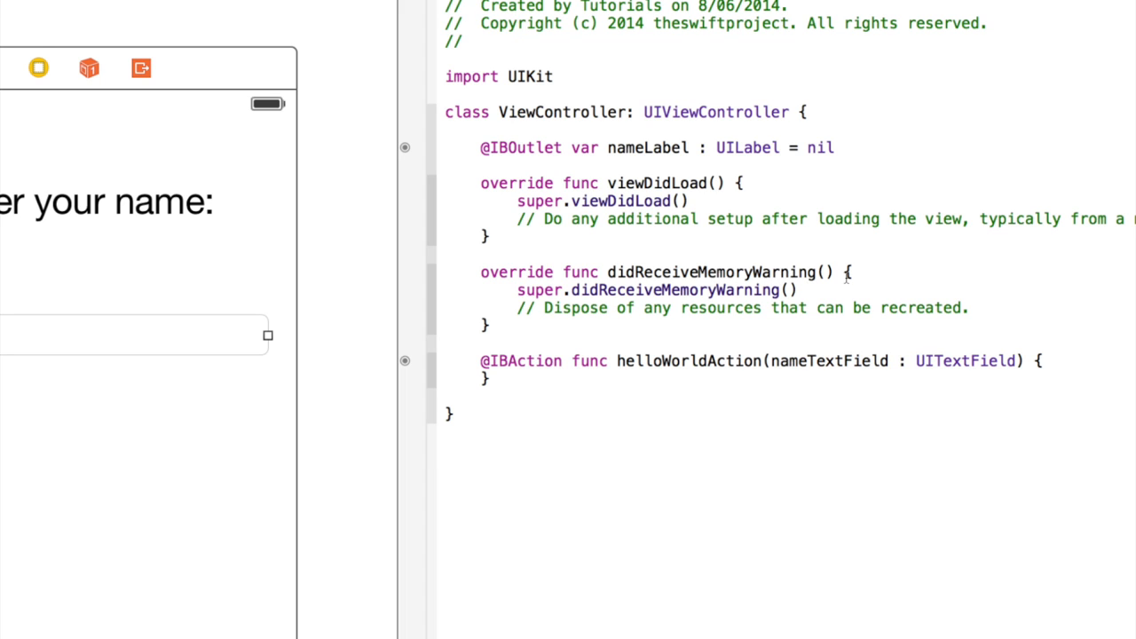
{"action": "mouse_move", "coordinate": [737, 284]}
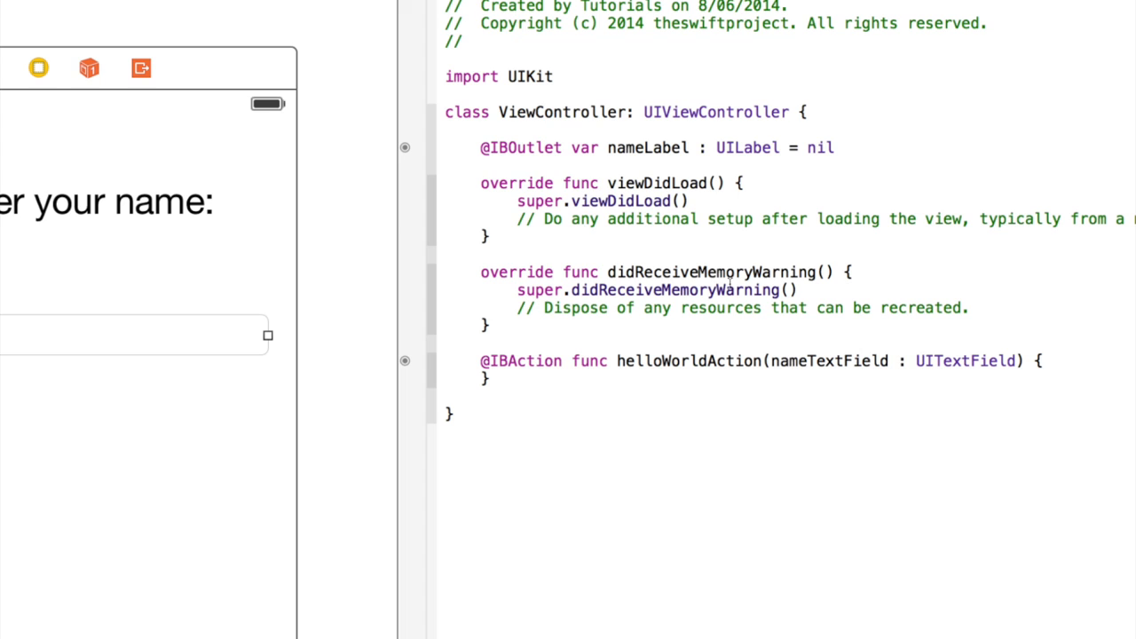
{"action": "left_click", "coordinate": [1035, 361]}
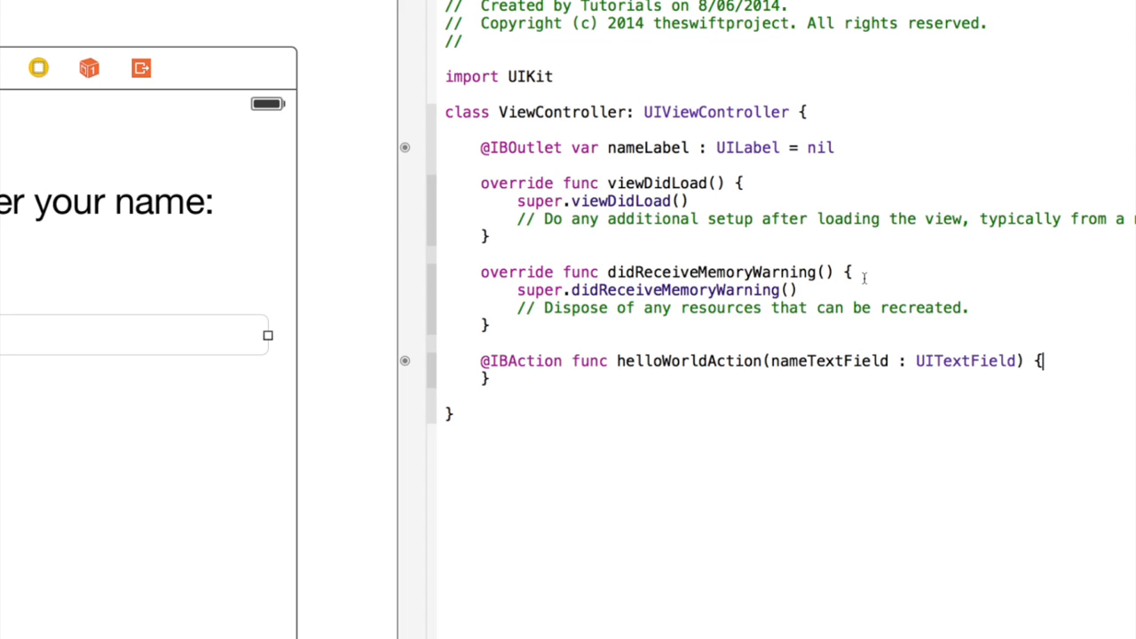
{"action": "mouse_move", "coordinate": [871, 281]}
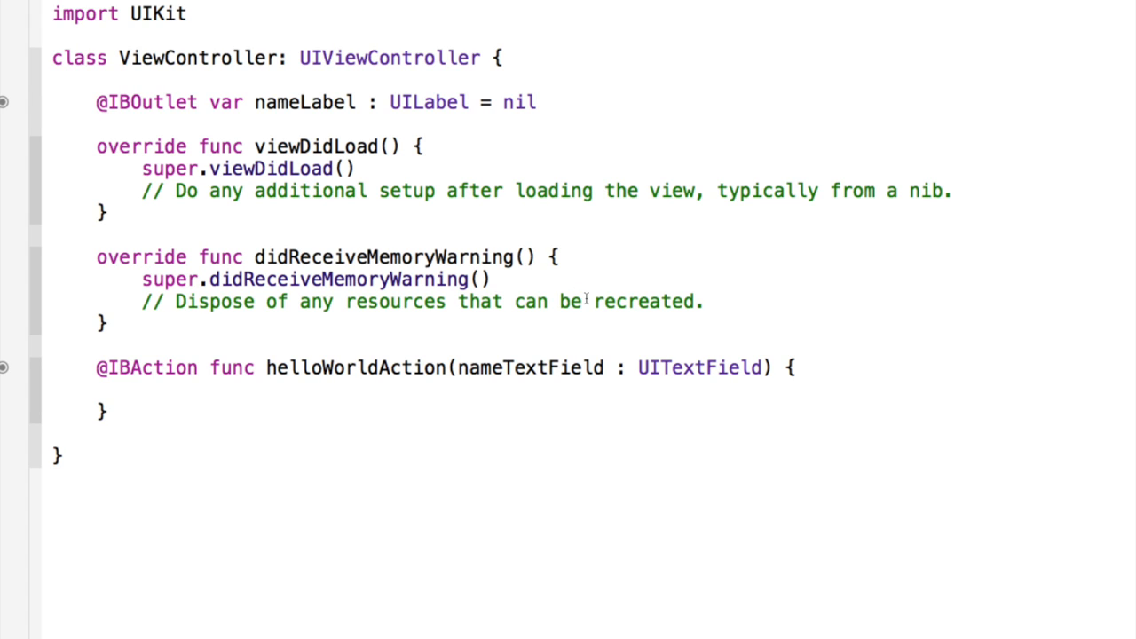
Step: Add nameLabel.text = "Hello" inside the helloWorldAction body
{"action": "left_click", "coordinate": [140, 391]}
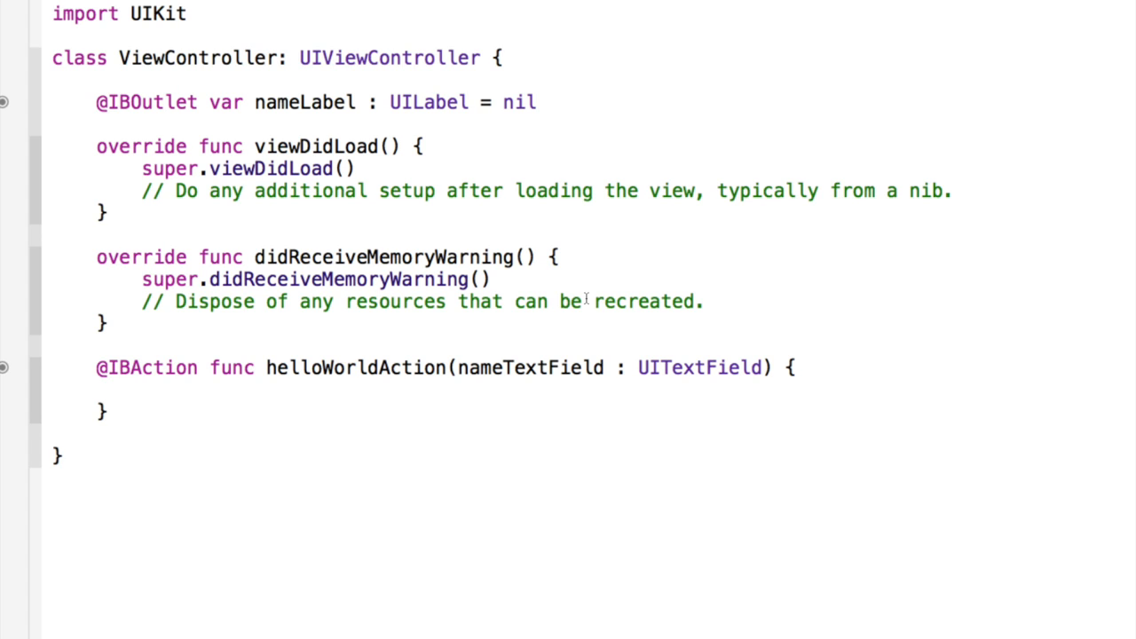
{"action": "left_click", "coordinate": [138, 391]}
{"action": "type", "text": "nameLabel.text ="}
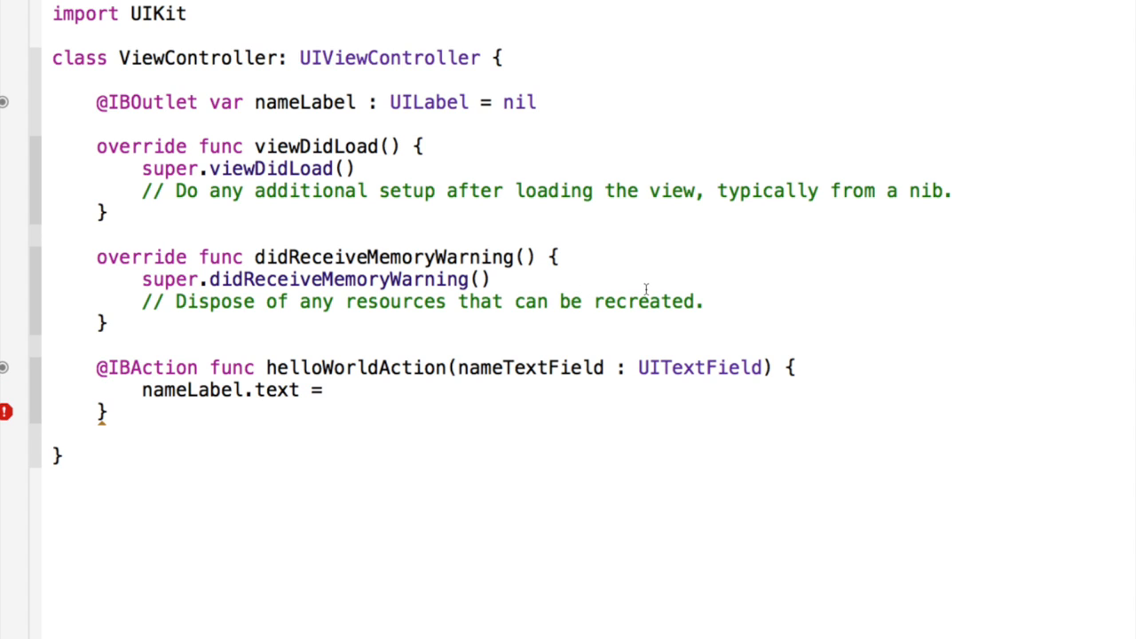
{"action": "mouse_move", "coordinate": [654, 289]}
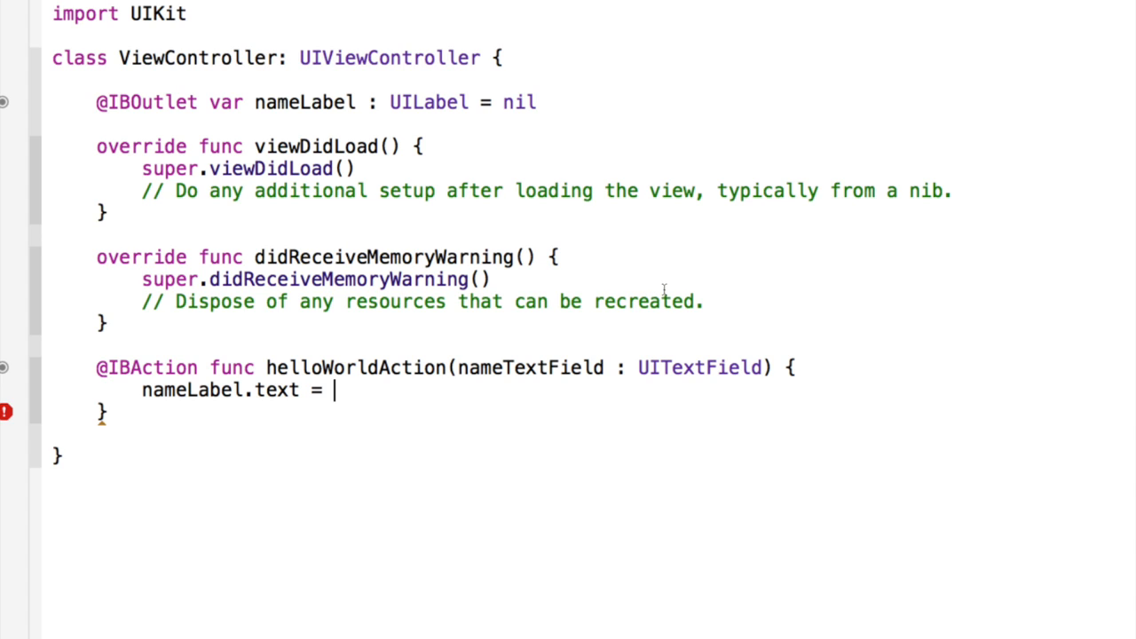
{"action": "type", "text": "\"\""}
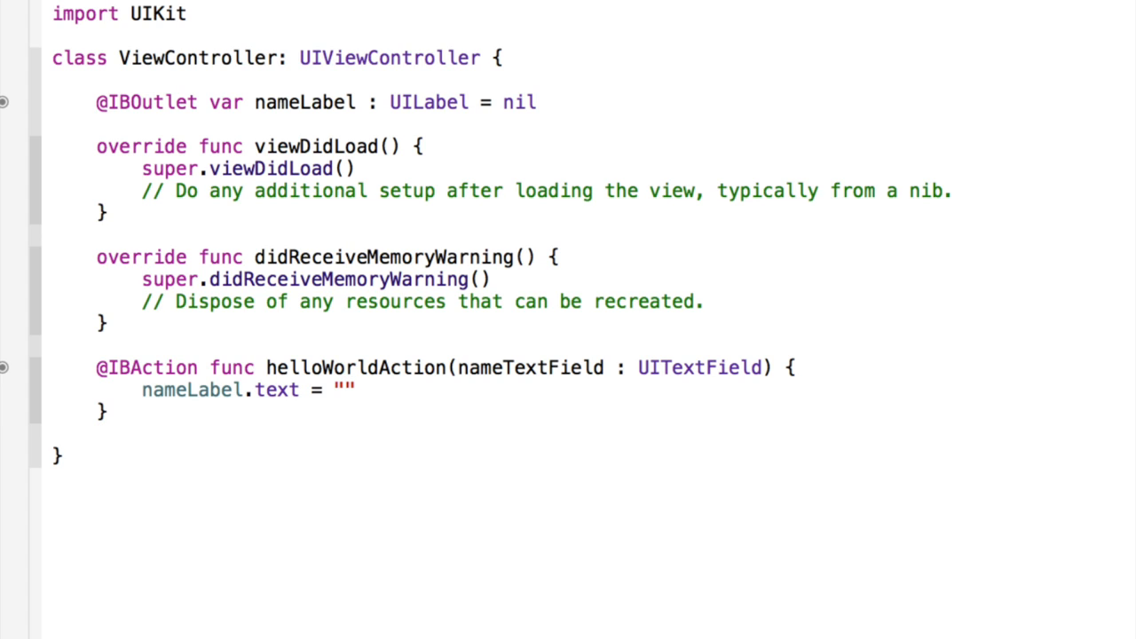
{"action": "type", "text": "He"}
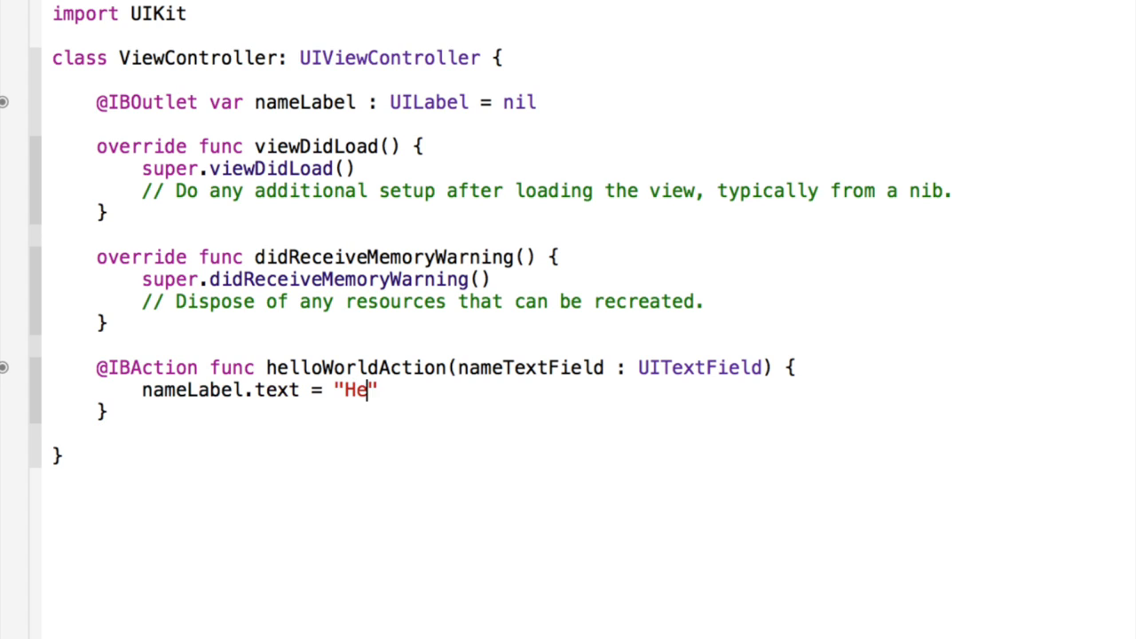
{"action": "type", "text": "llo"}
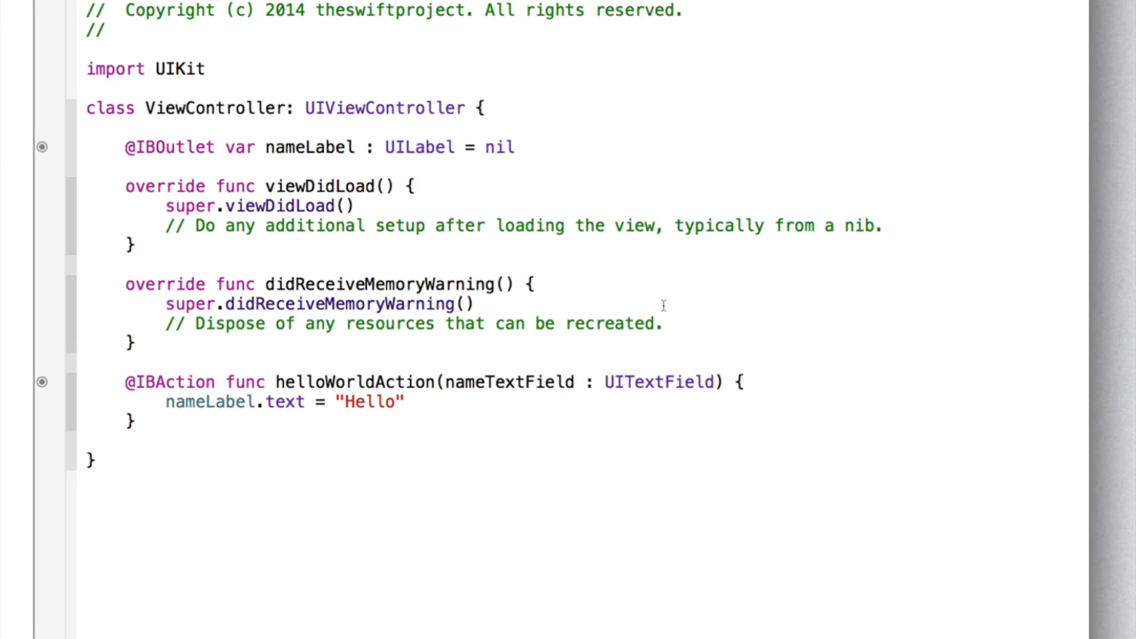
Step: Change the greeting to "Hi ", briefly adding then removing nameTextField.text inside the quotes
{"action": "type", "text": "Hi"}
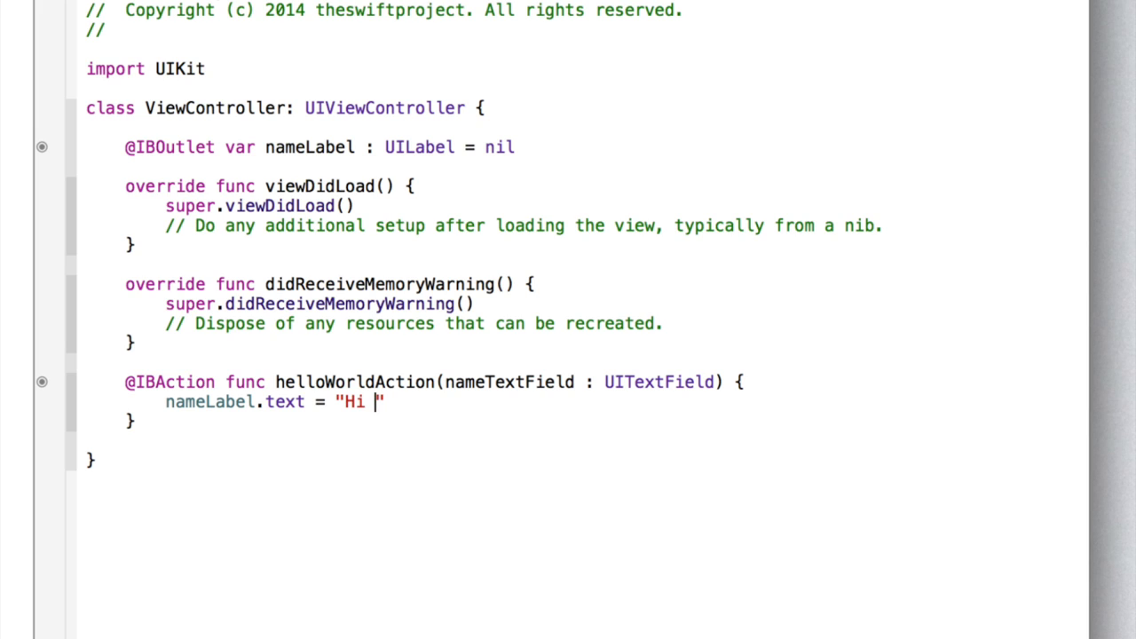
{"action": "double_click", "coordinate": [511, 382]}
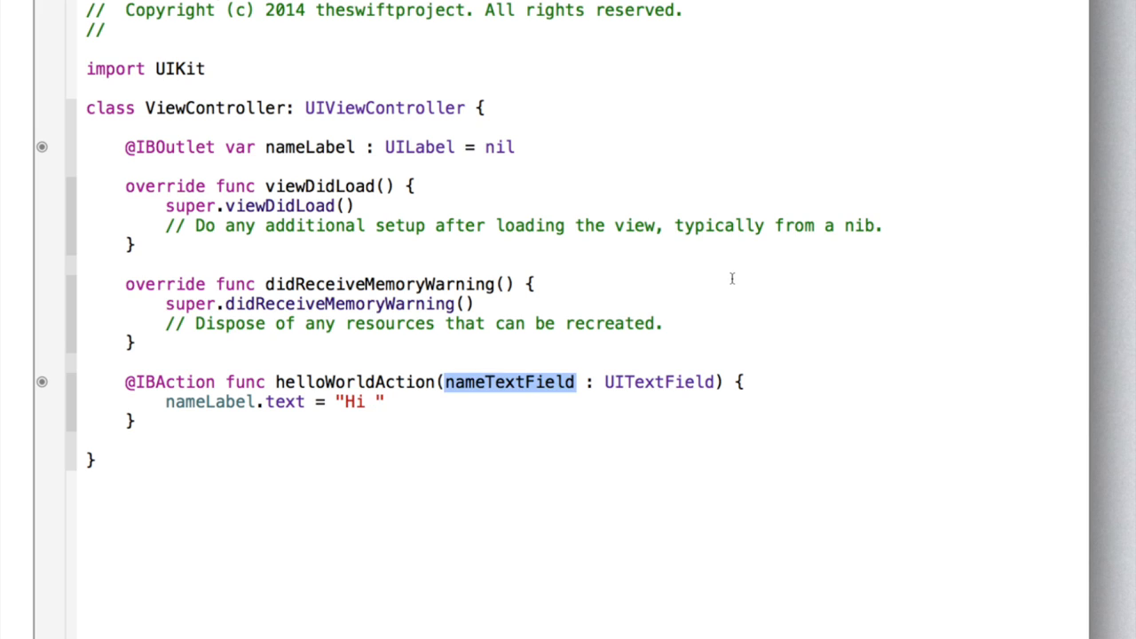
{"action": "mouse_move", "coordinate": [743, 281]}
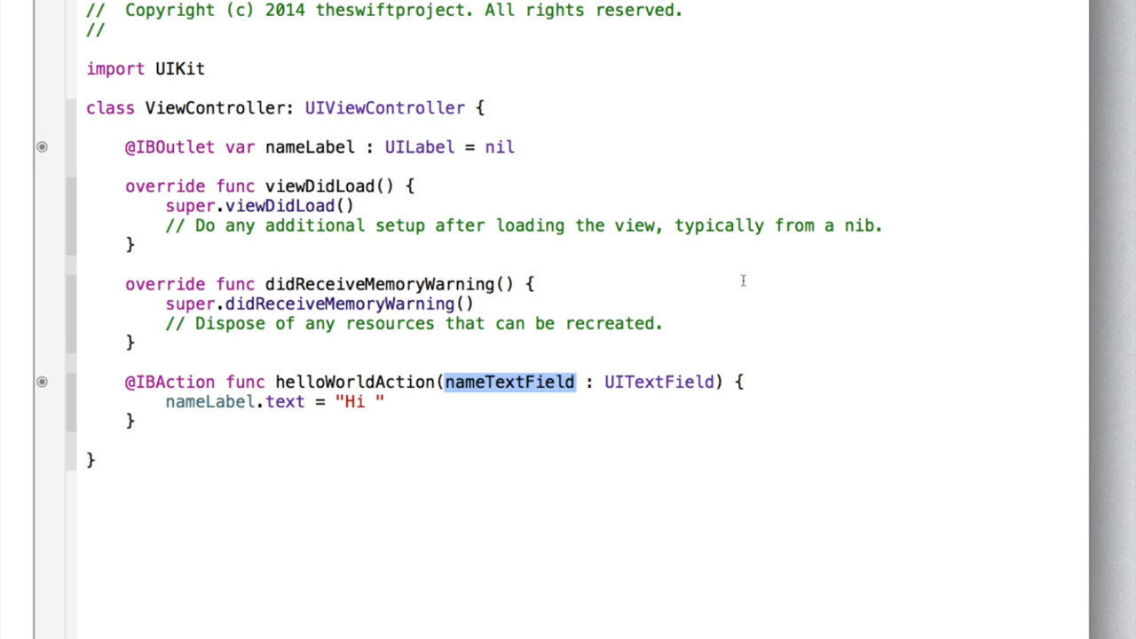
{"action": "left_click", "coordinate": [693, 291]}
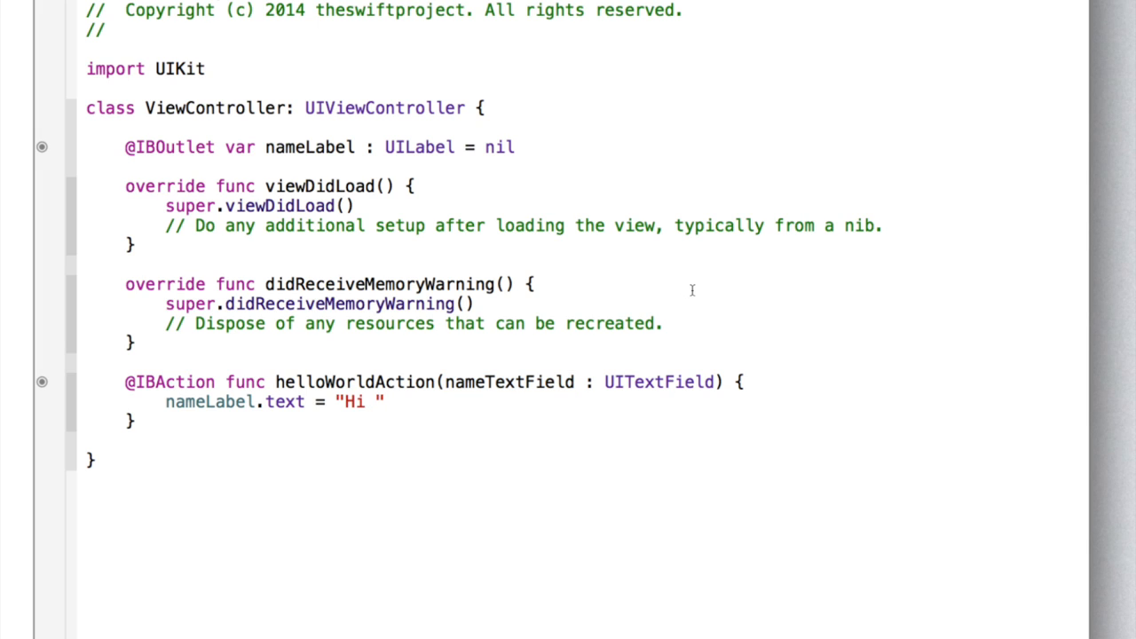
{"action": "type", "text": "name.T"}
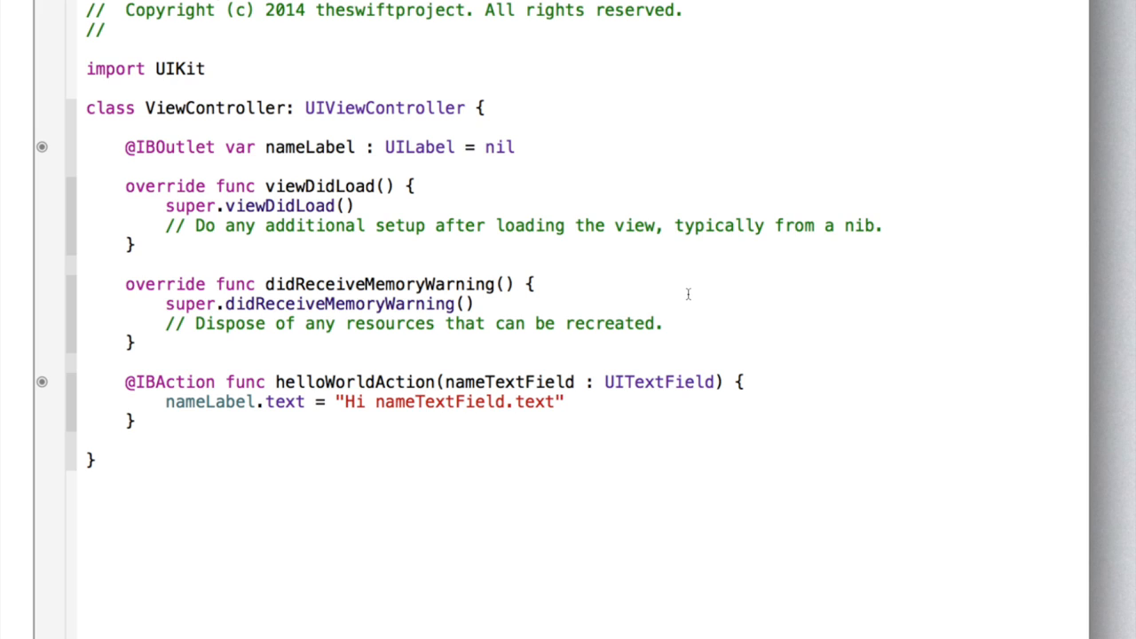
{"action": "mouse_move", "coordinate": [767, 288]}
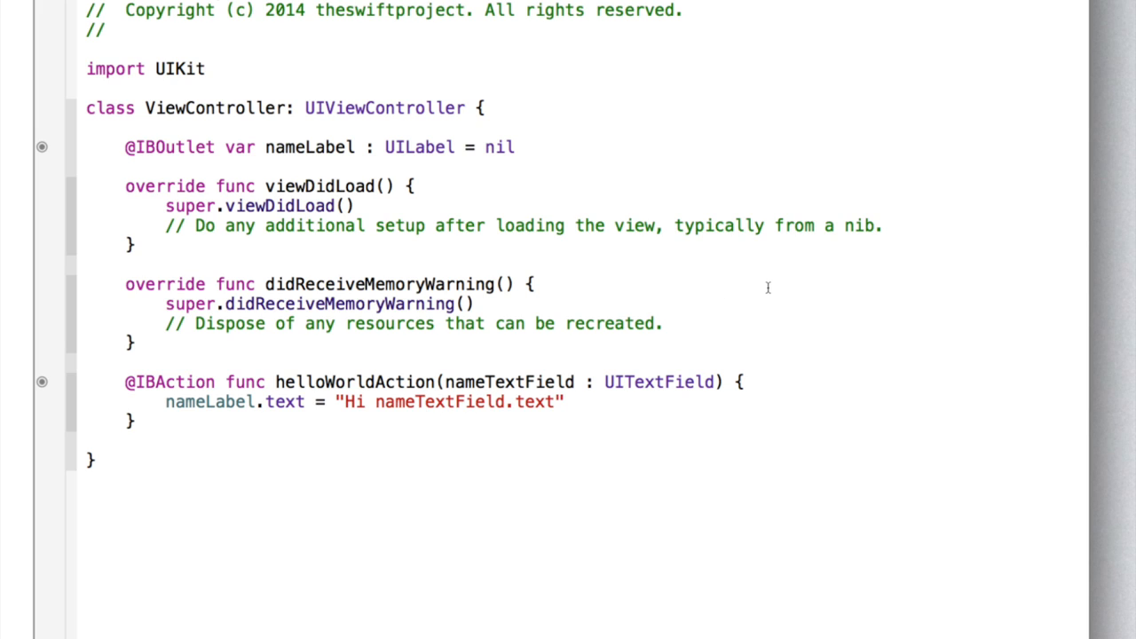
{"action": "double_click", "coordinate": [434, 402]}
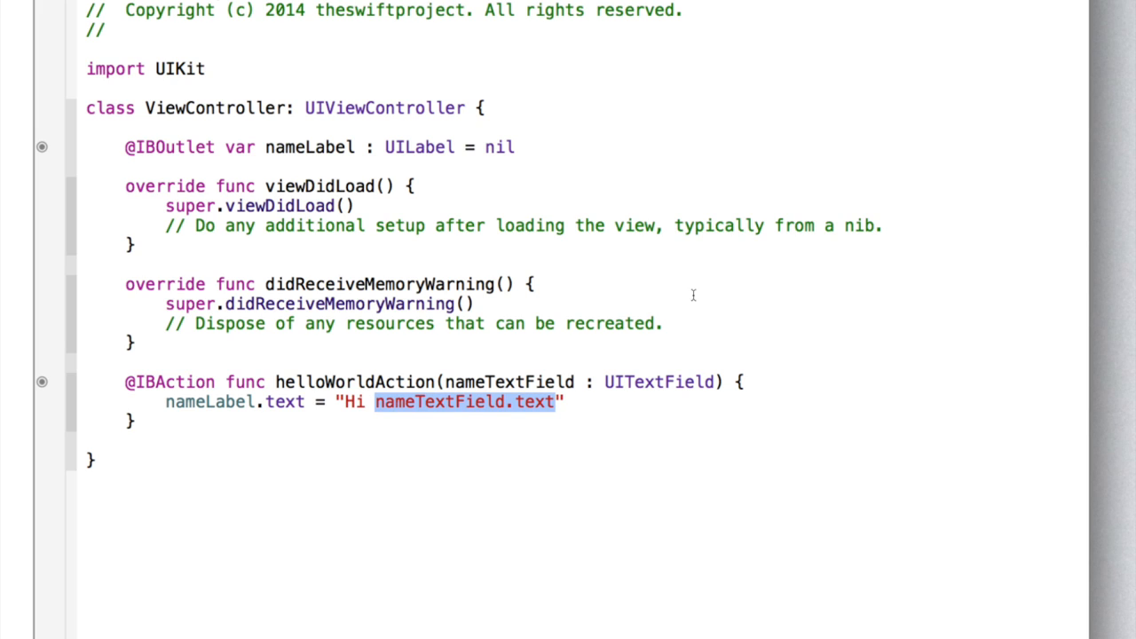
{"action": "key", "text": "Delete"}
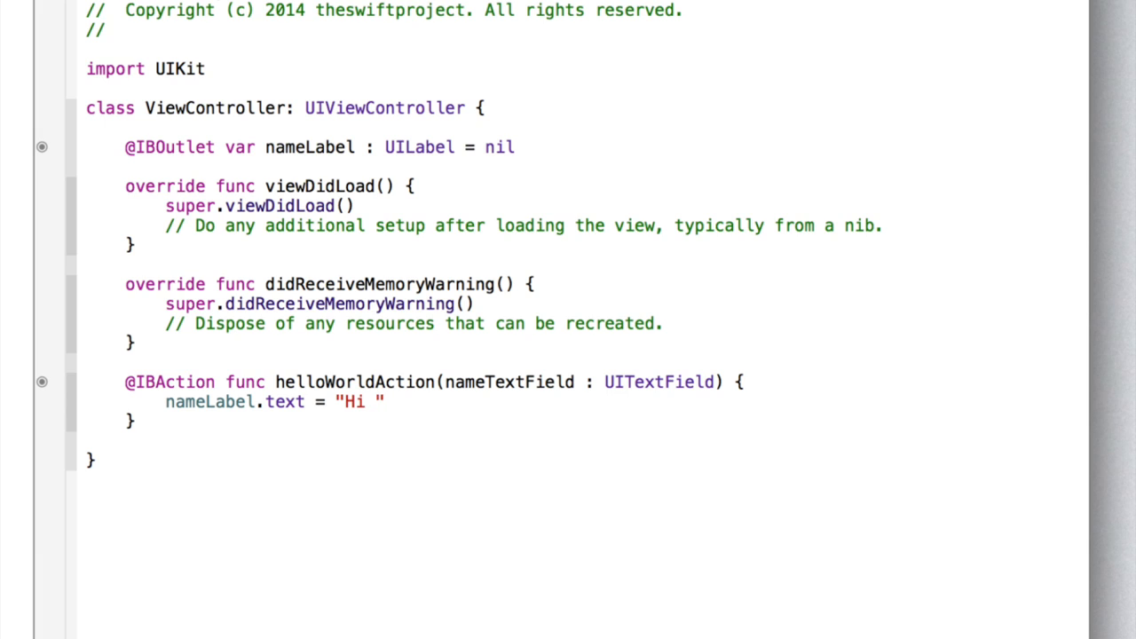
{"action": "double_click", "coordinate": [356, 401]}
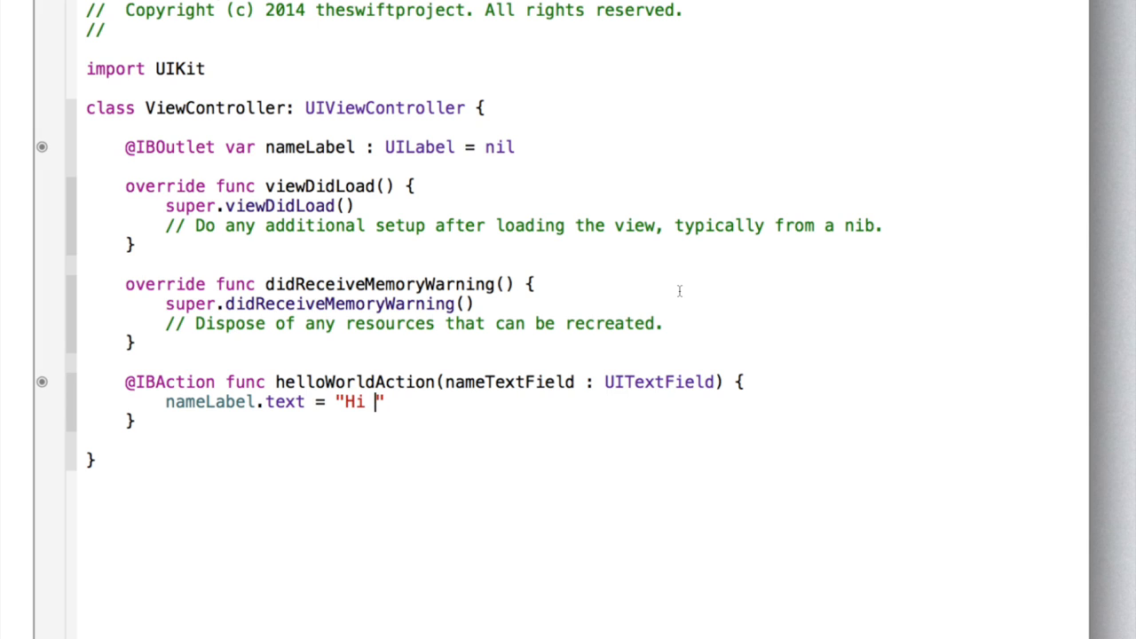
Step: Insert \(nameTextField.text) after "Hi " in the label string
{"action": "type", "text": "\\"}
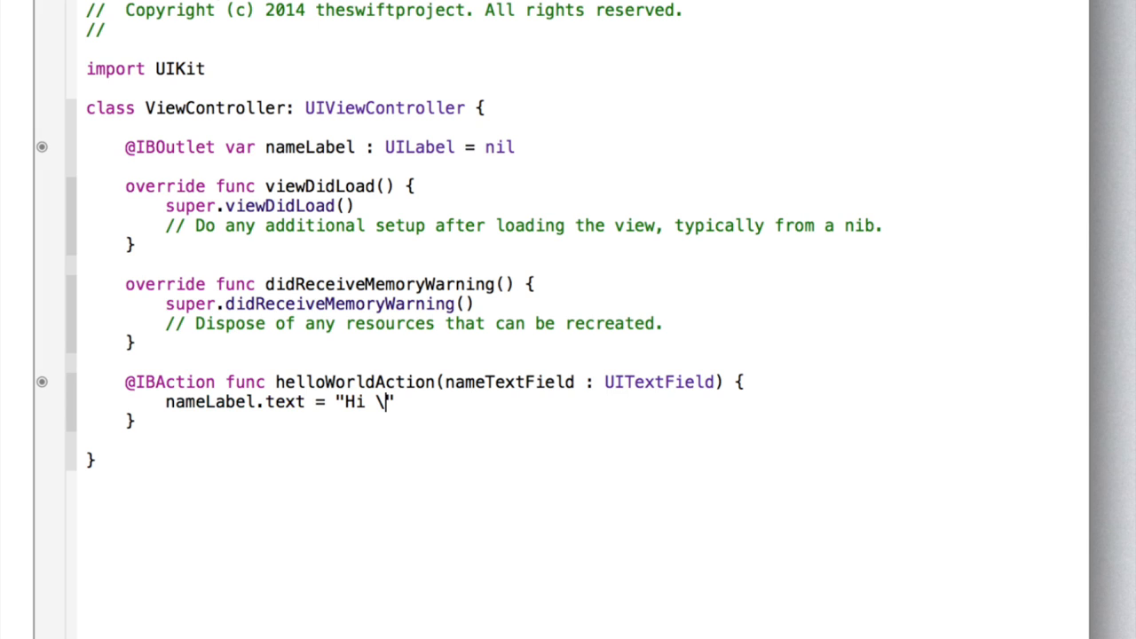
{"action": "type", "text": "()"}
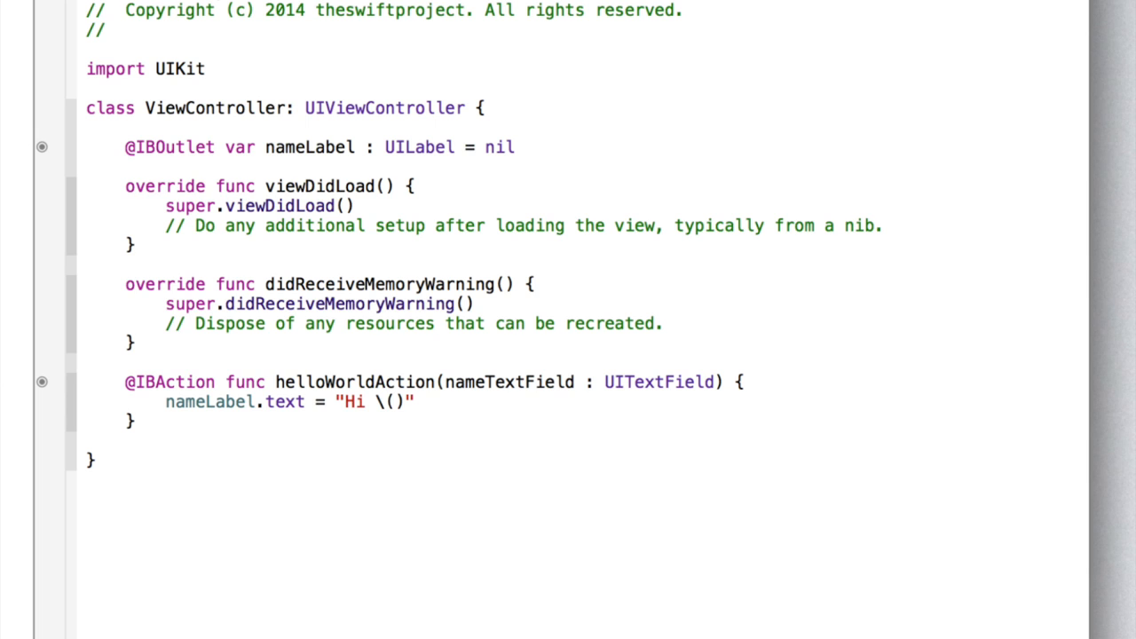
{"action": "type", "text": "na"}
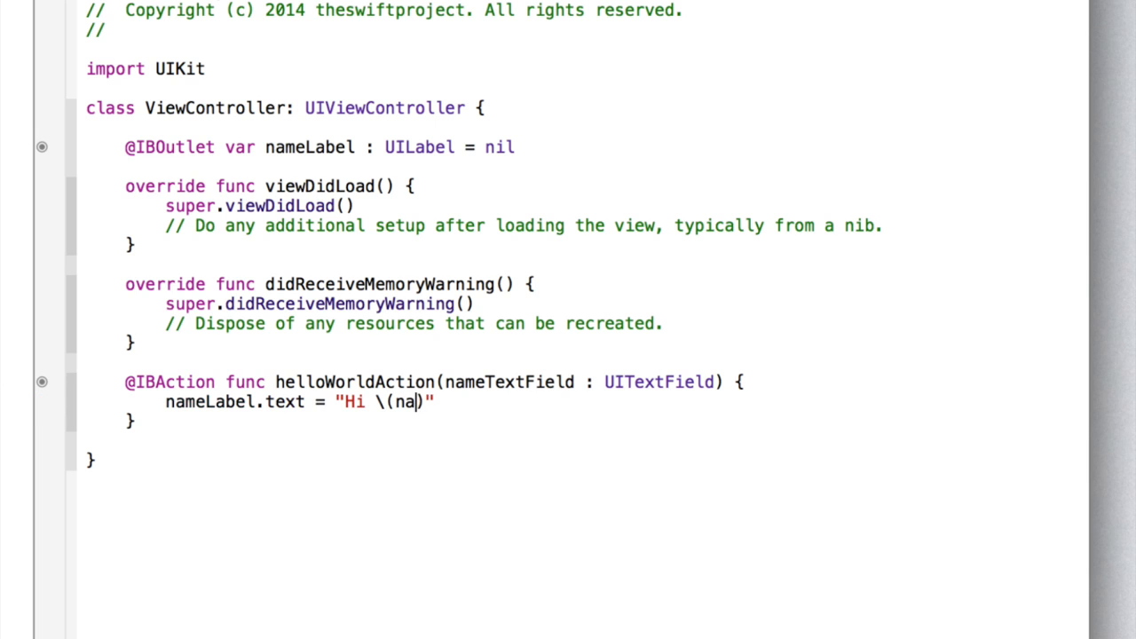
{"action": "type", "text": "meTextField.text"}
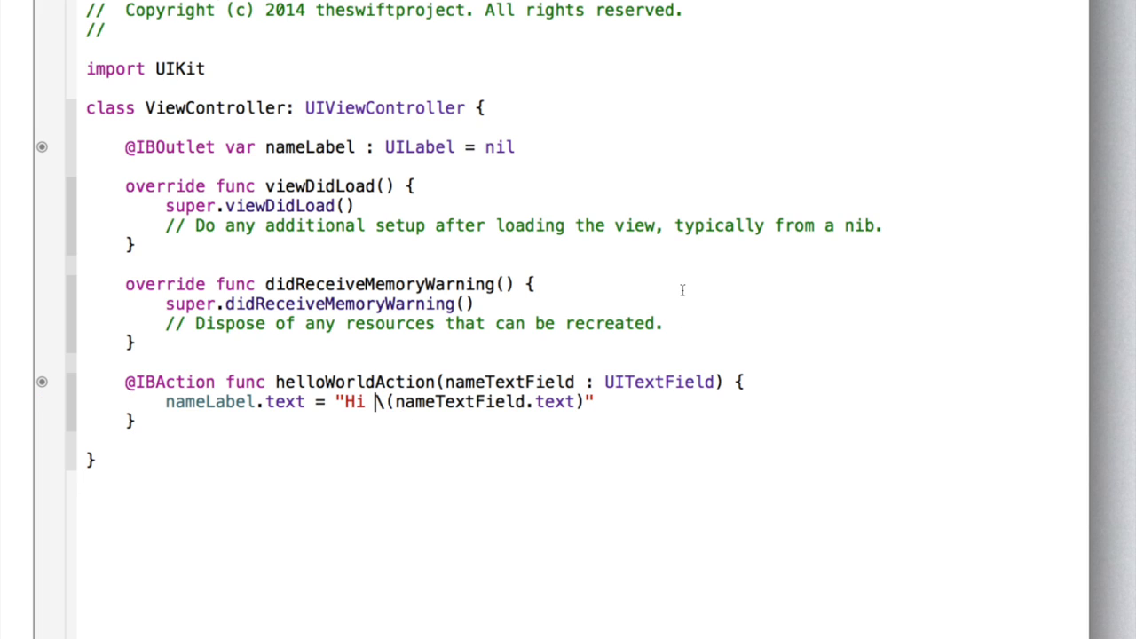
{"action": "mouse_move", "coordinate": [763, 289]}
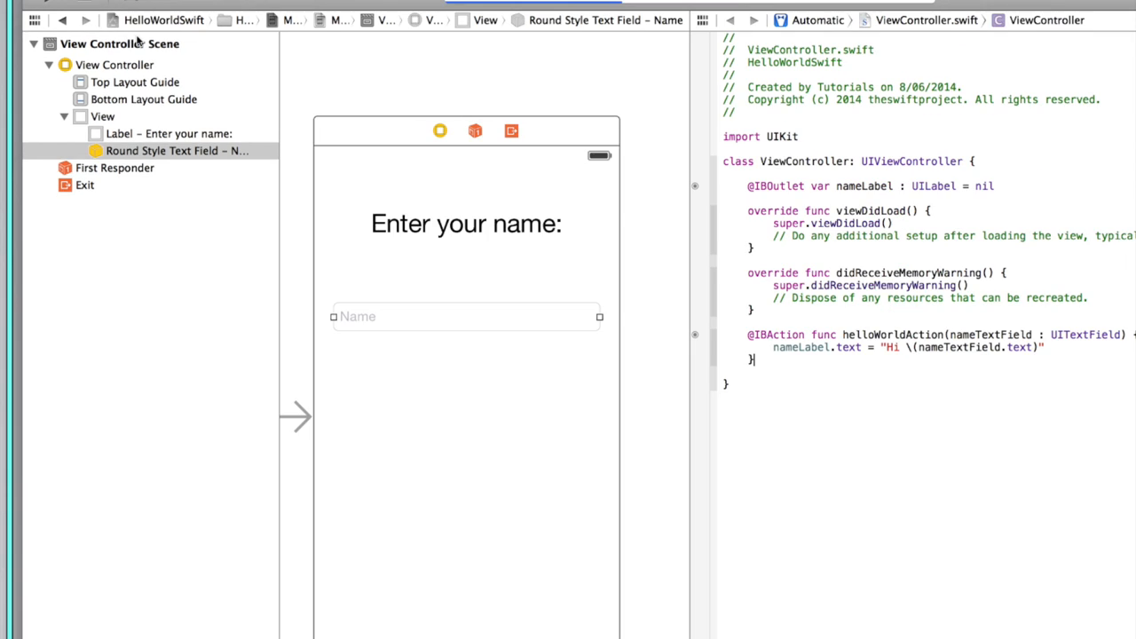
Step: Build and run HelloWorldSwift on the iPhone 5 simulator, then bring the simulator forward
{"action": "left_click", "coordinate": [29, 22]}
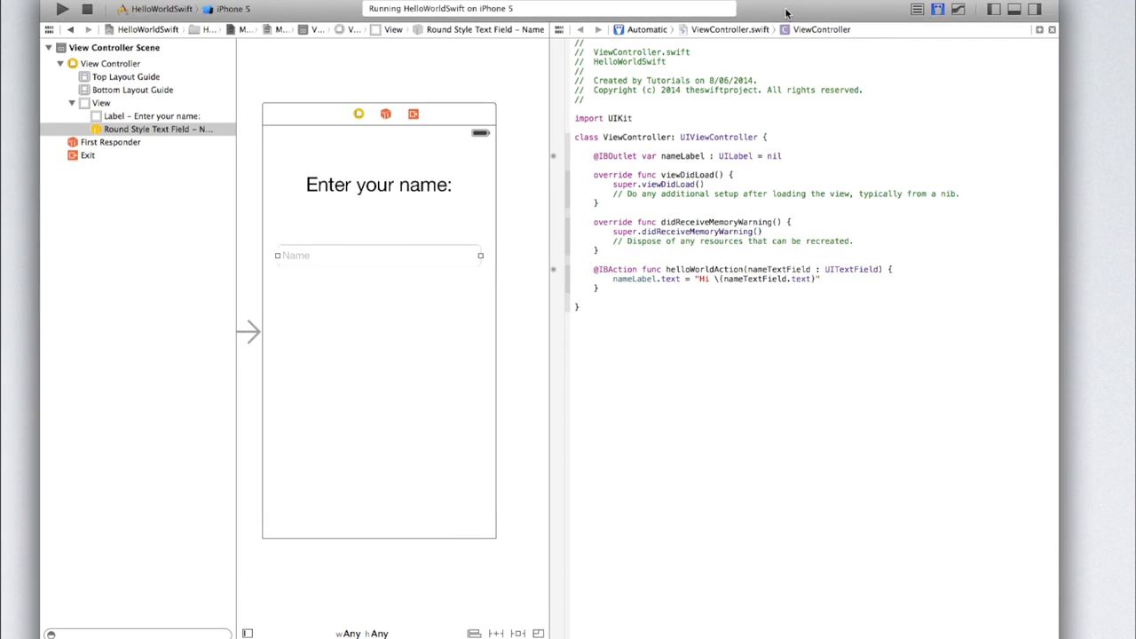
{"action": "left_click", "coordinate": [58, 24]}
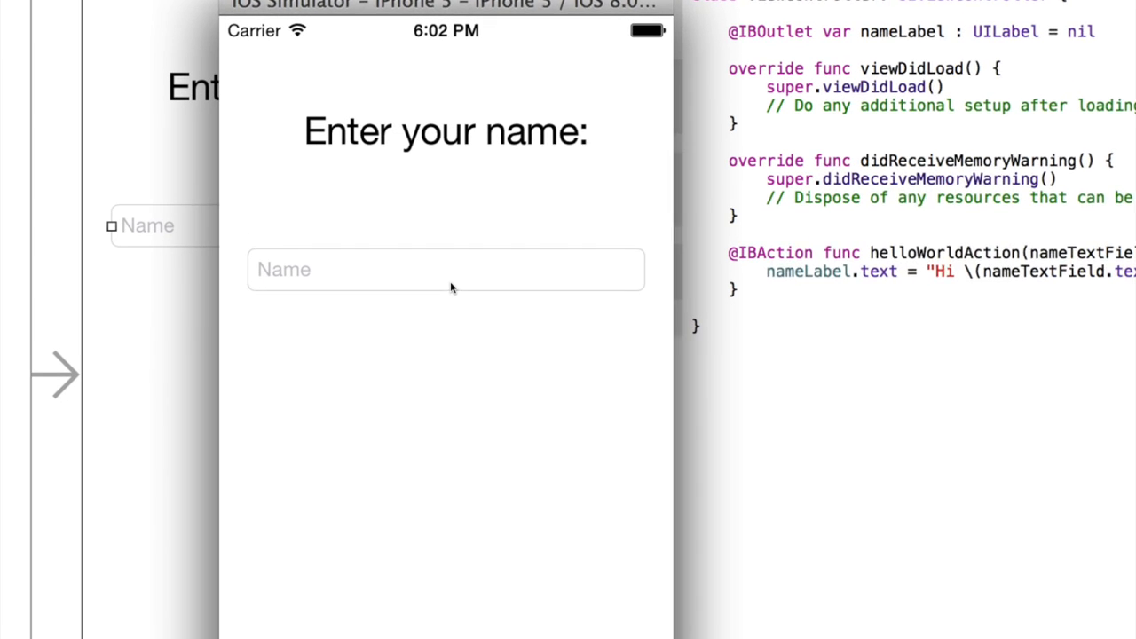
Step: Enter Jack in the Name field and submit it, so the label reads "Hi Jack"
{"action": "left_click", "coordinate": [446, 269]}
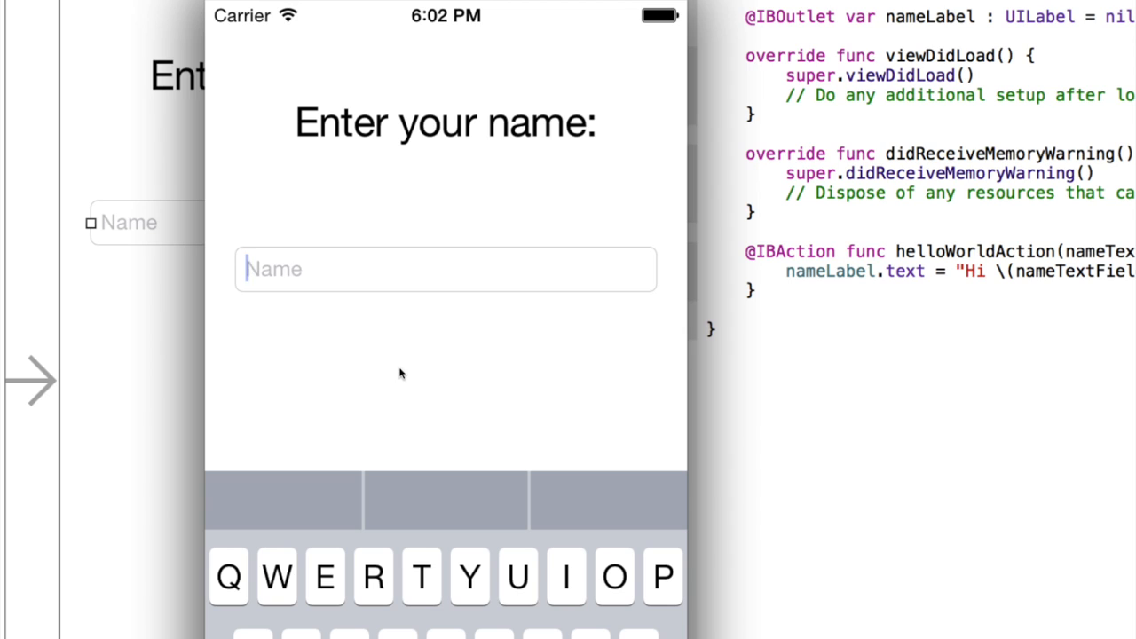
{"action": "type", "text": "Jack"}
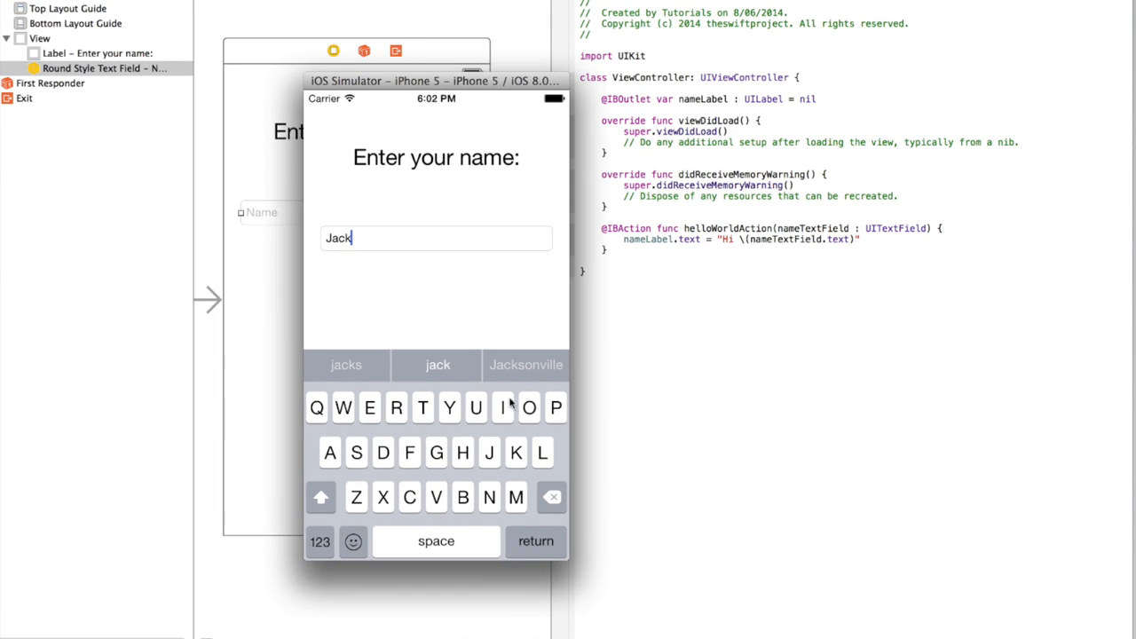
{"action": "mouse_move", "coordinate": [528, 394]}
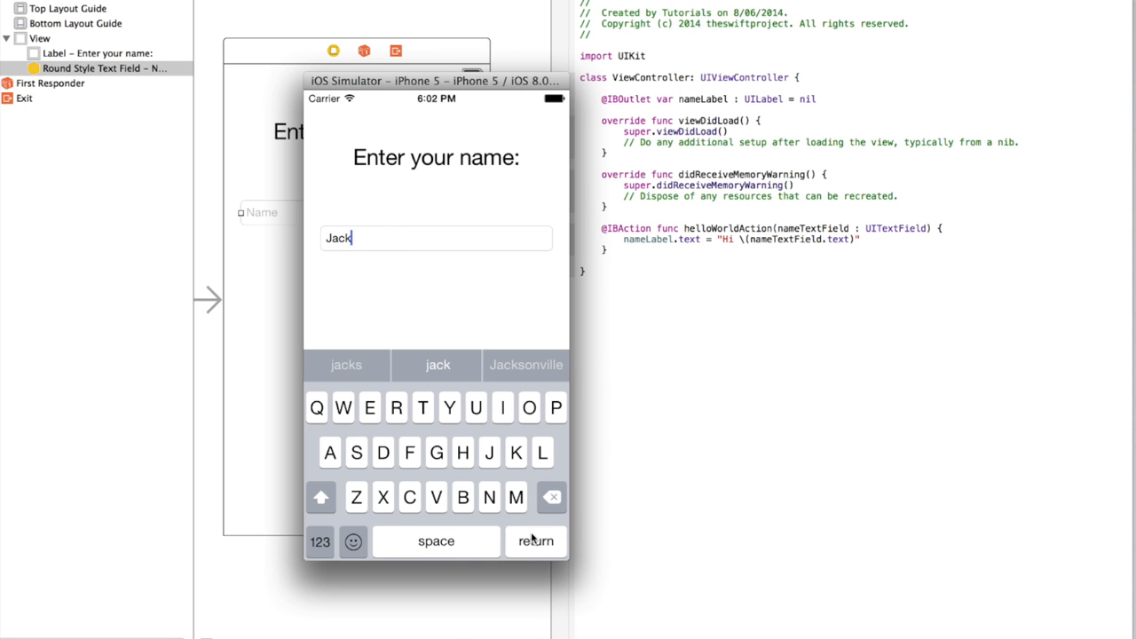
{"action": "left_click", "coordinate": [536, 541]}
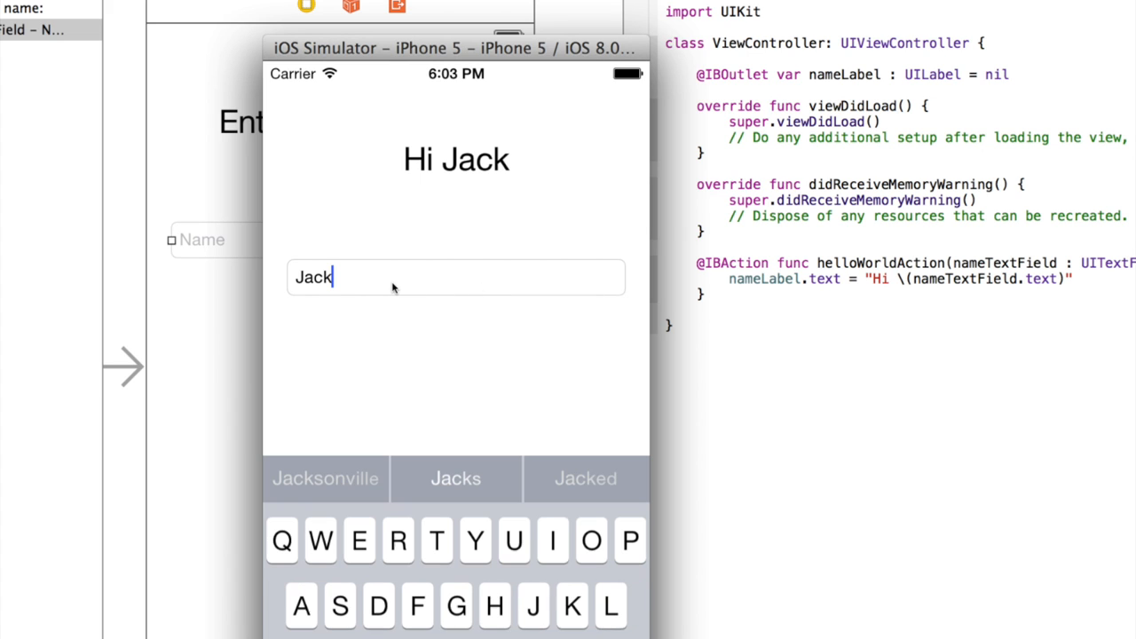
Step: Replace Jack with a new string and submit it to update the greeting
{"action": "double_click", "coordinate": [311, 276]}
{"action": "type", "text": "klsdafjklasdjflkasdjf"}
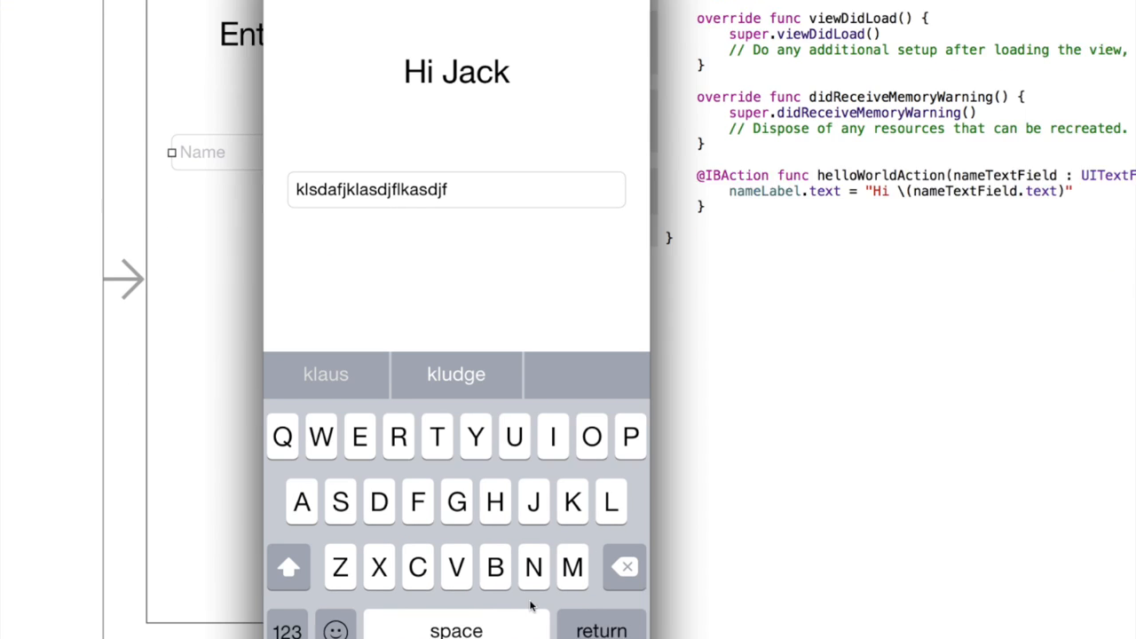
{"action": "key", "text": "return"}
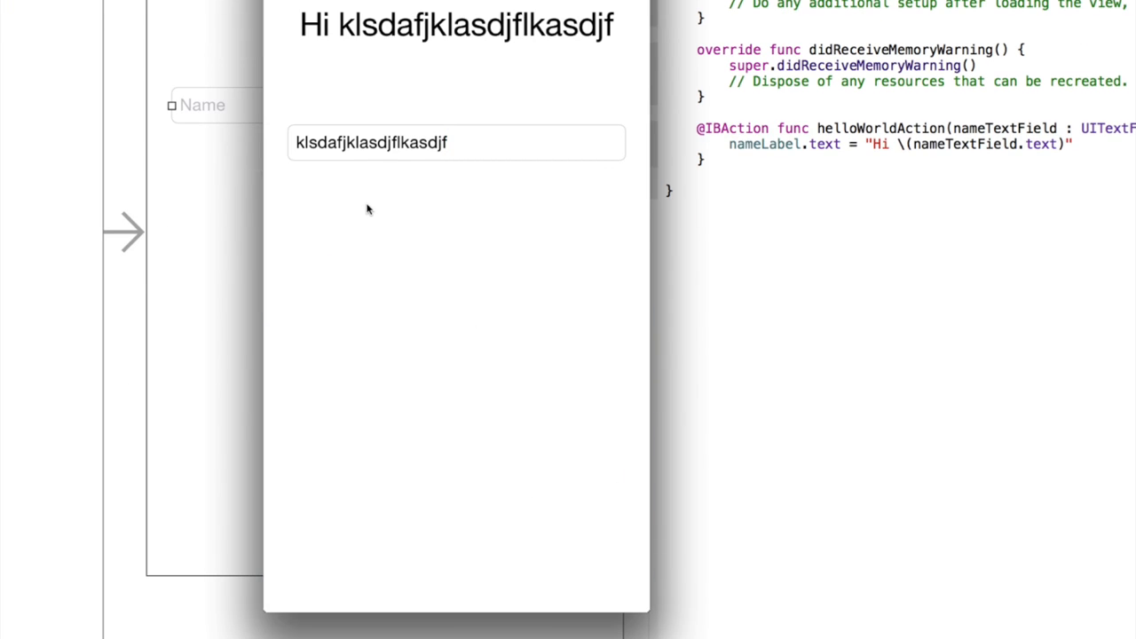
{"action": "mouse_move", "coordinate": [390, 287]}
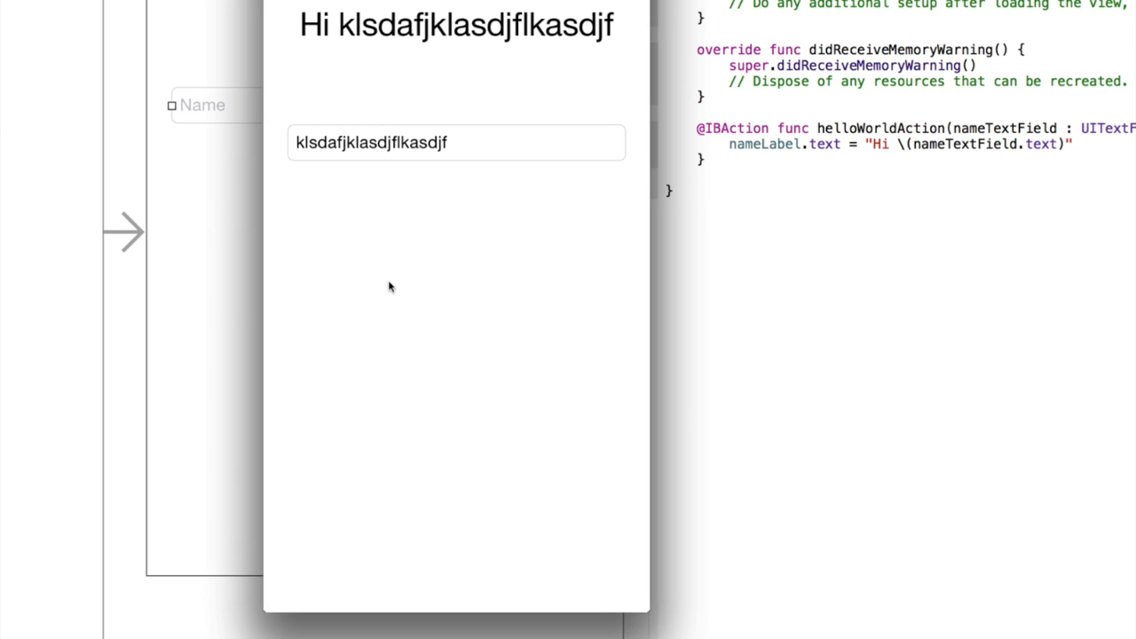